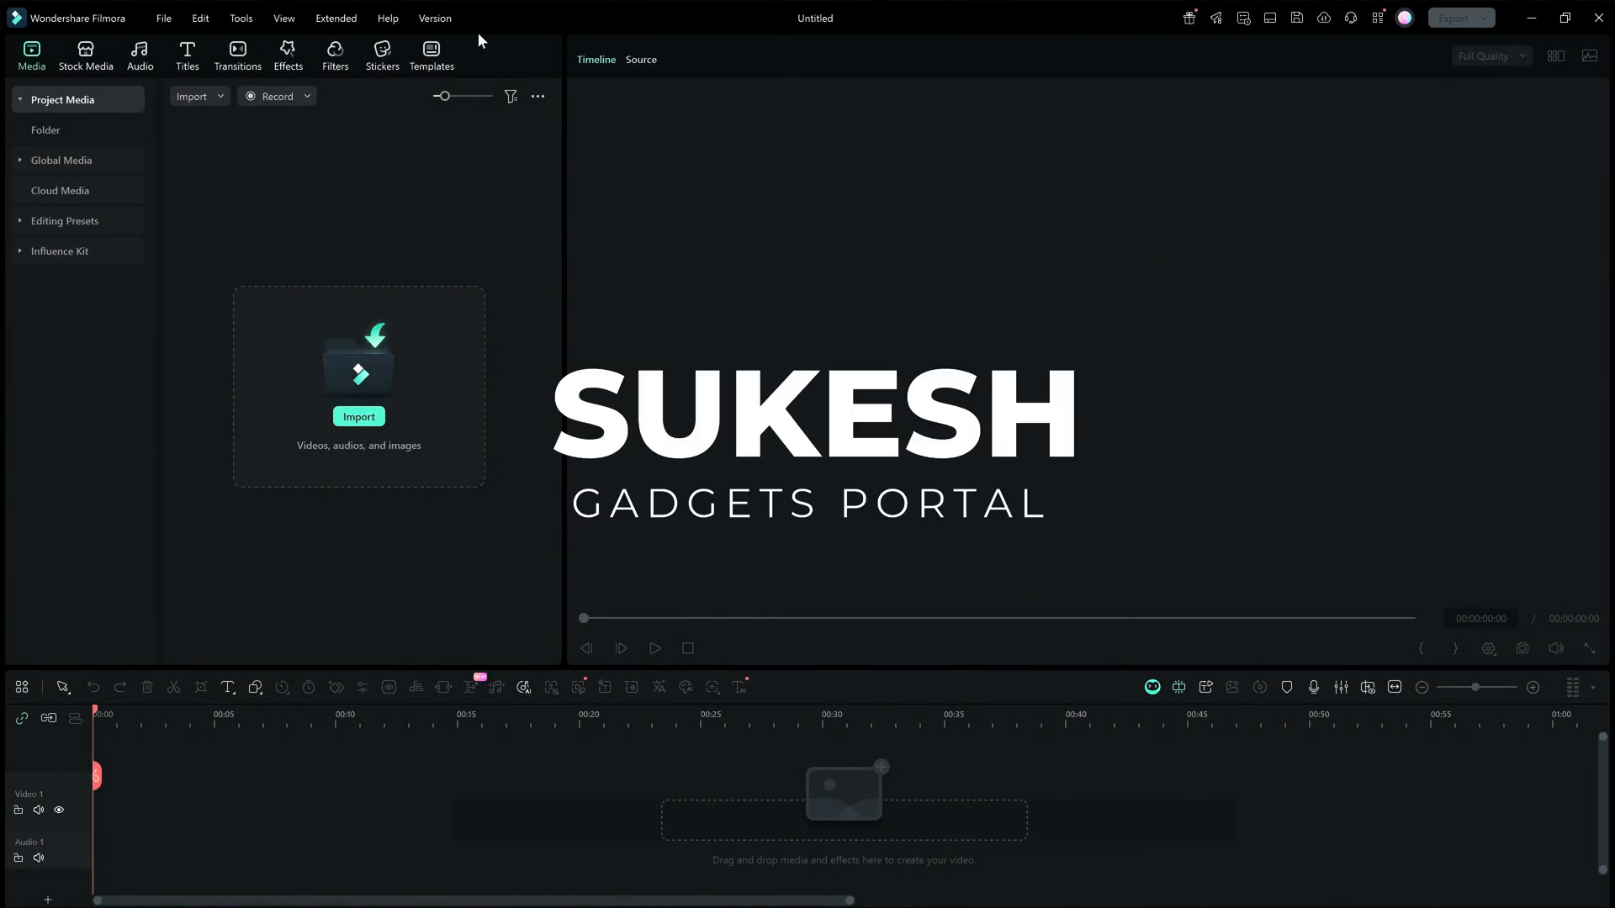
# - Check the version info, then show the Exclusive video effects listing Animated Charts
pyautogui.click(386, 17)
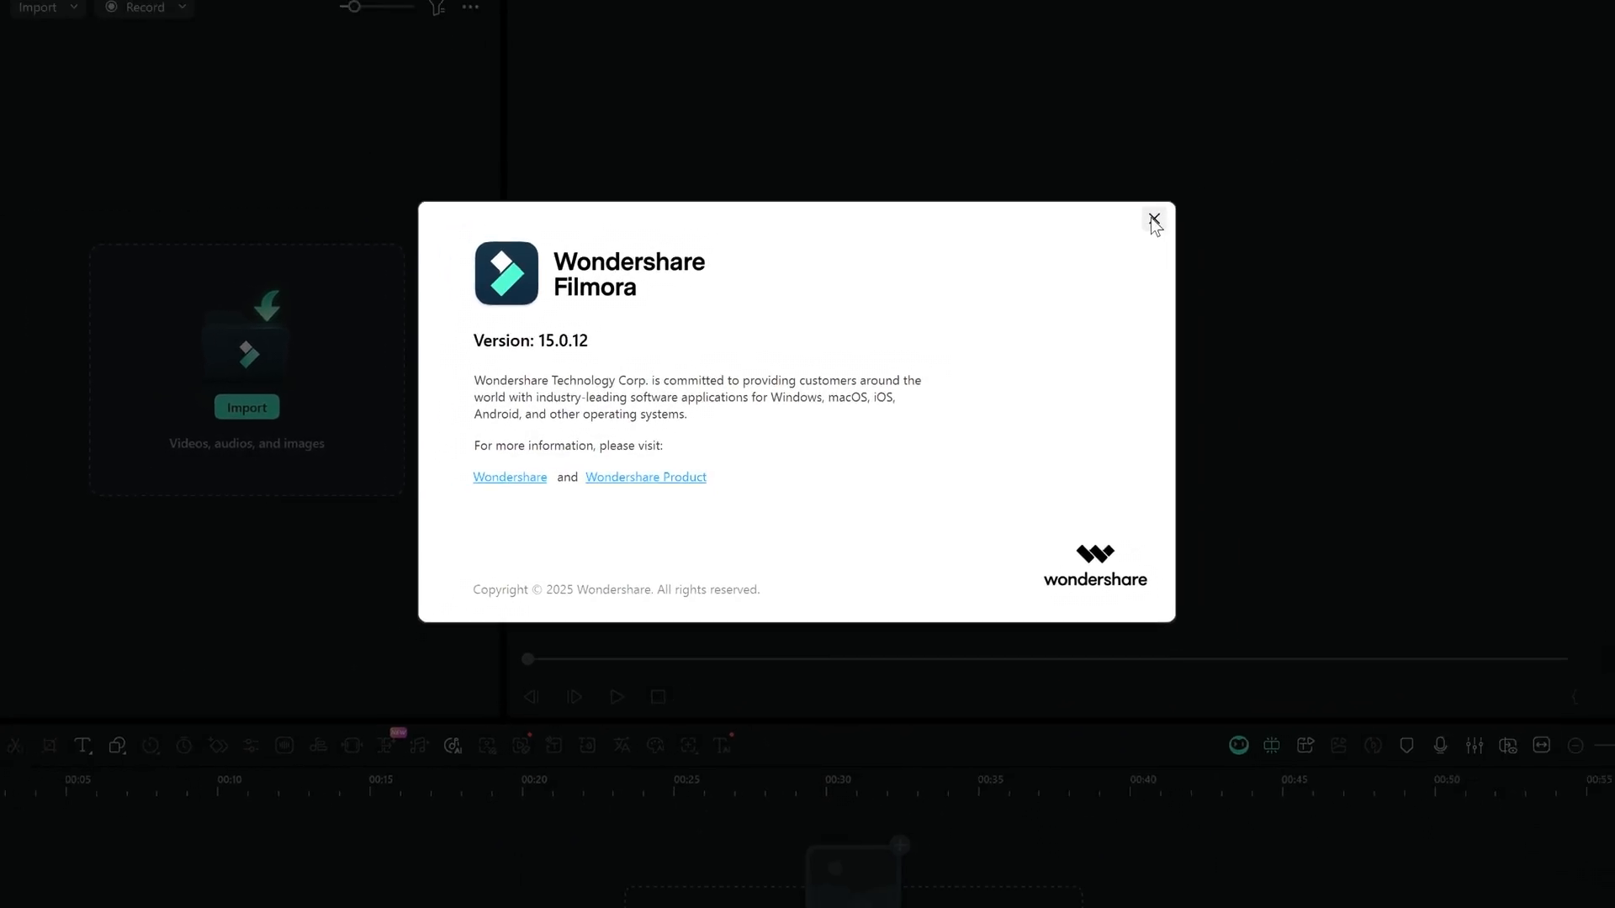
pyautogui.click(1153, 220)
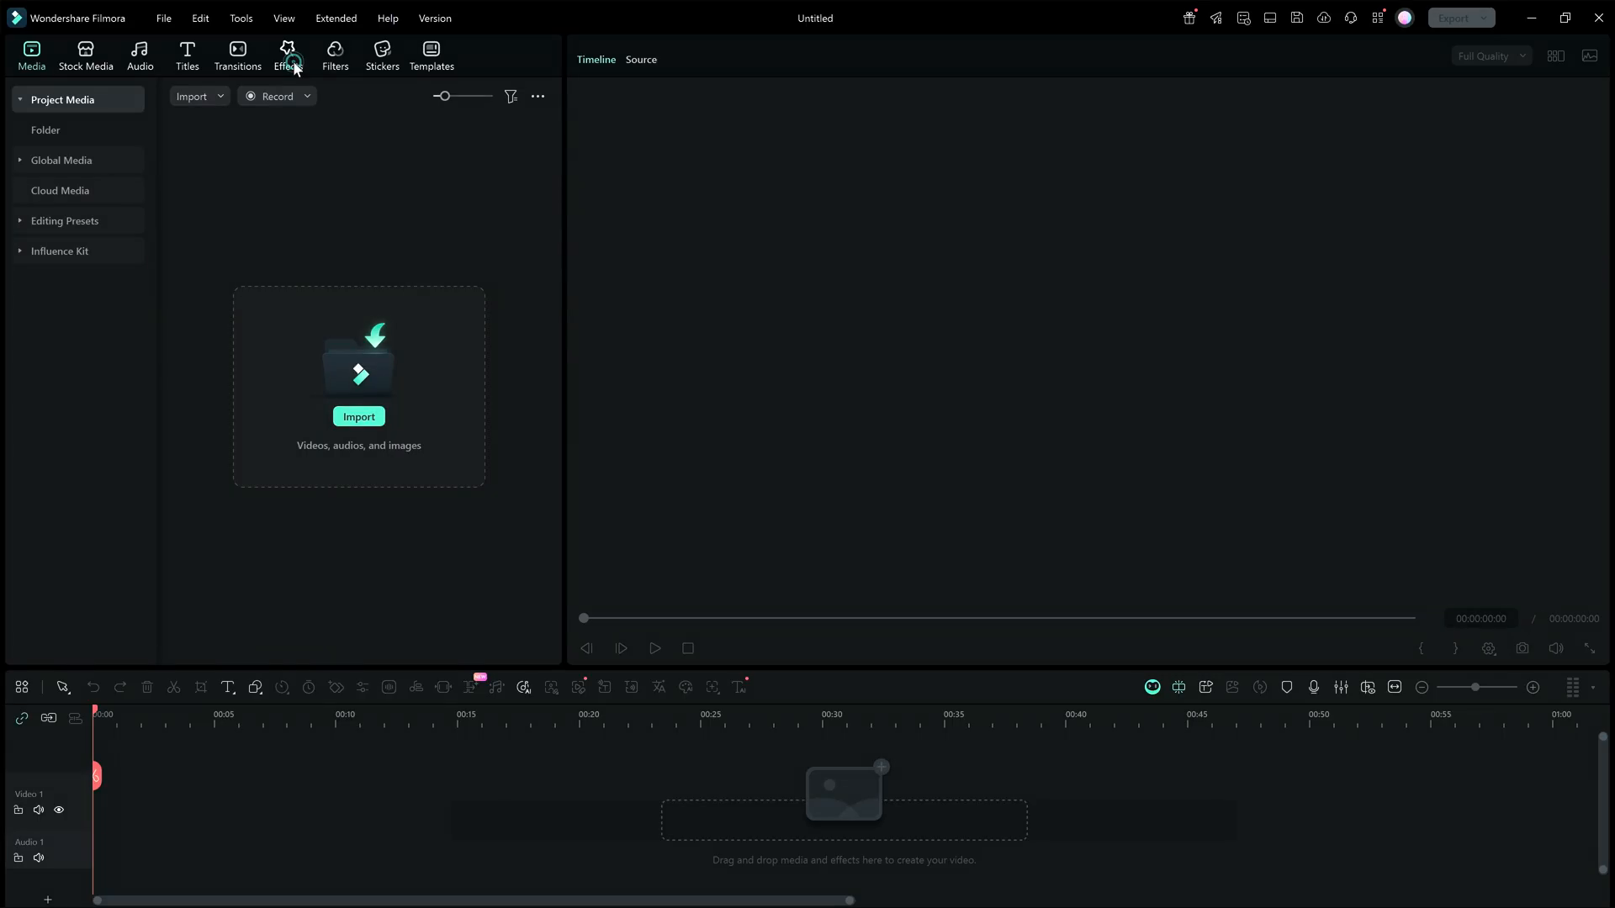
pyautogui.click(289, 56)
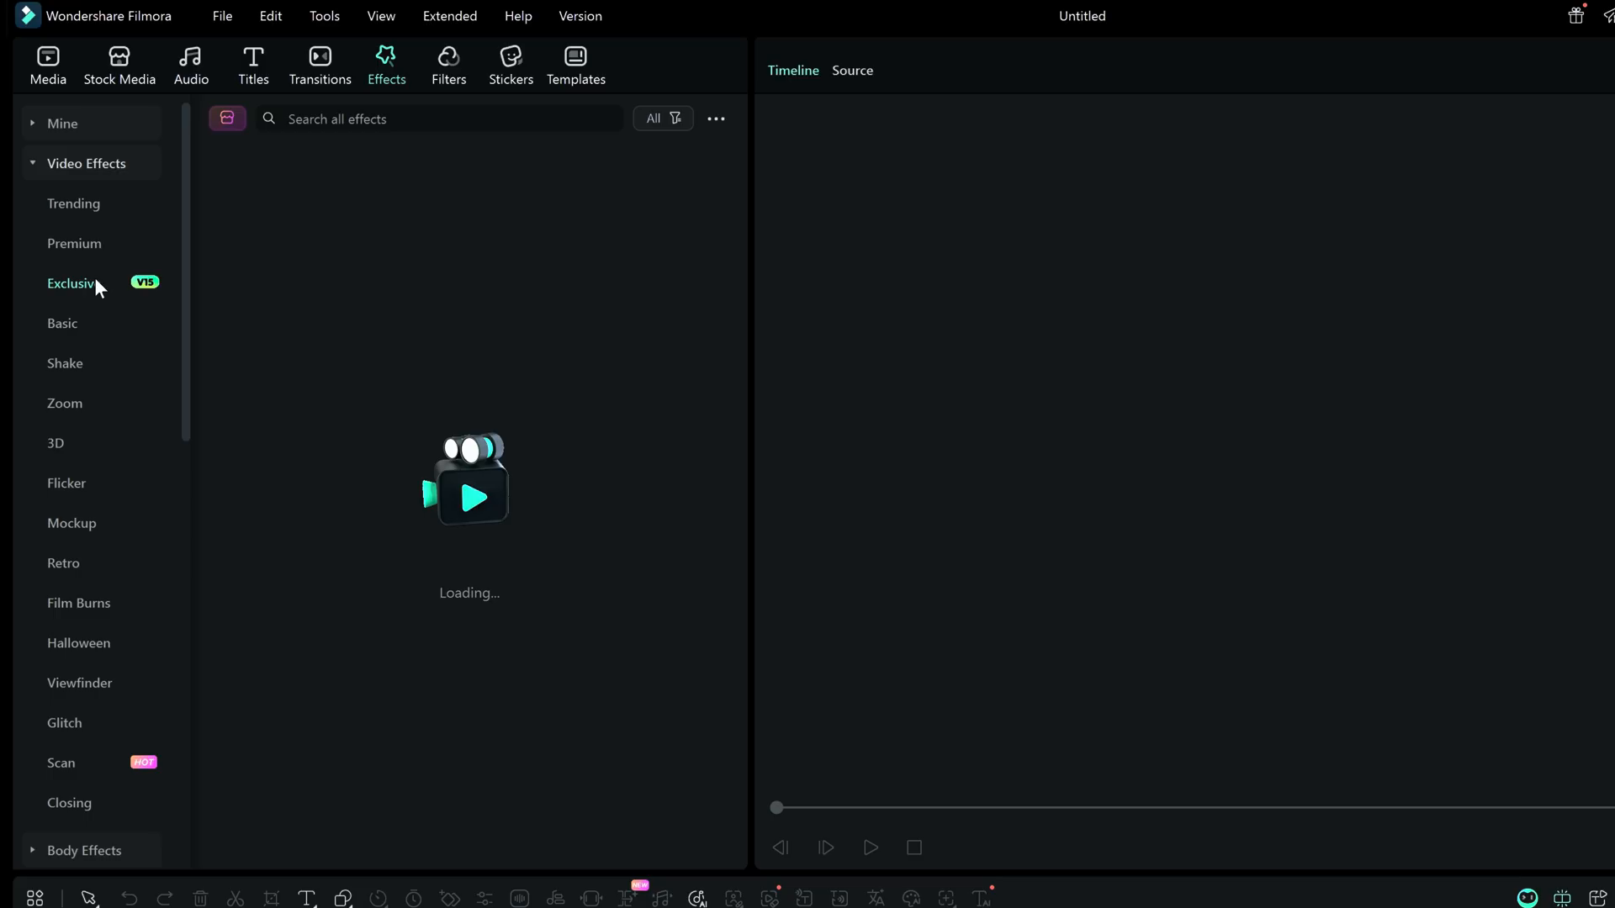
pyautogui.click(73, 283)
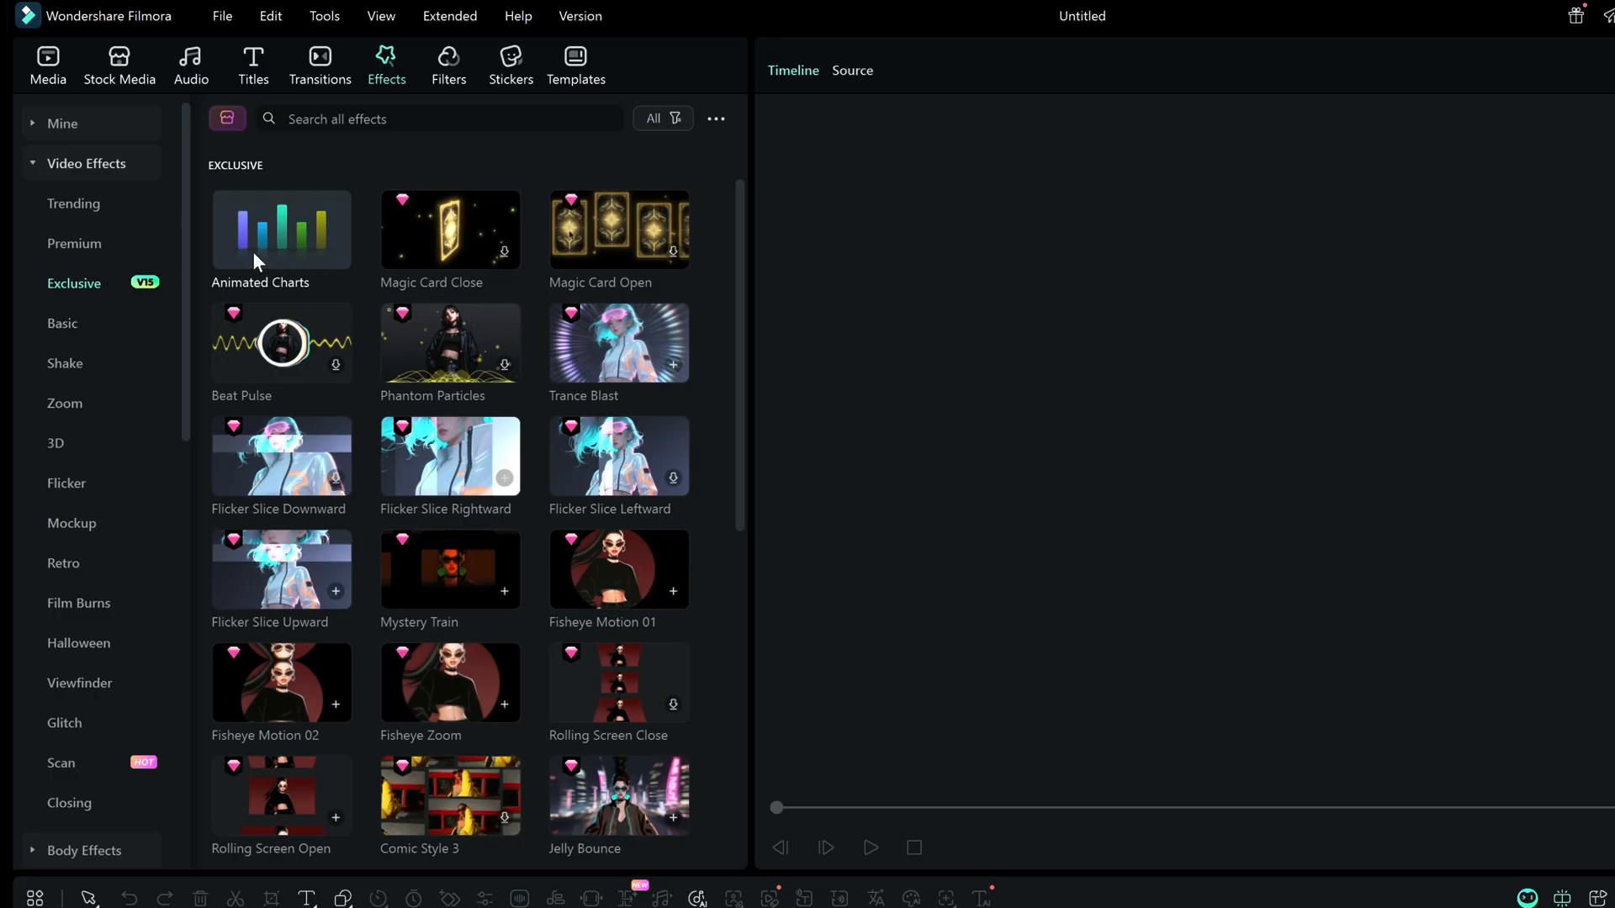
pyautogui.moveTo(283, 260)
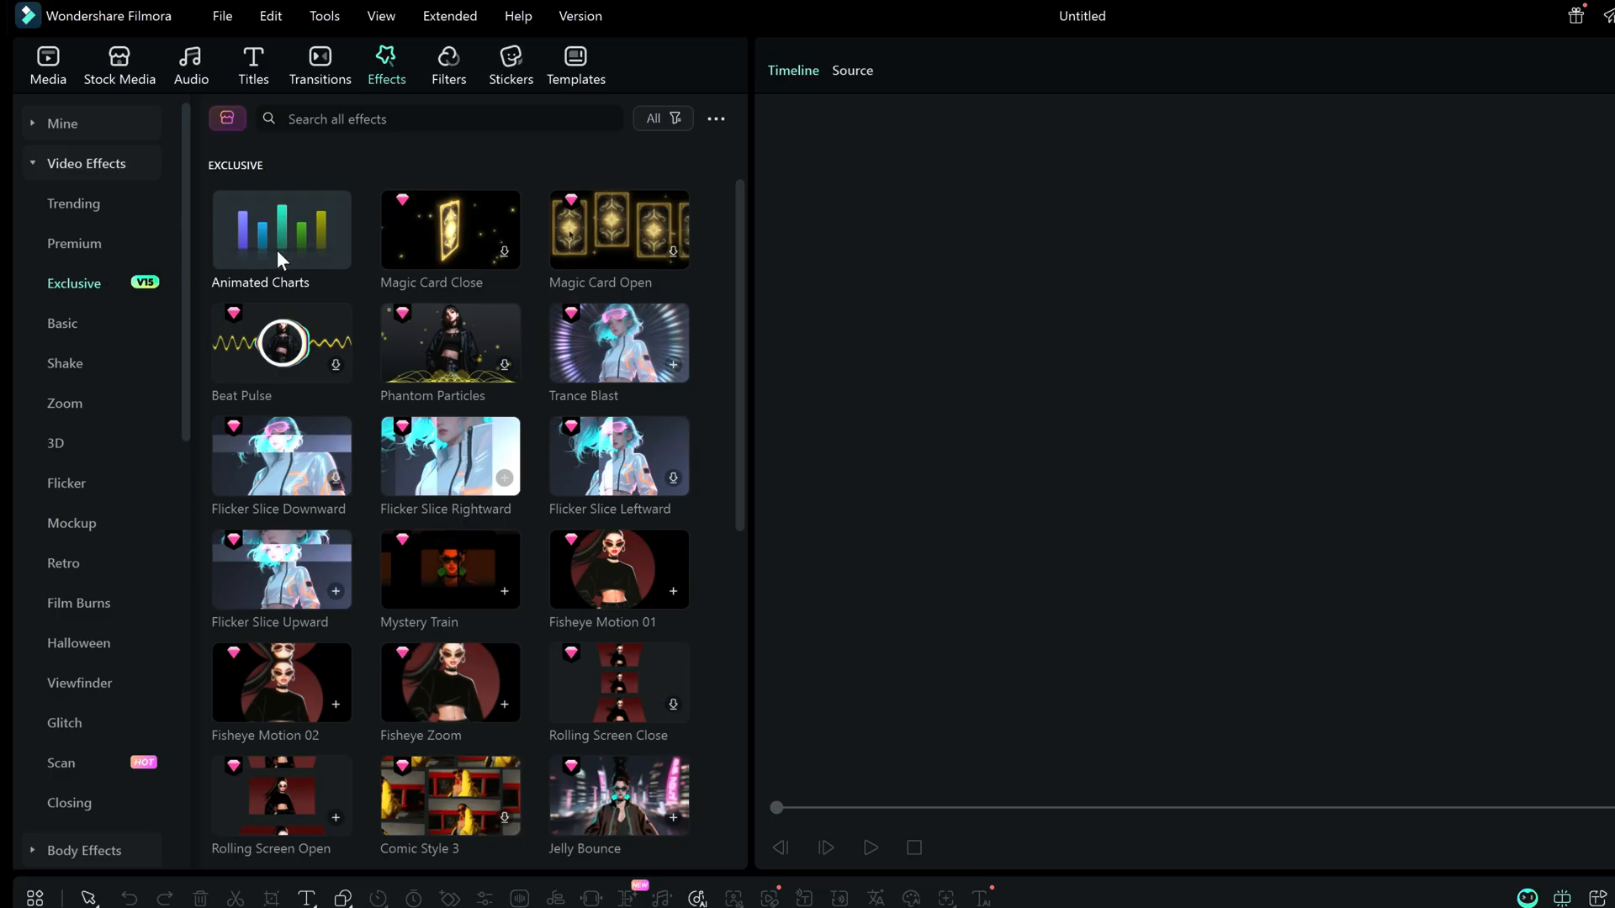
# - Open Animated Charts maximized and play the population bar chart race, including square format
pyautogui.doubleClick(280, 230)
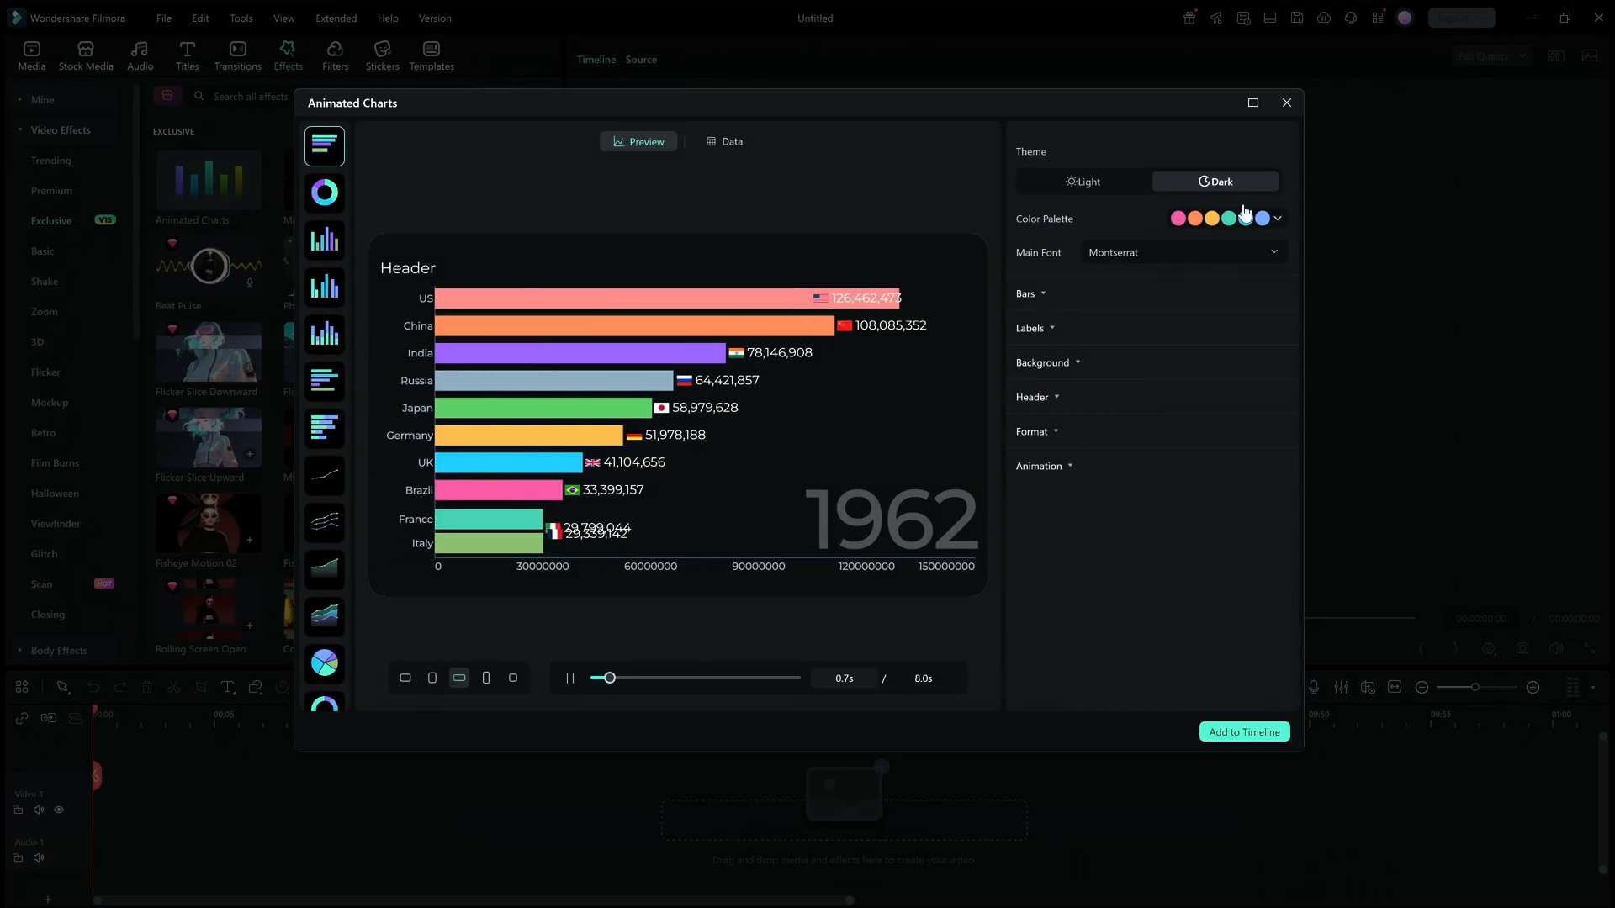
pyautogui.click(1252, 103)
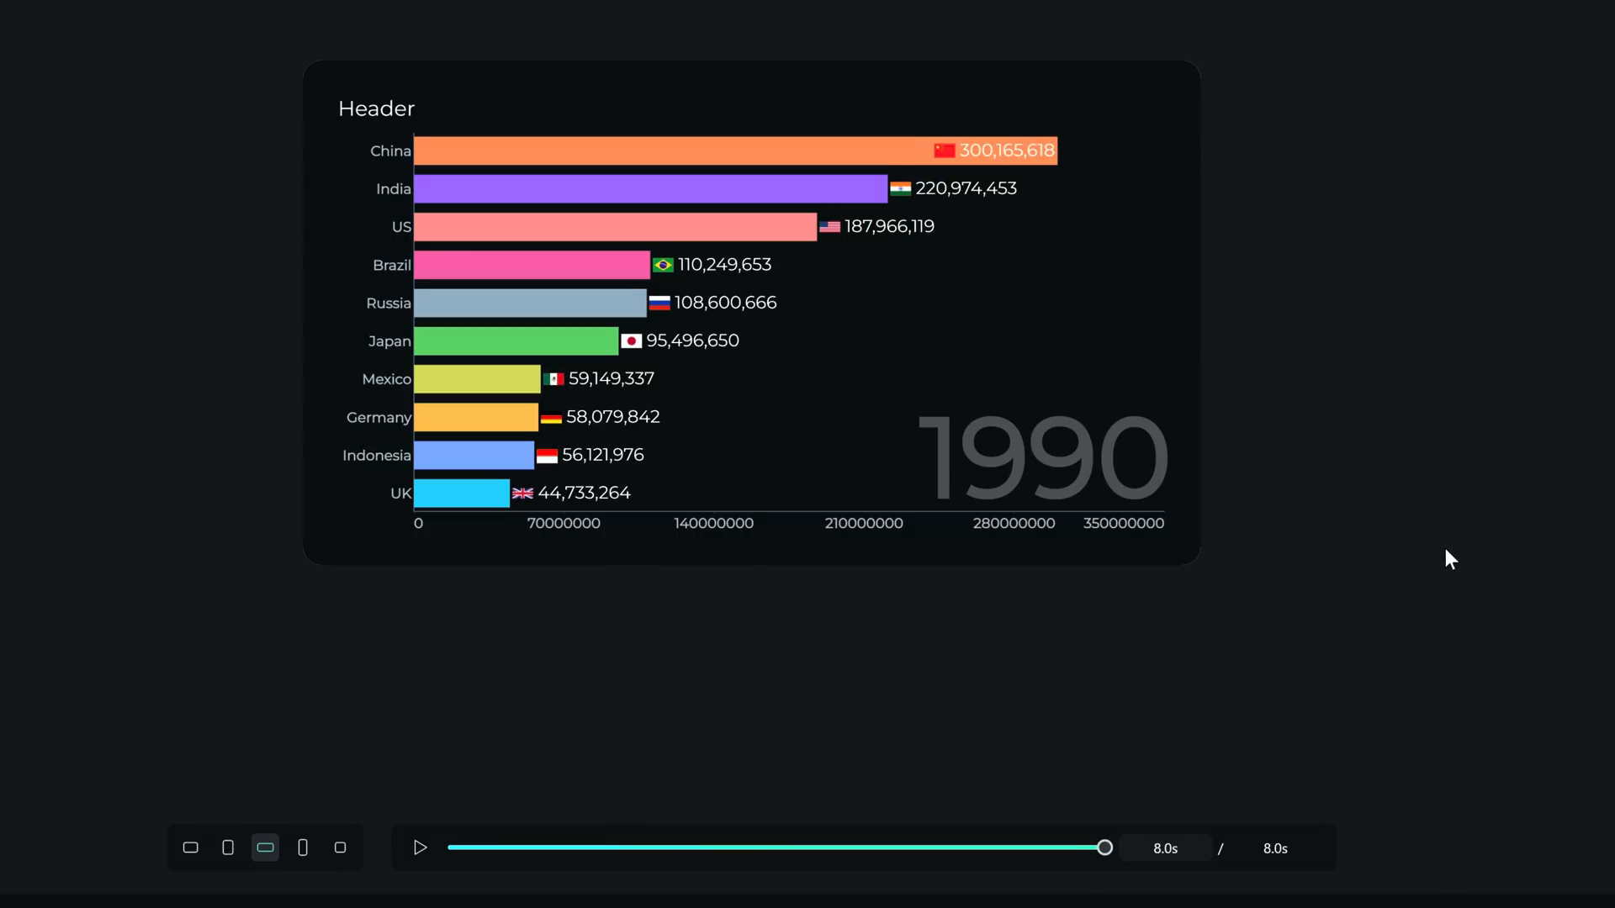
pyautogui.moveTo(441, 850)
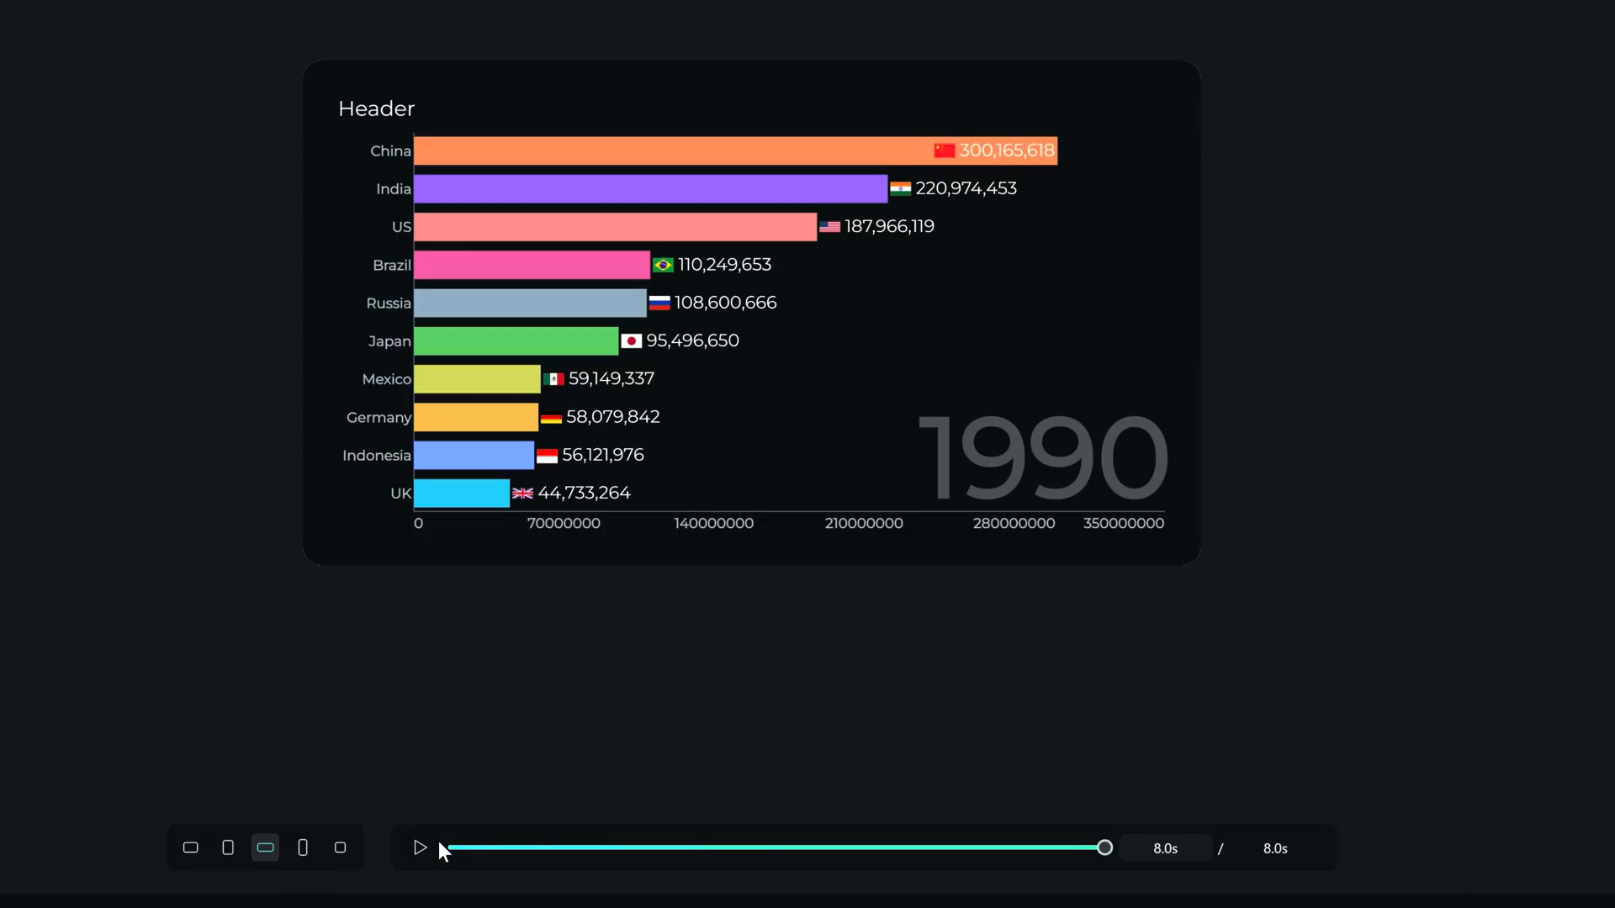
pyautogui.click(421, 847)
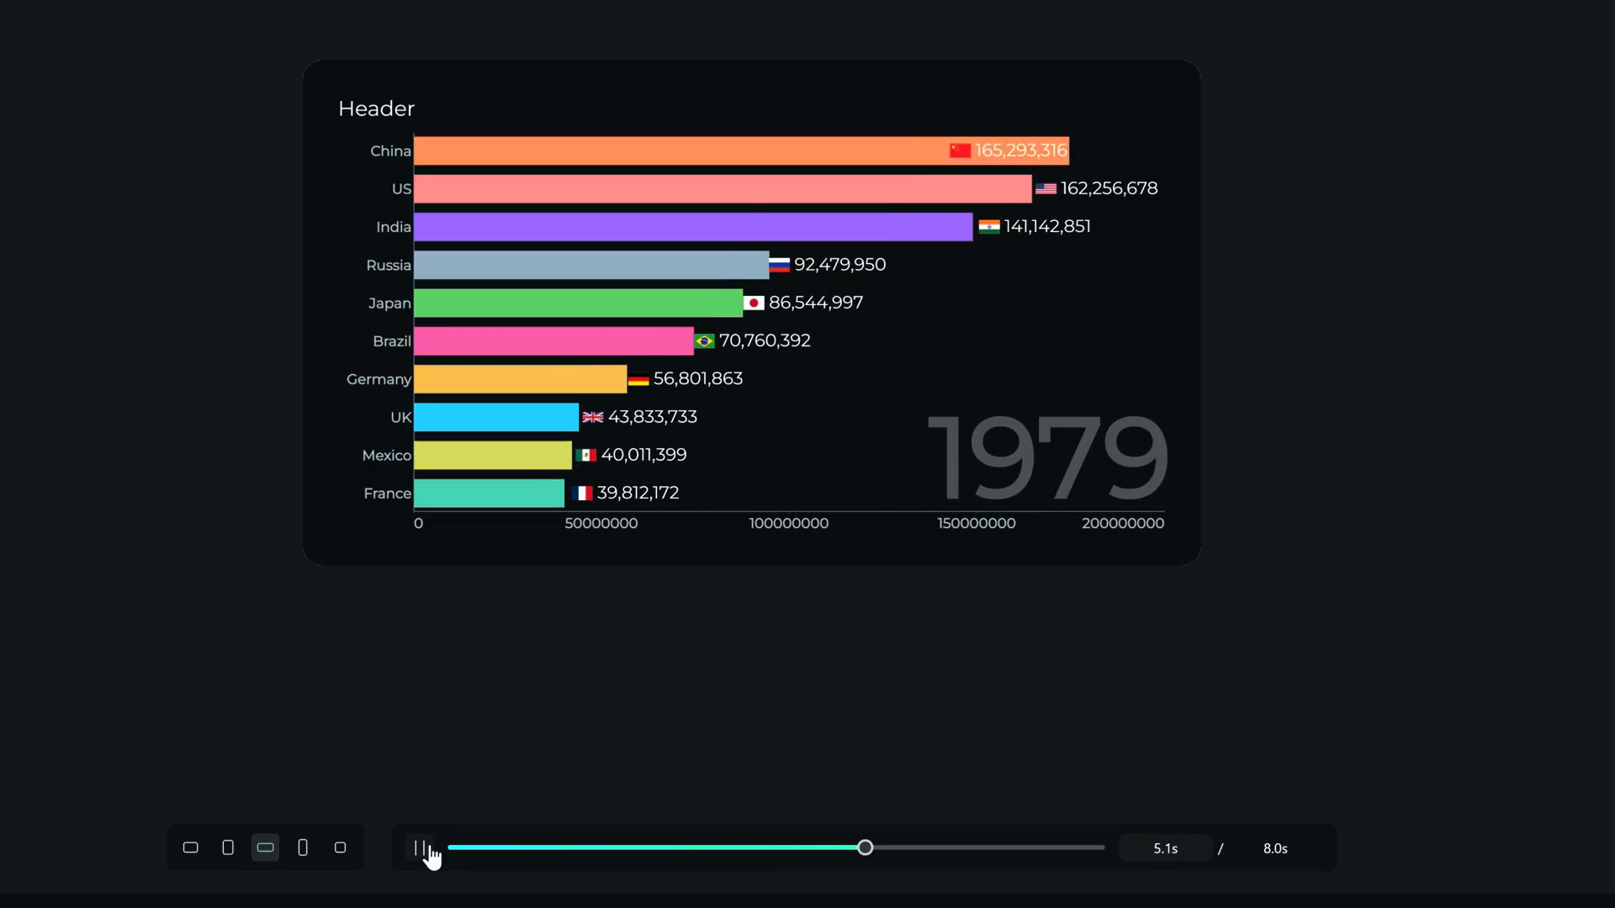
pyautogui.moveTo(866, 848); pyautogui.dragTo(1032, 848)
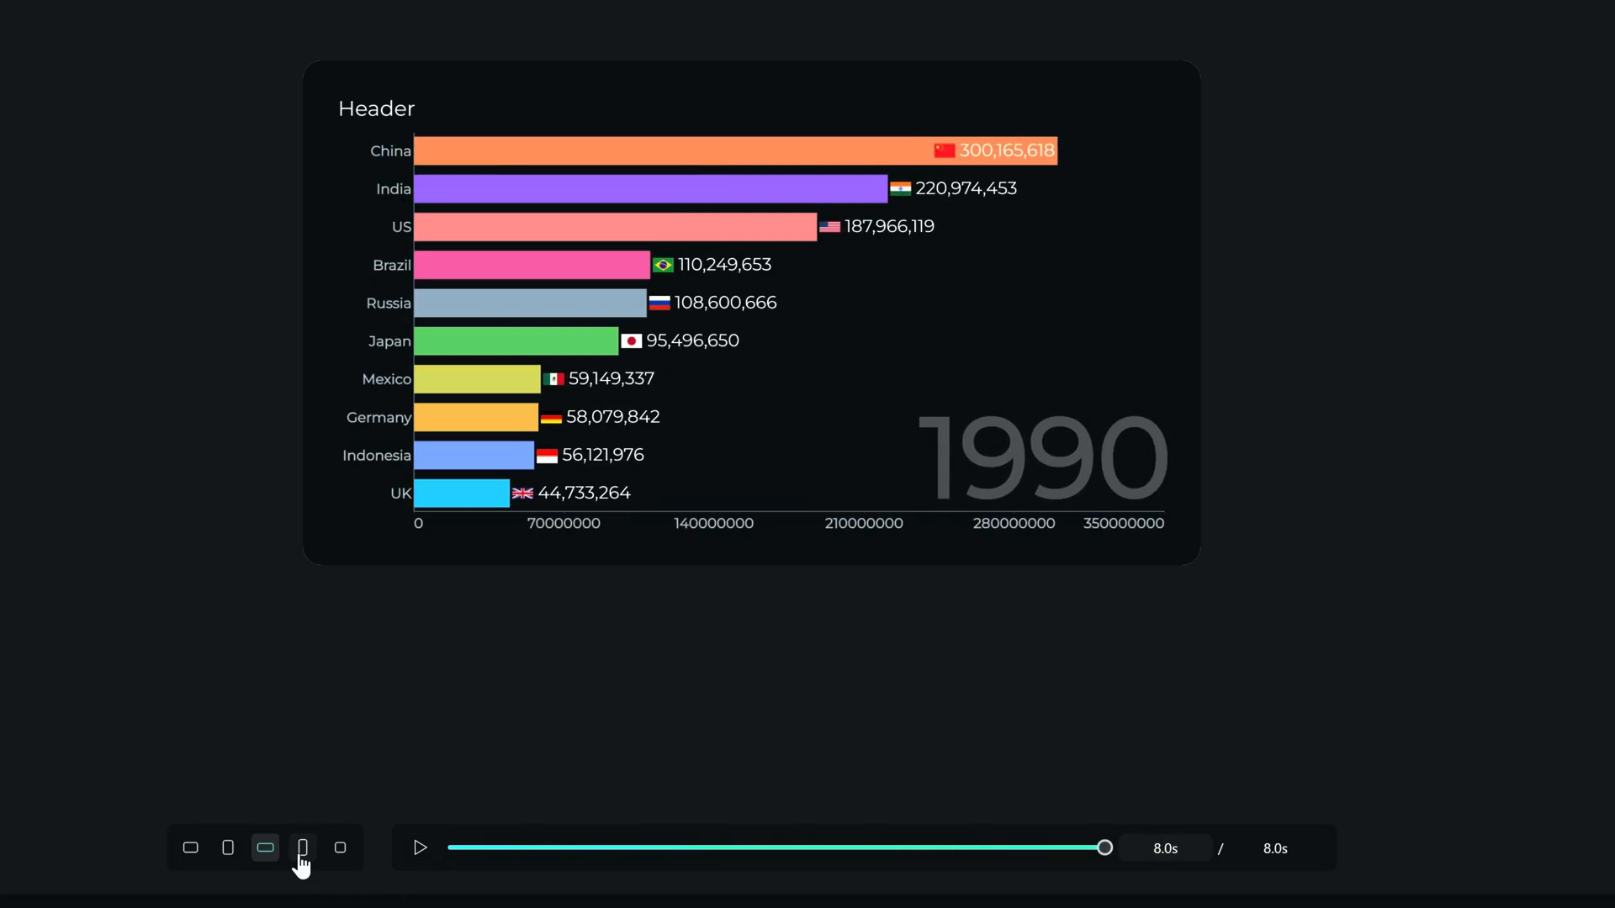
pyautogui.moveTo(228, 847)
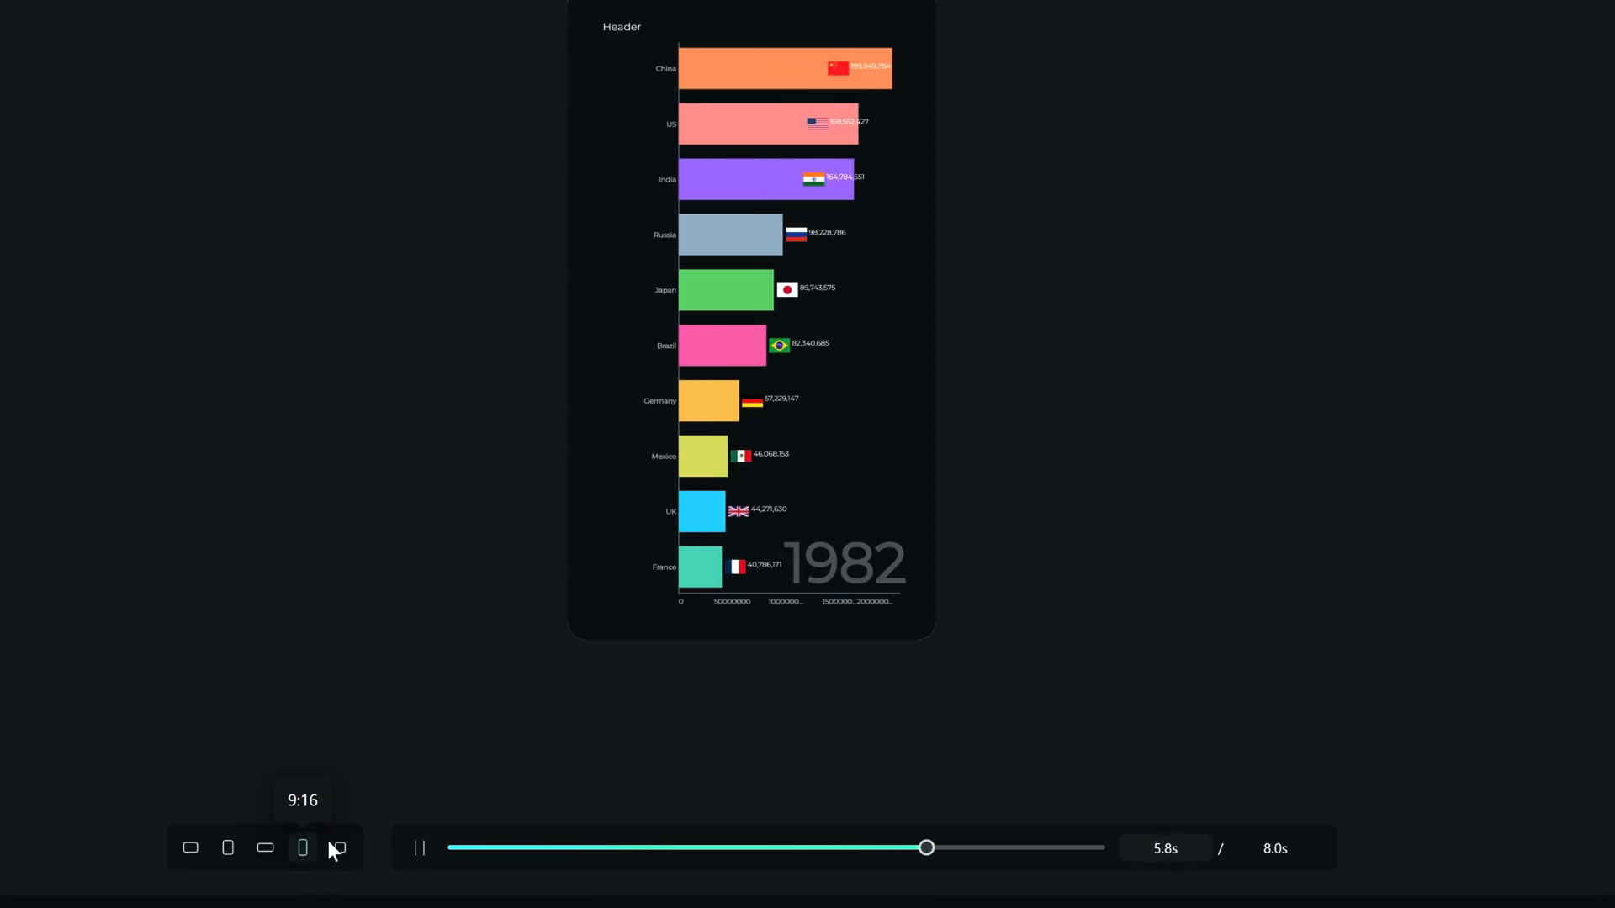
pyautogui.click(339, 848)
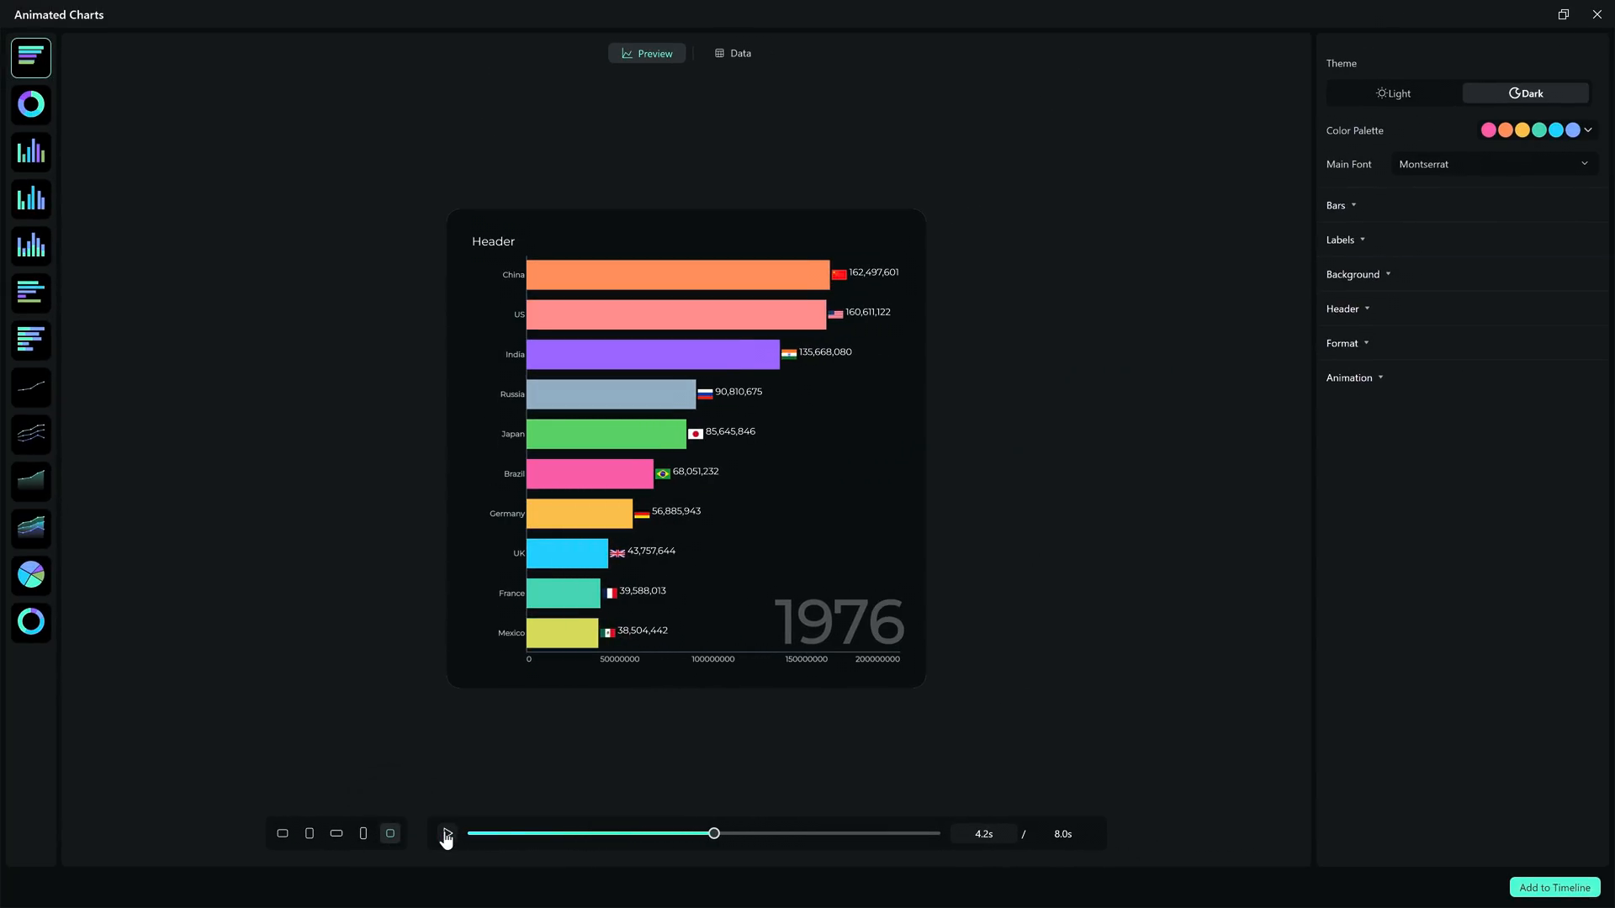
pyautogui.click(446, 834)
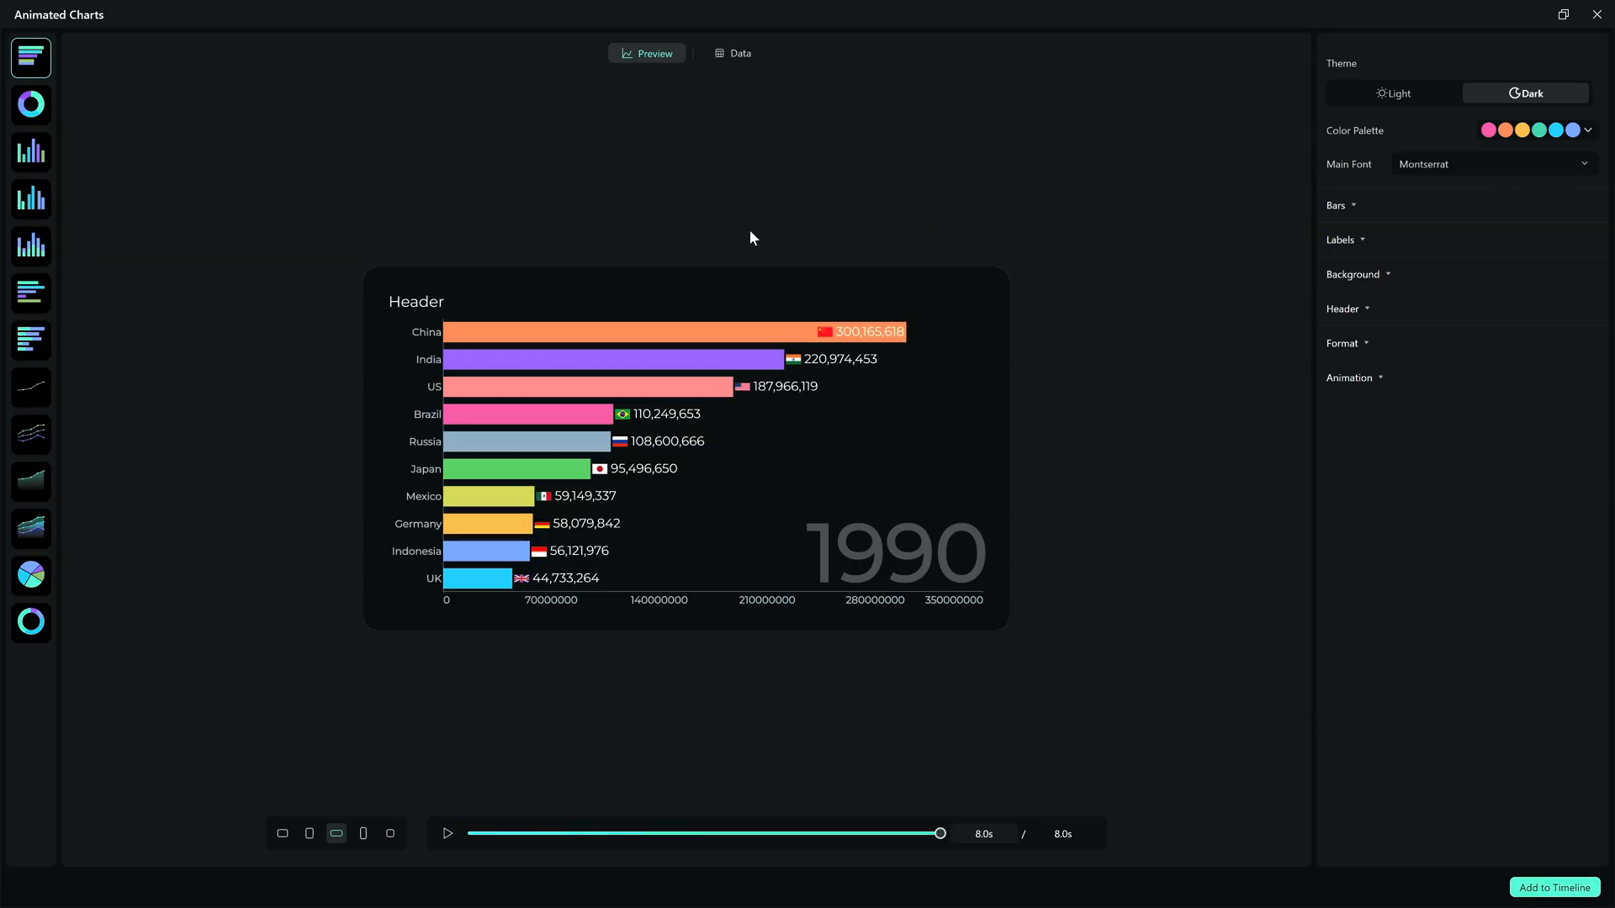
# - Inspect the urban population data table behind the bar chart race
pyautogui.click(733, 52)
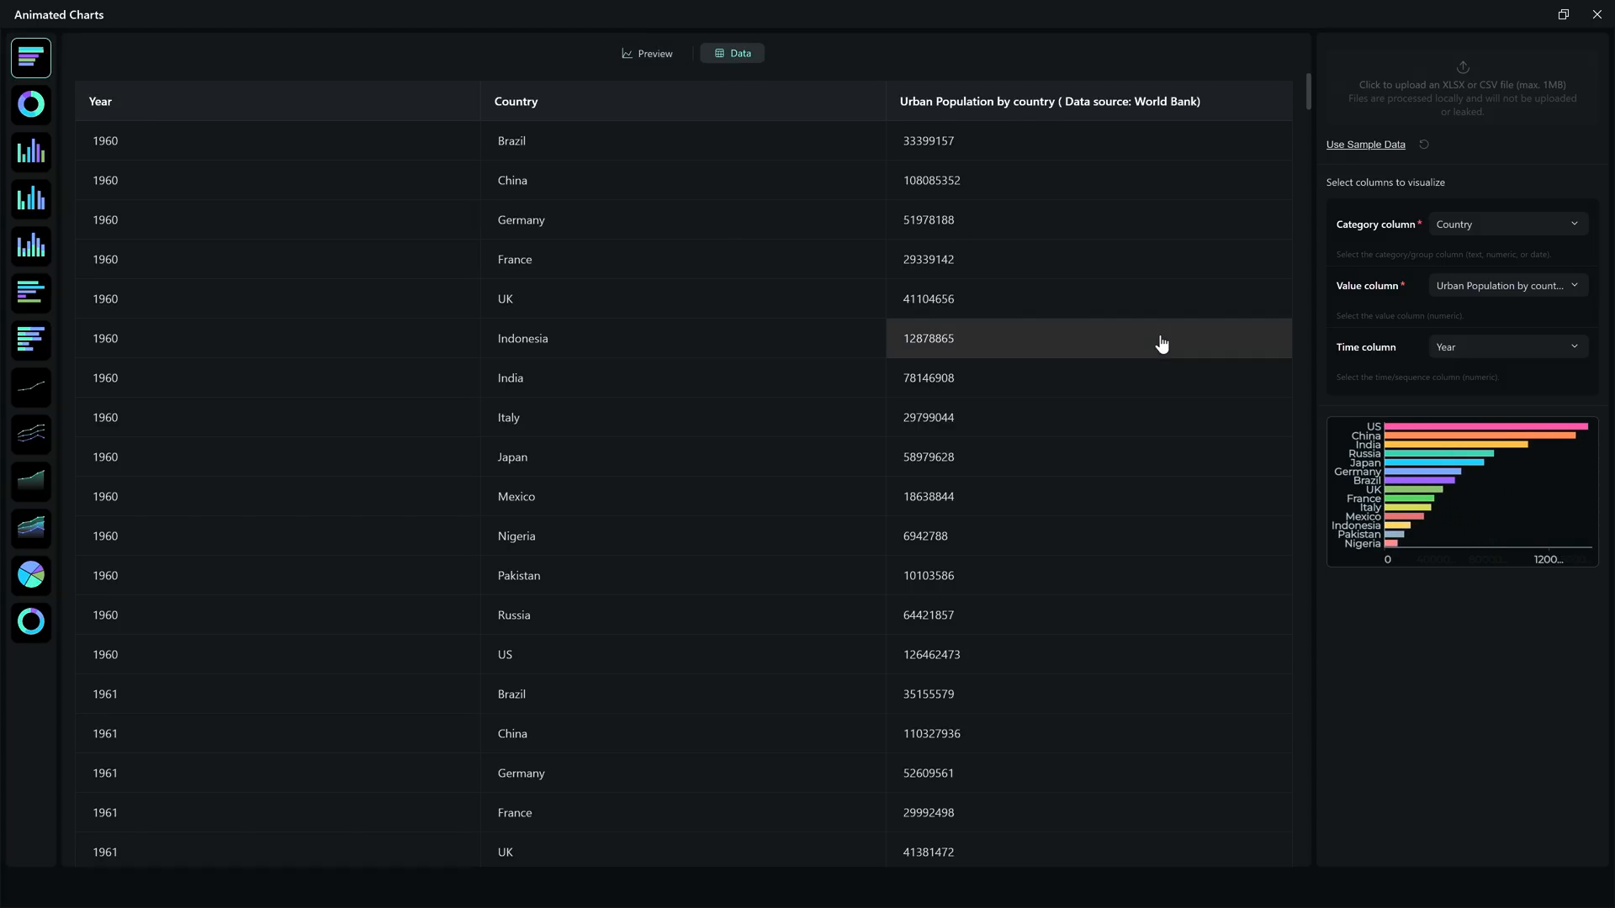
pyautogui.scroll(-3)
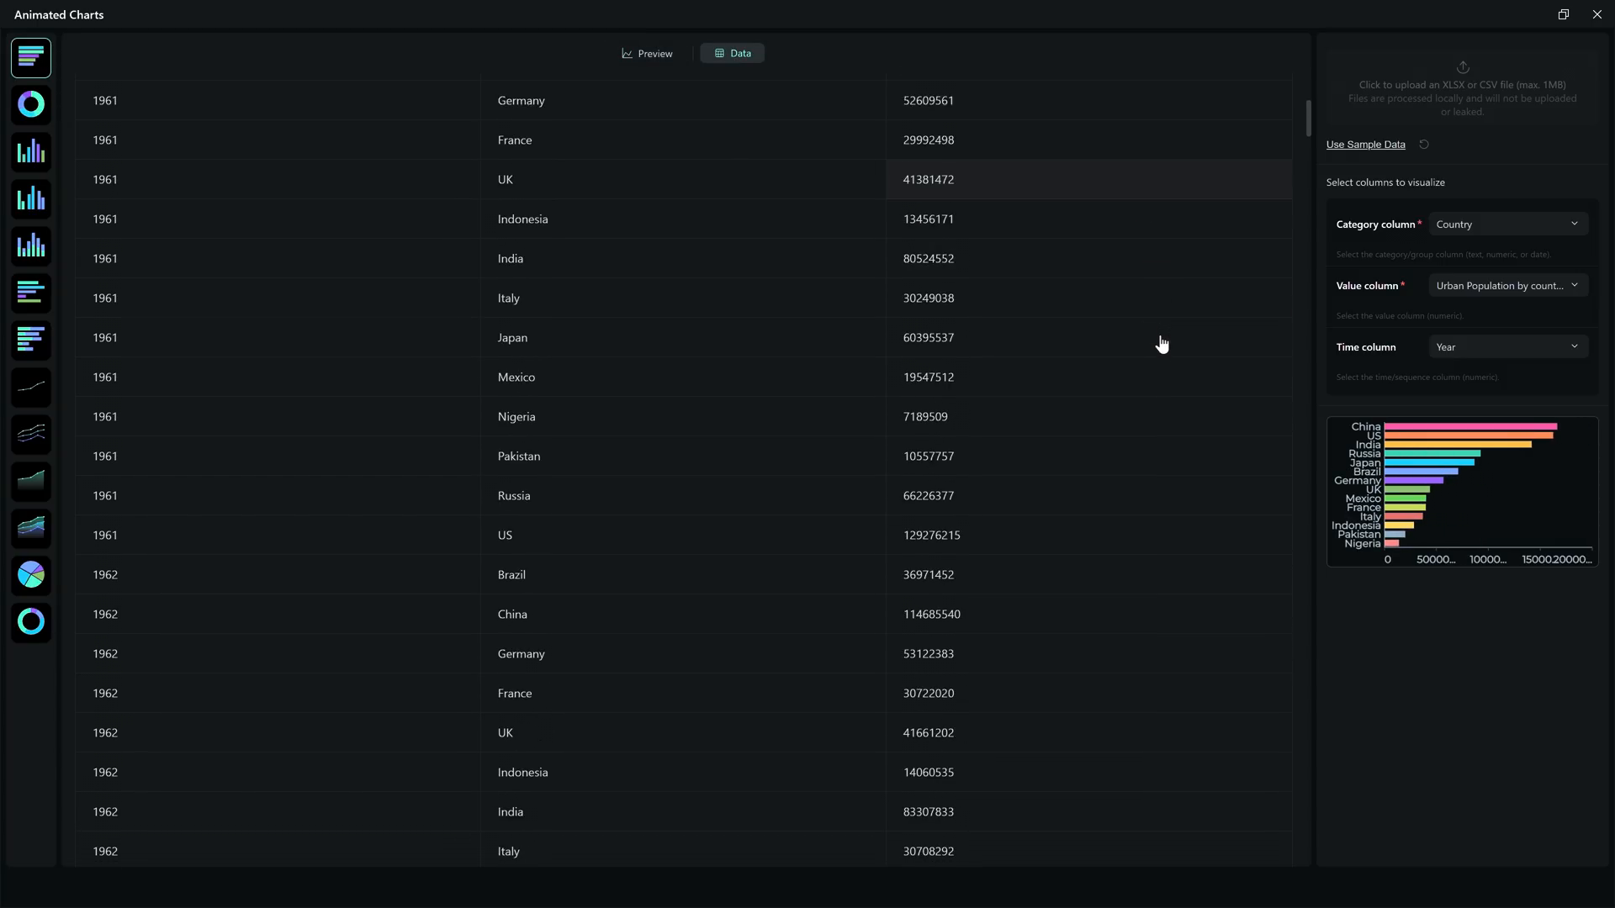
pyautogui.scroll(-3)
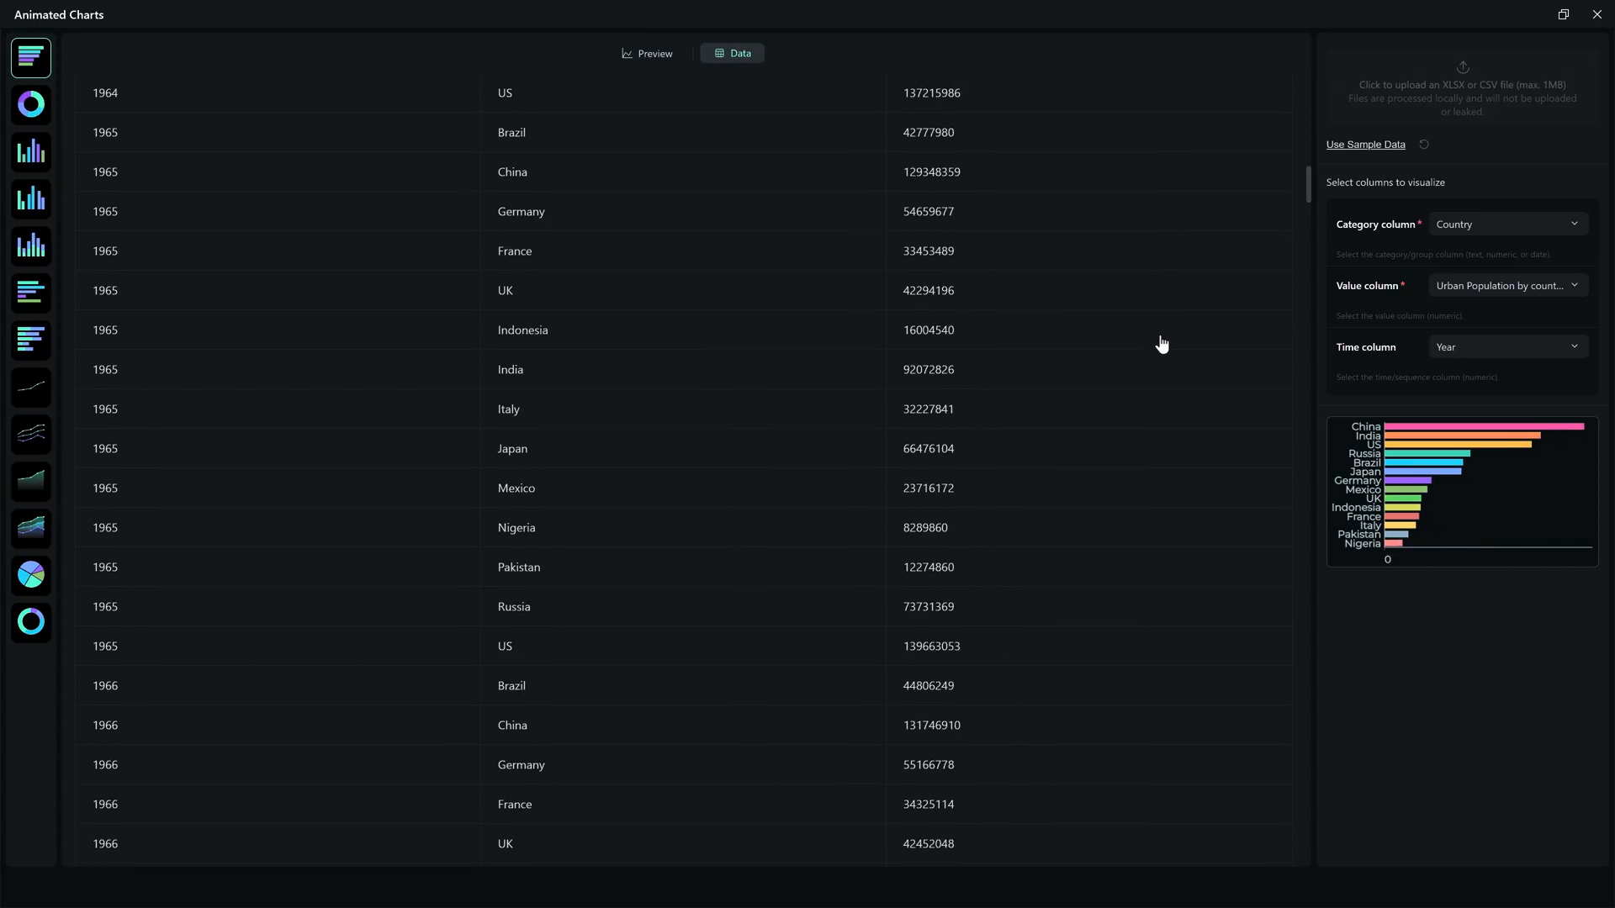
pyautogui.scroll(-3)
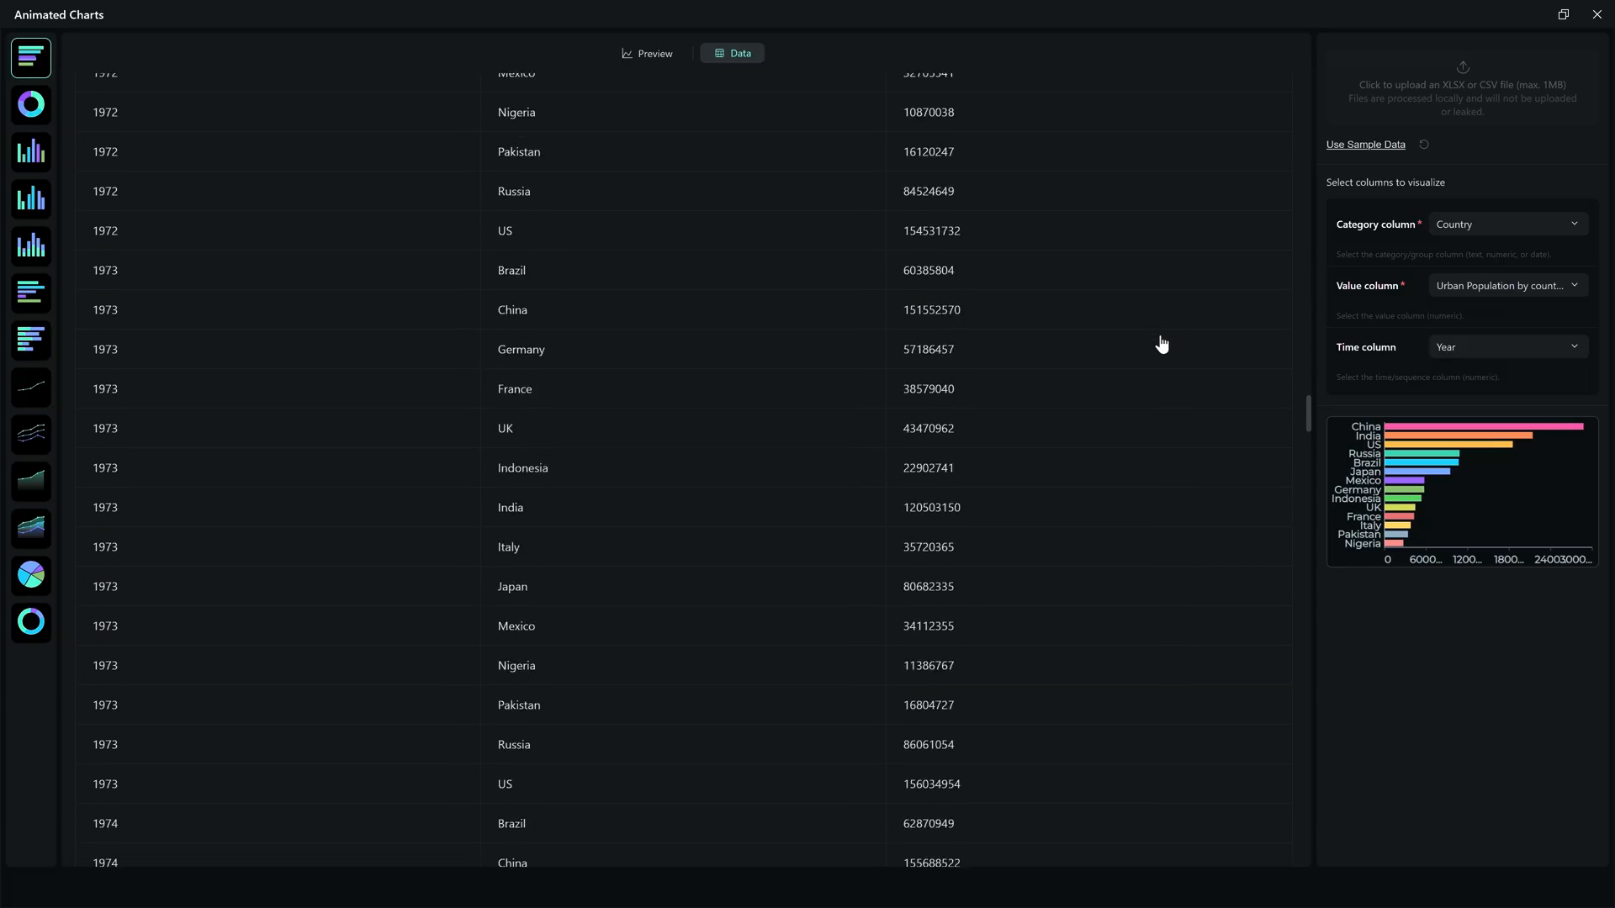
pyautogui.scroll(-3)
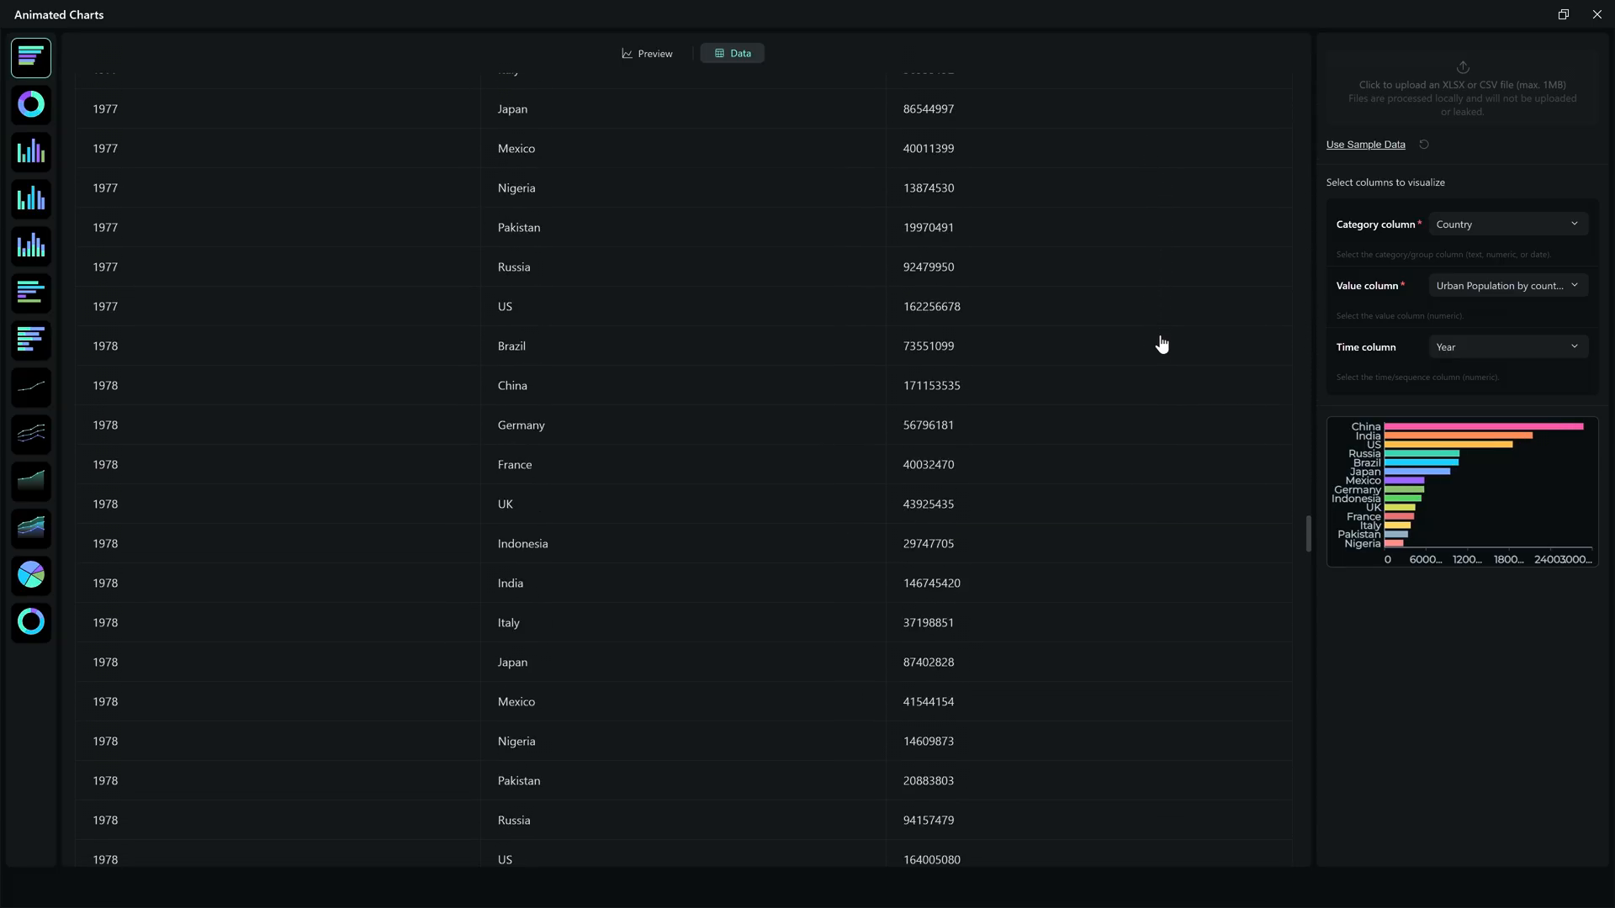
pyautogui.scroll(3)
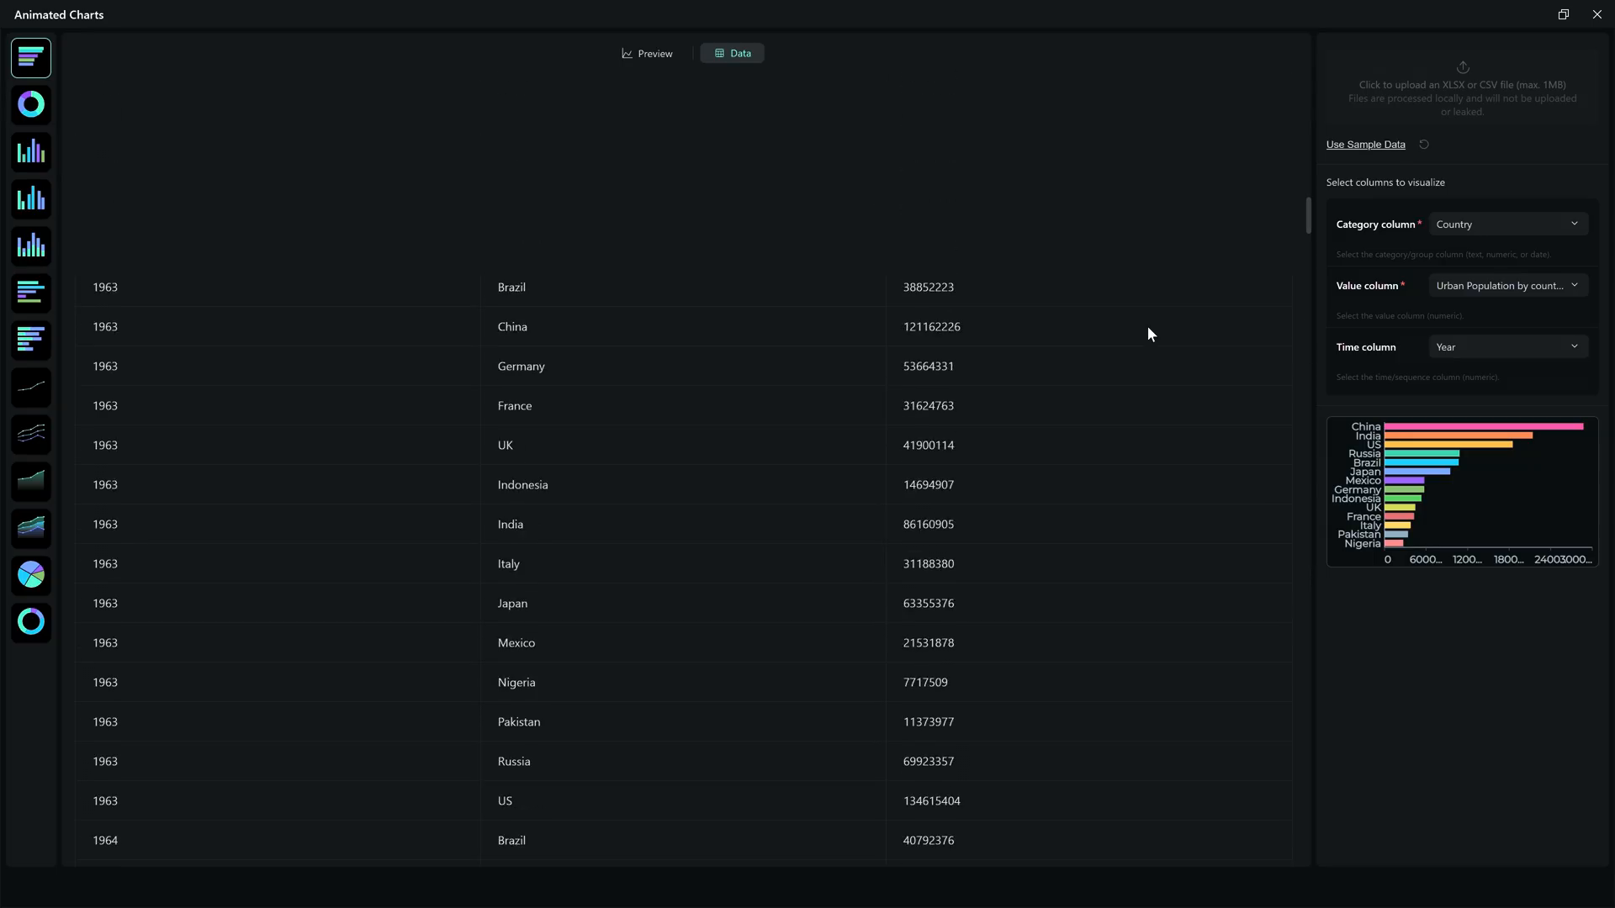
# - Review the category, value and time column choices, then return to the Preview
pyautogui.click(1504, 223)
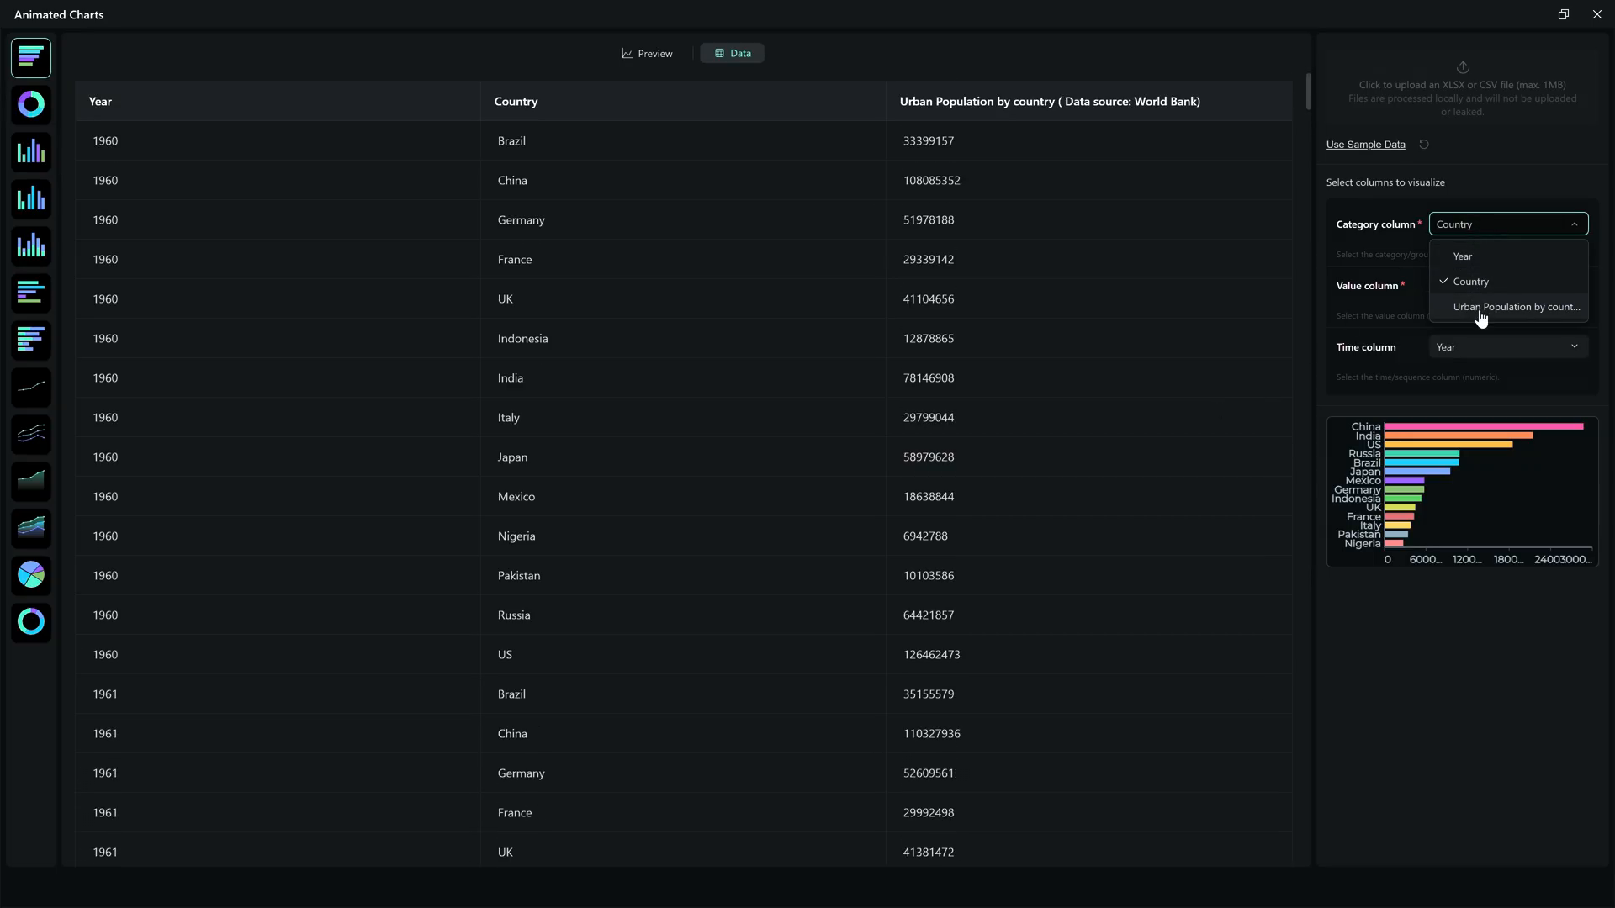
pyautogui.click(1505, 285)
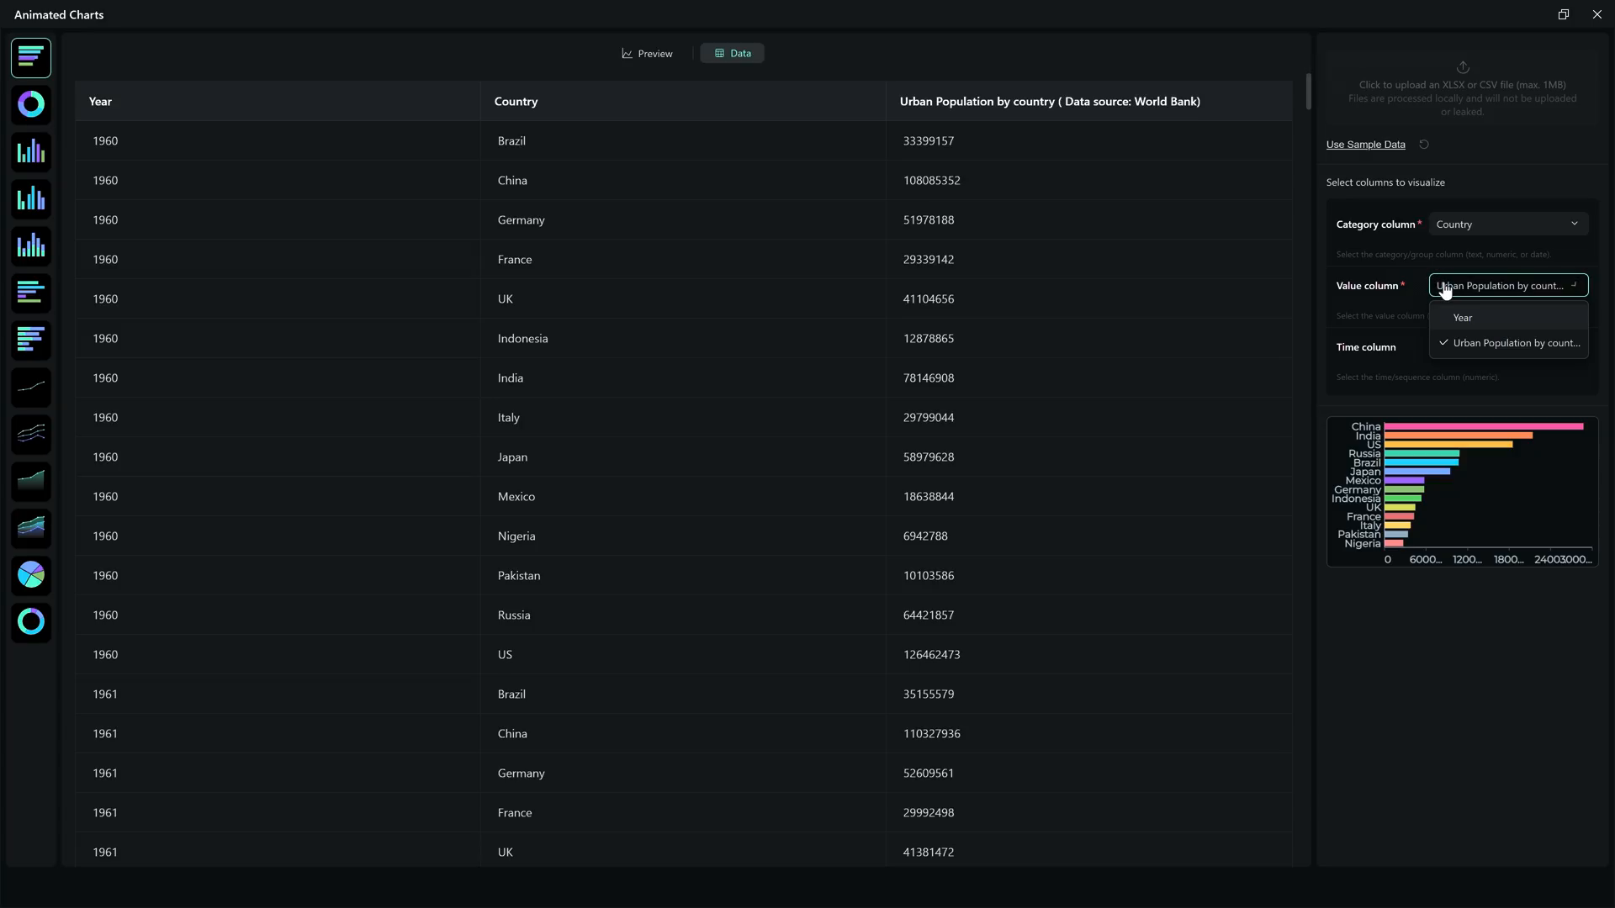
pyautogui.click(1503, 347)
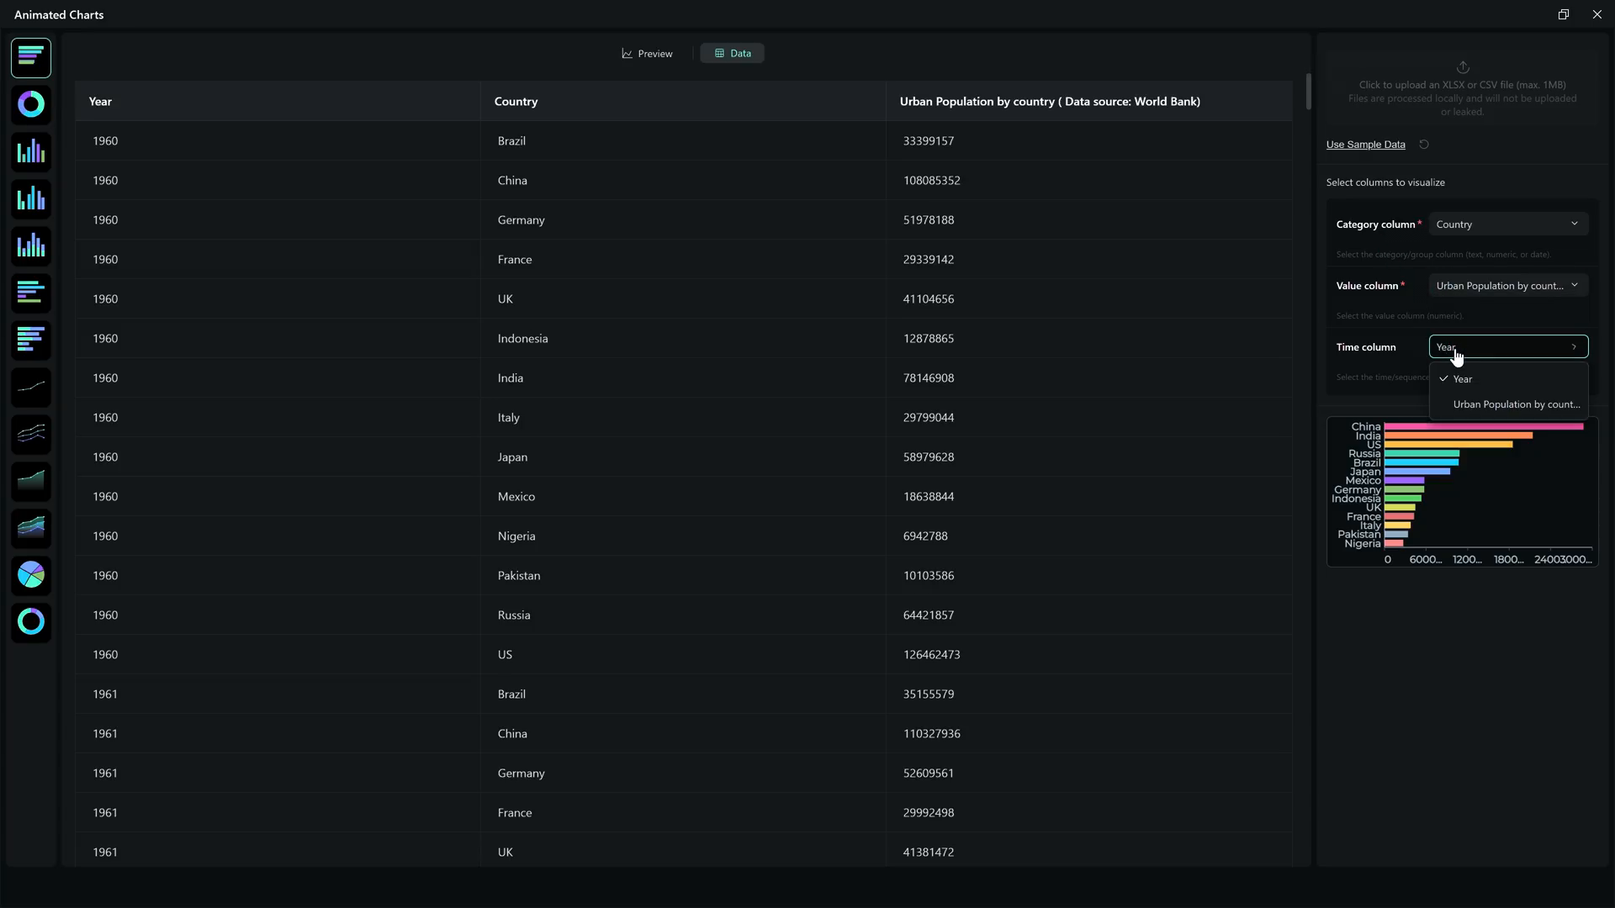
pyautogui.click(1461, 379)
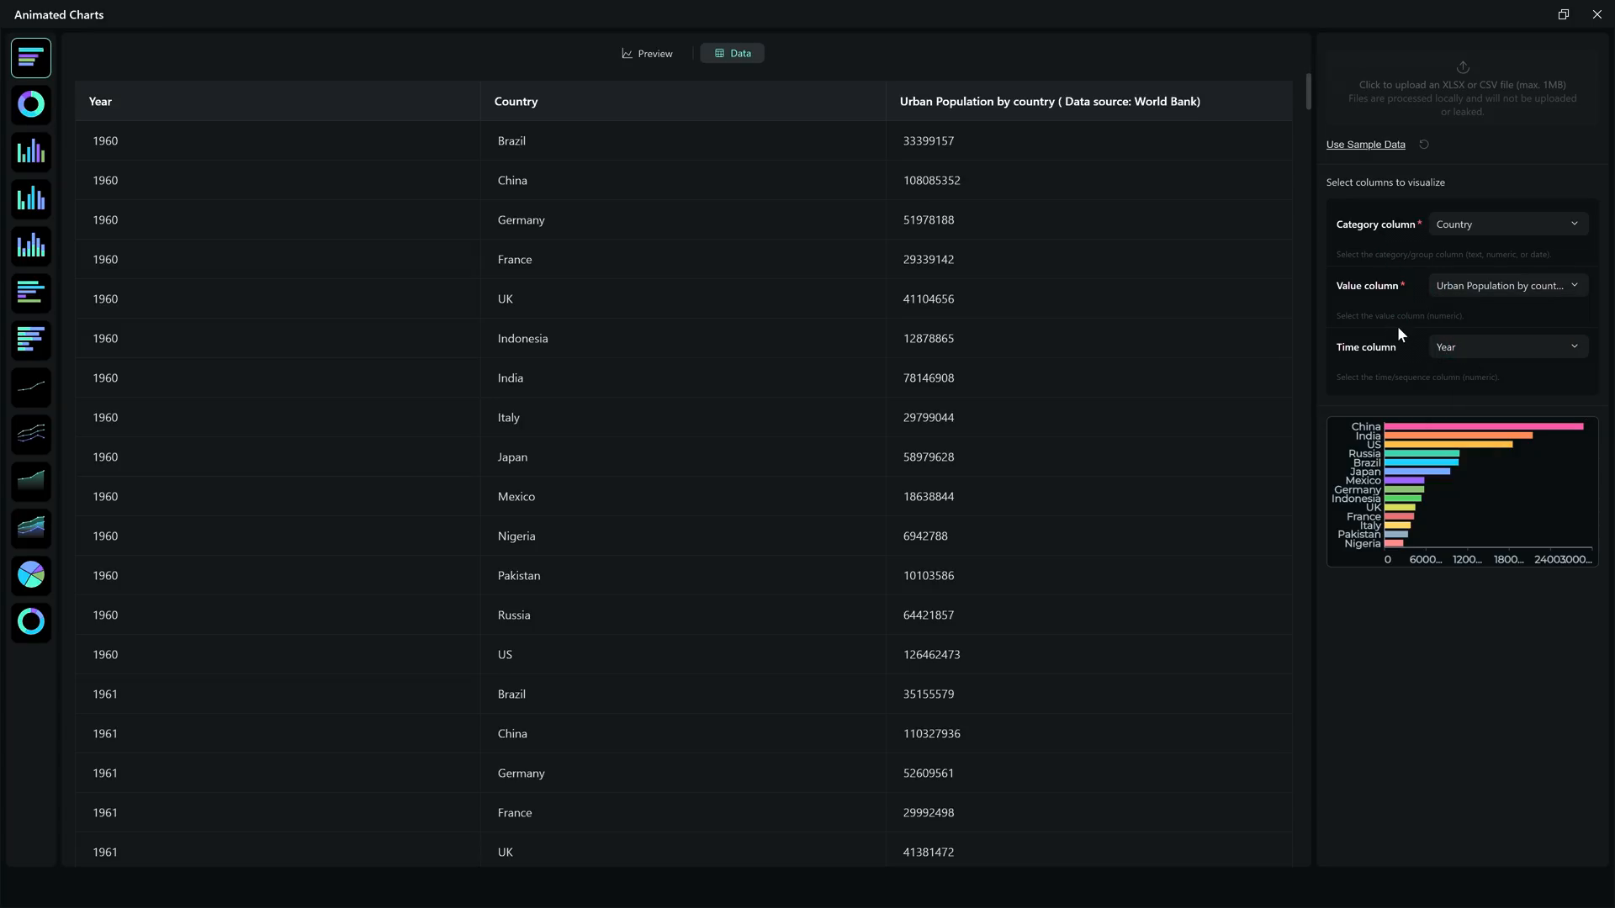
pyautogui.moveTo(1486, 116)
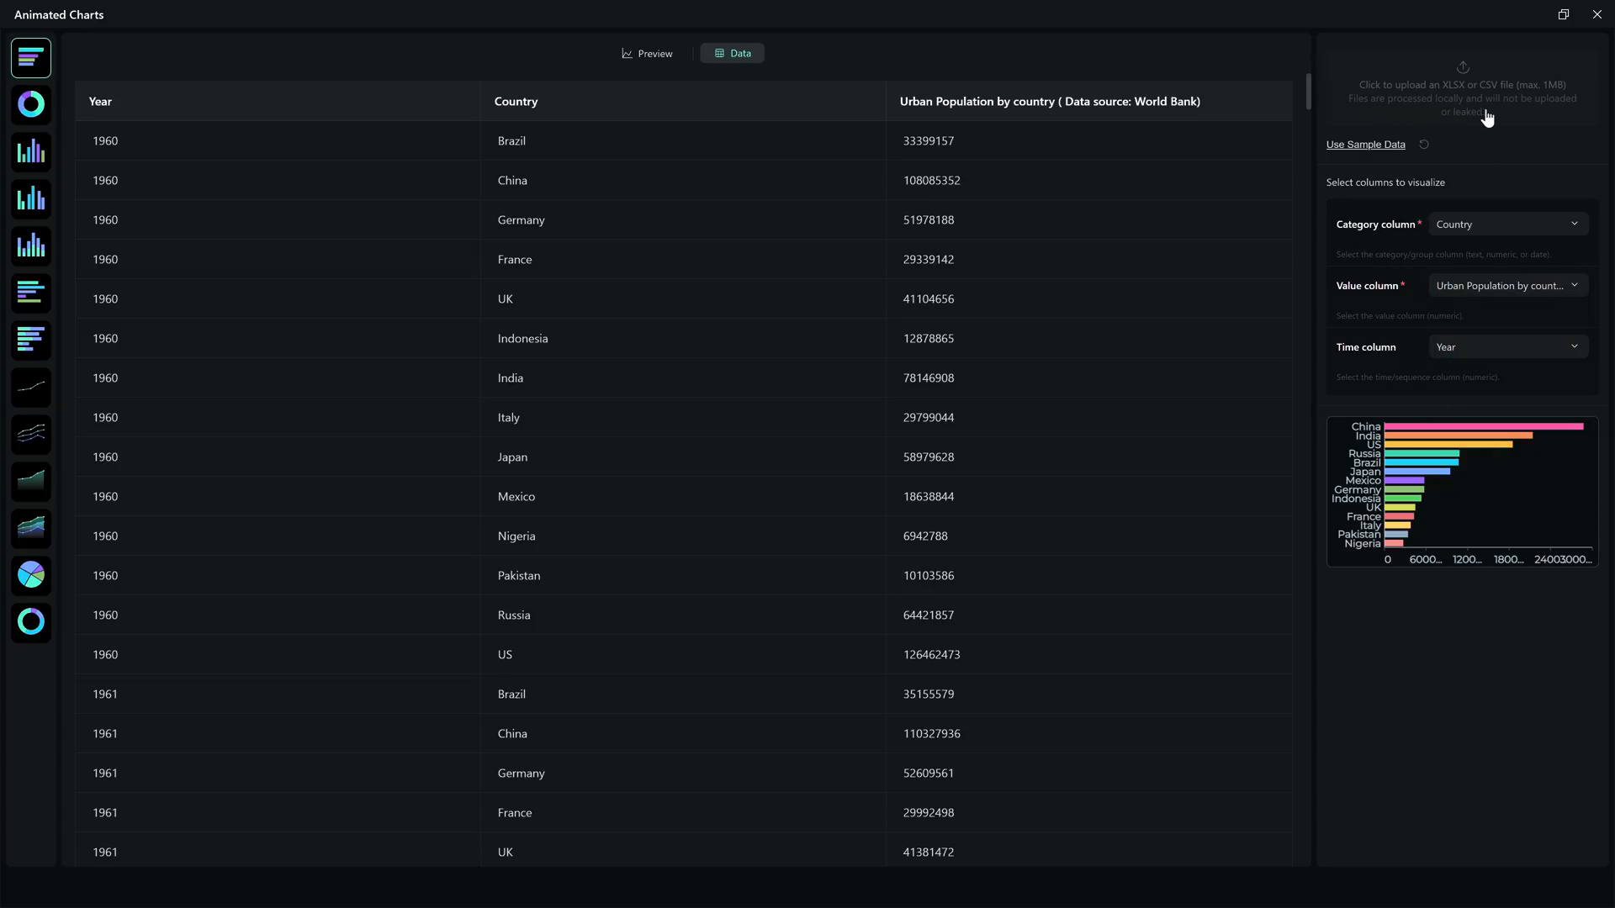
pyautogui.moveTo(1469, 135)
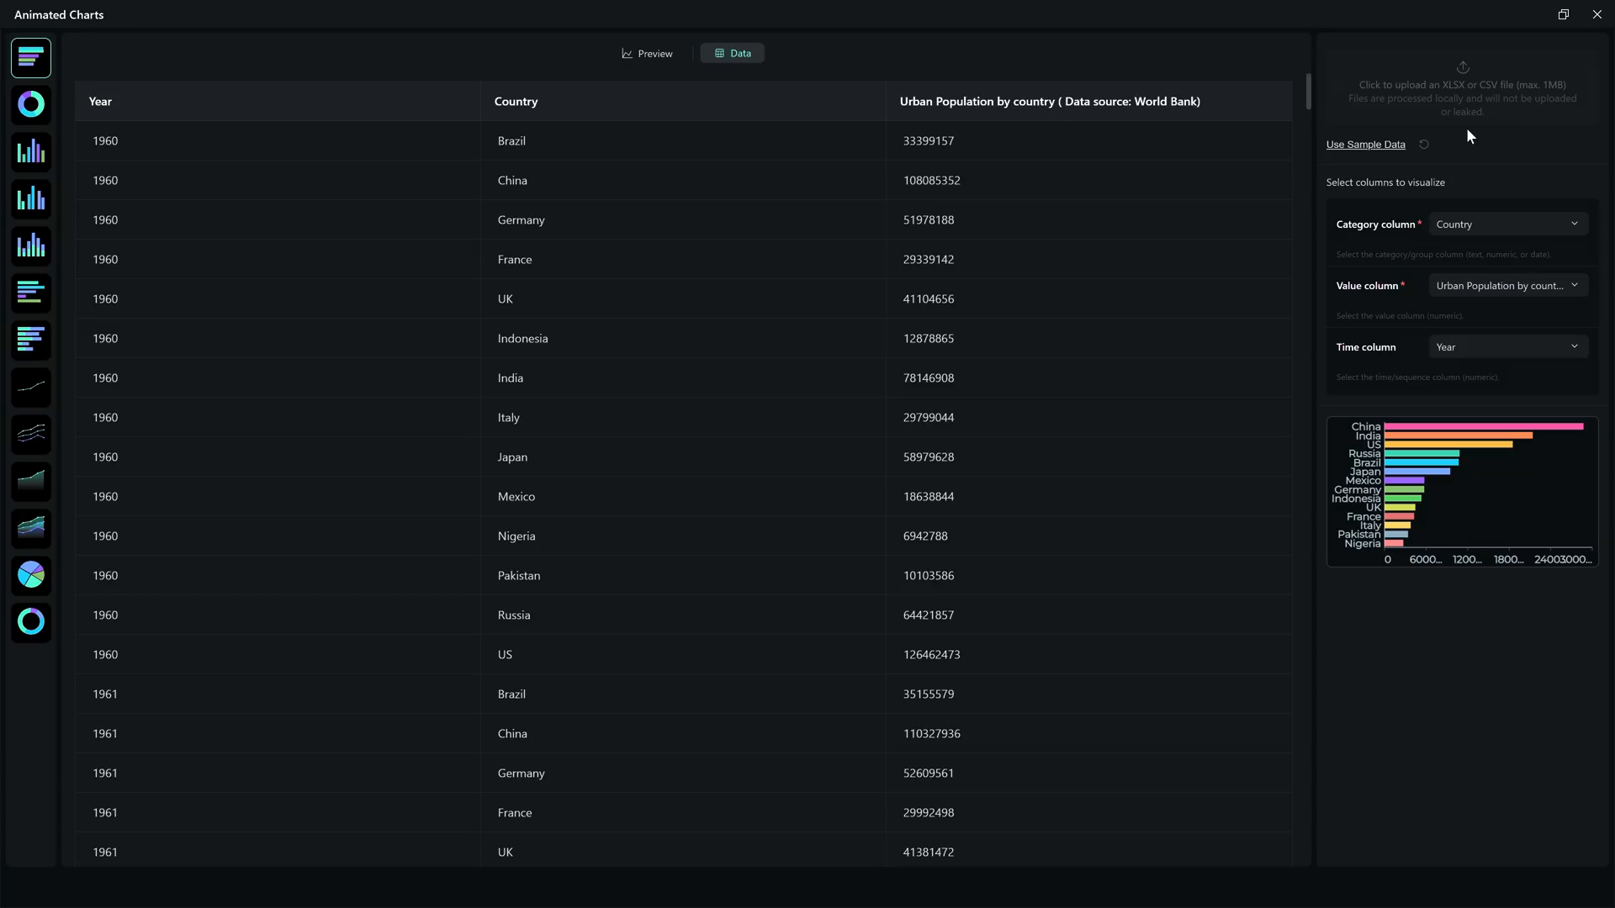
pyautogui.moveTo(1506, 133)
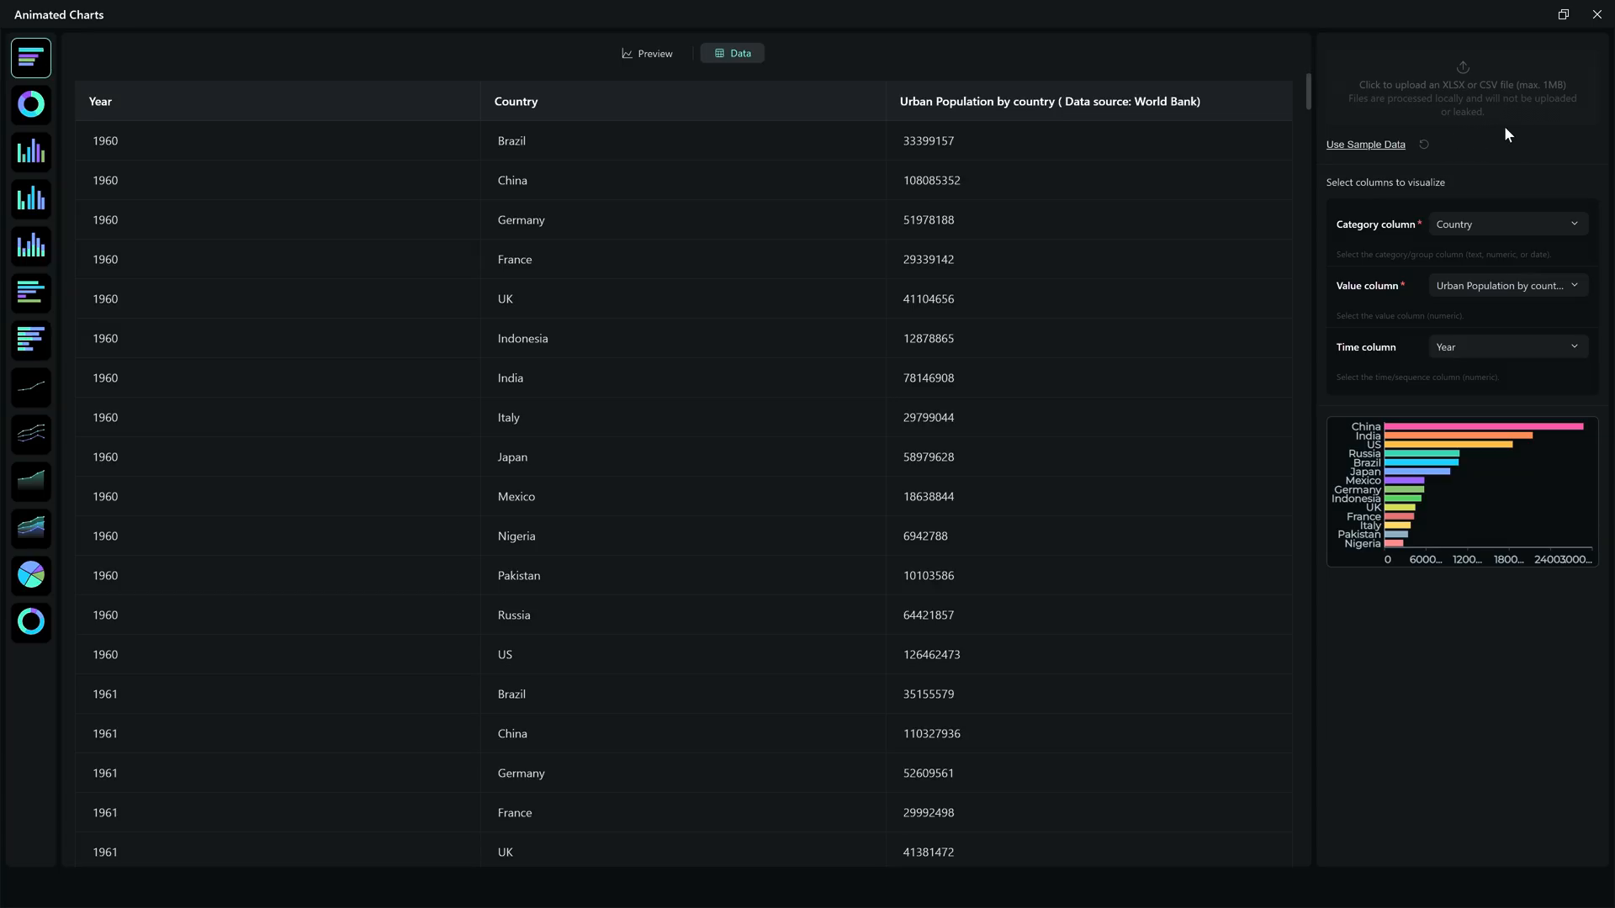
pyautogui.moveTo(1518, 132)
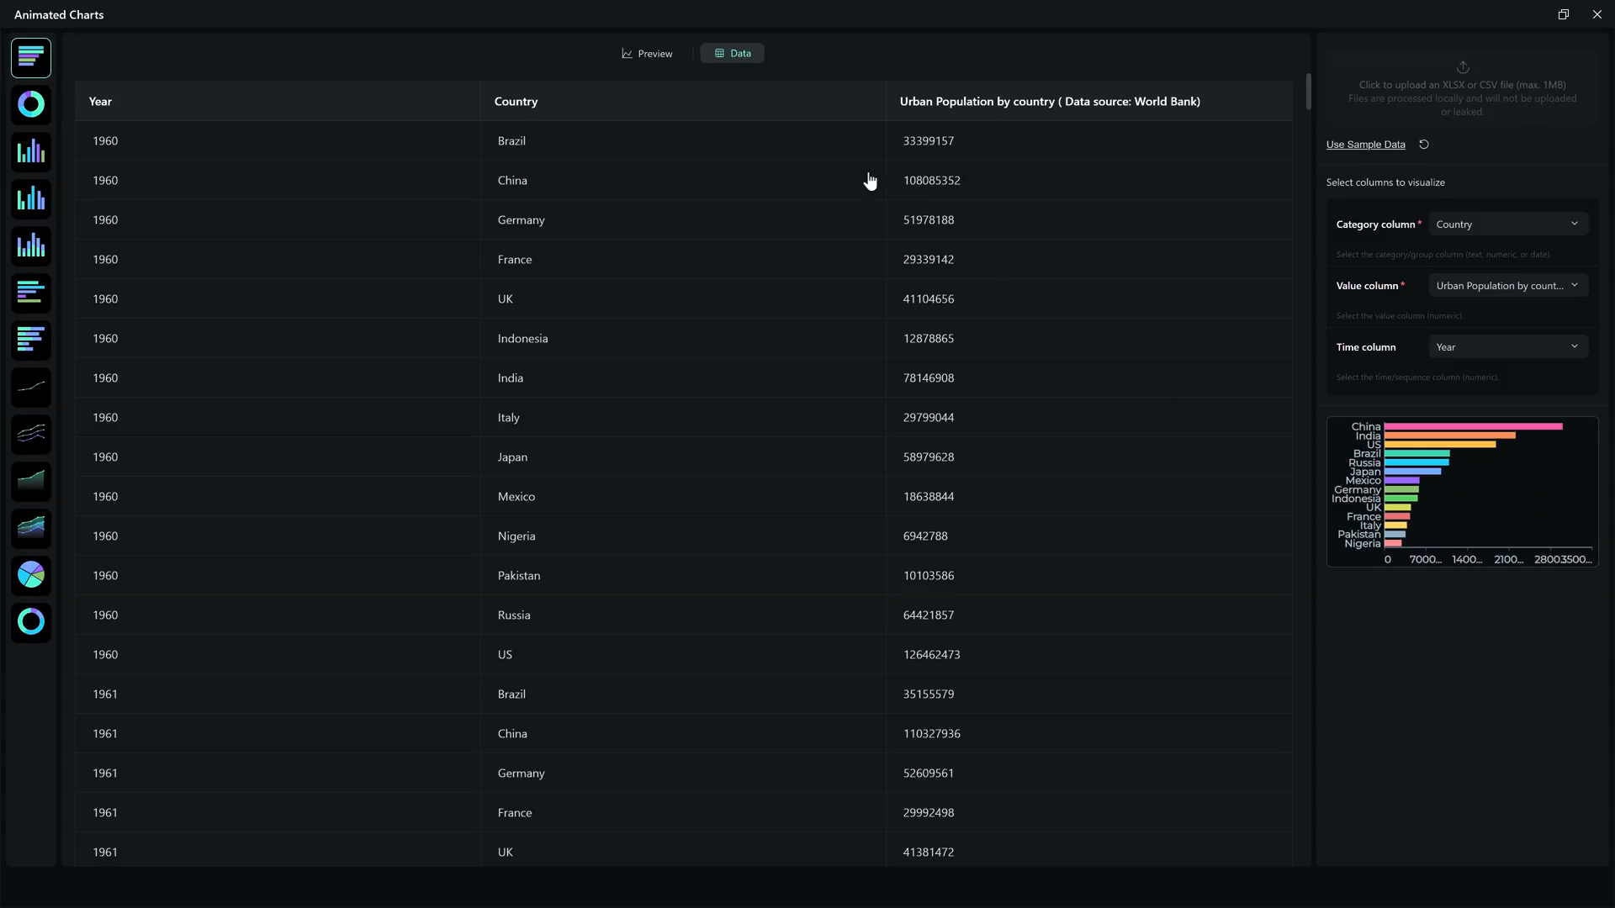
pyautogui.click(647, 53)
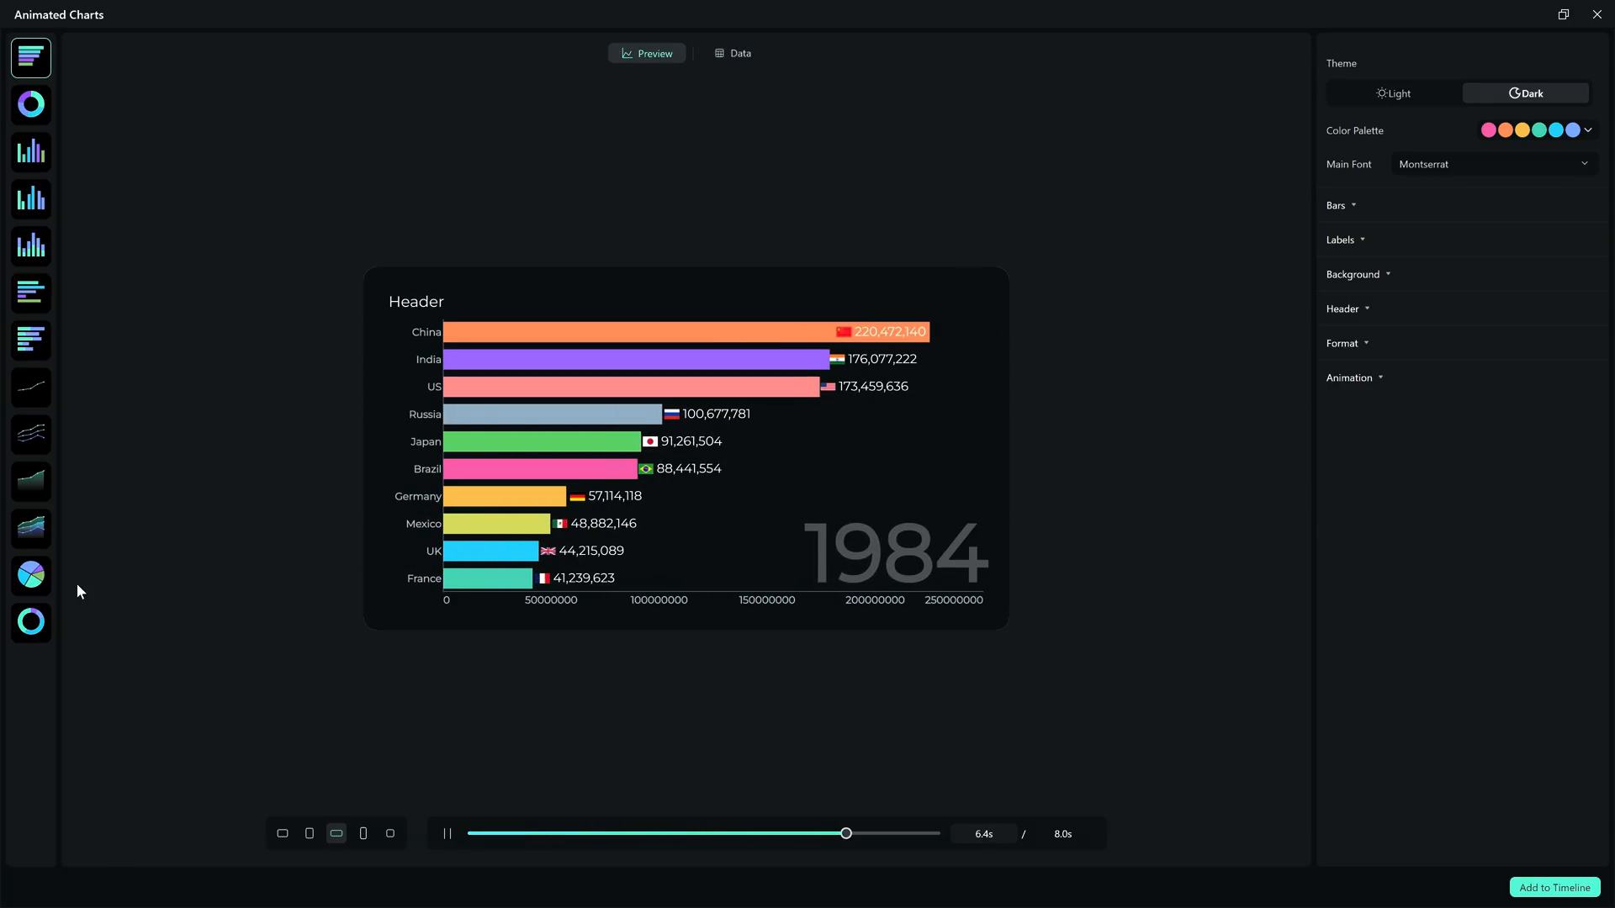
pyautogui.moveTo(32, 104)
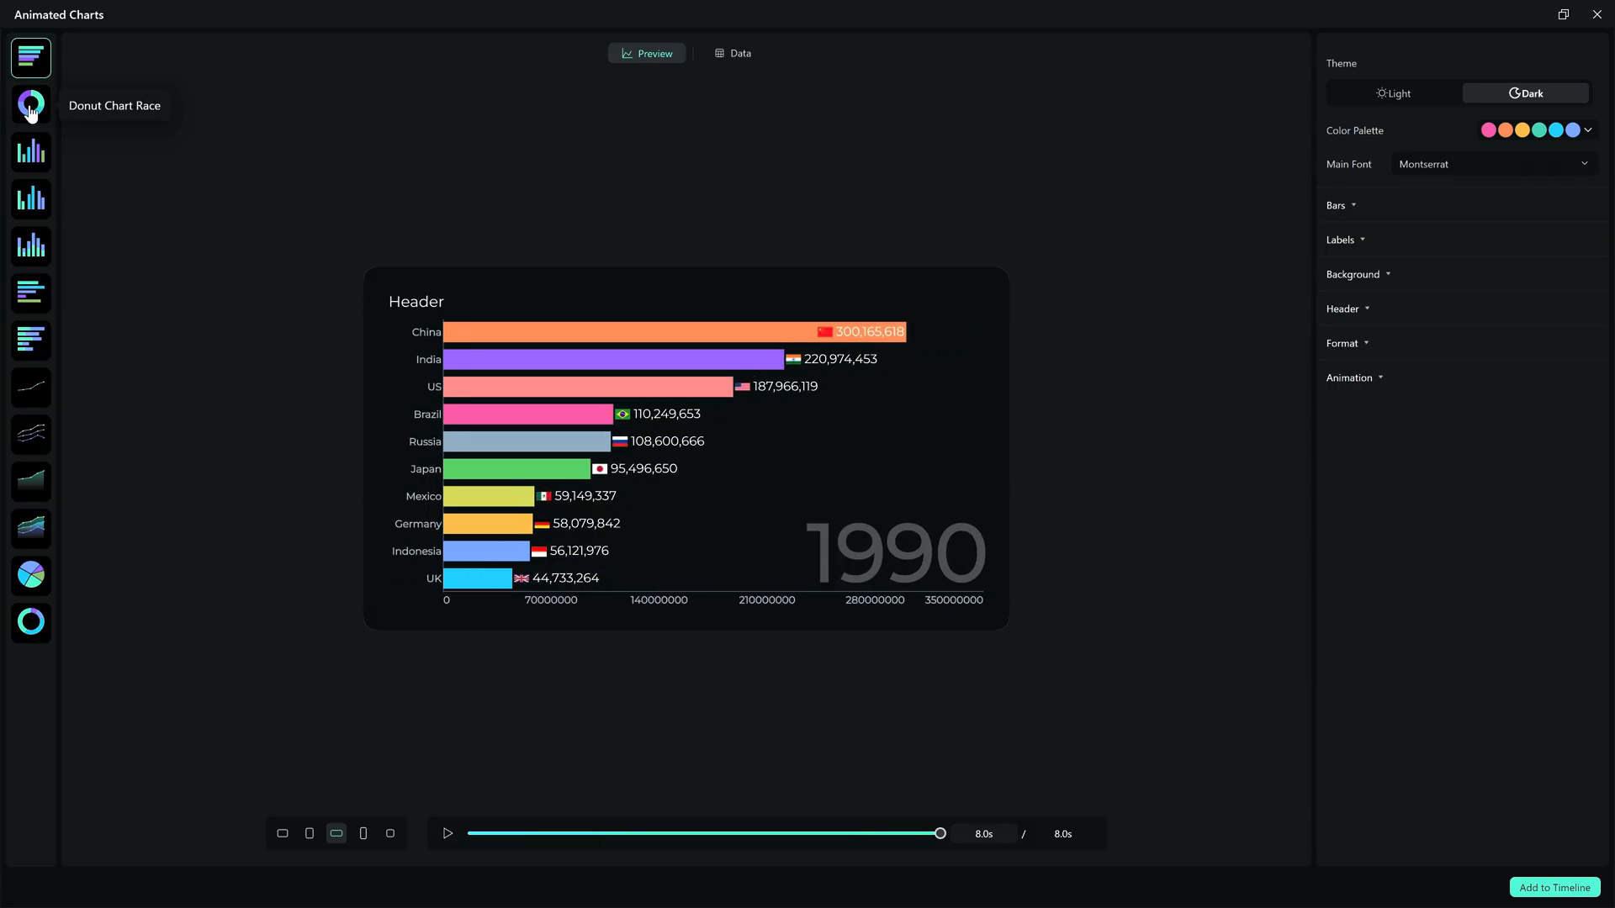
# - Preview the Donut Chart Race template, then switch to the A–G column chart
pyautogui.click(31, 104)
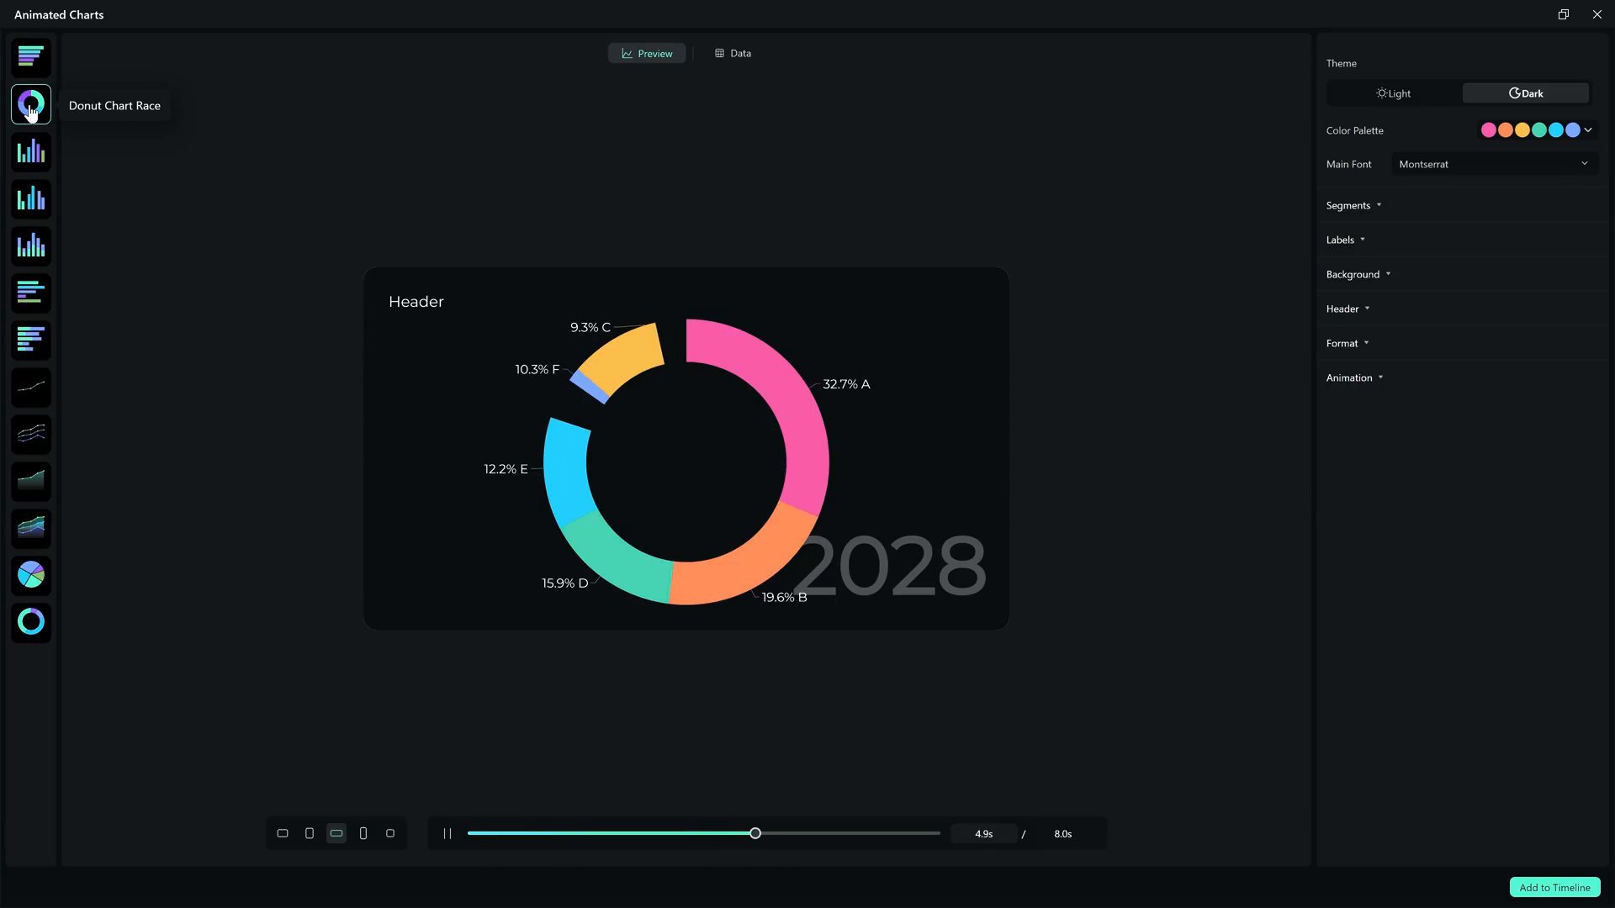
pyautogui.click(31, 151)
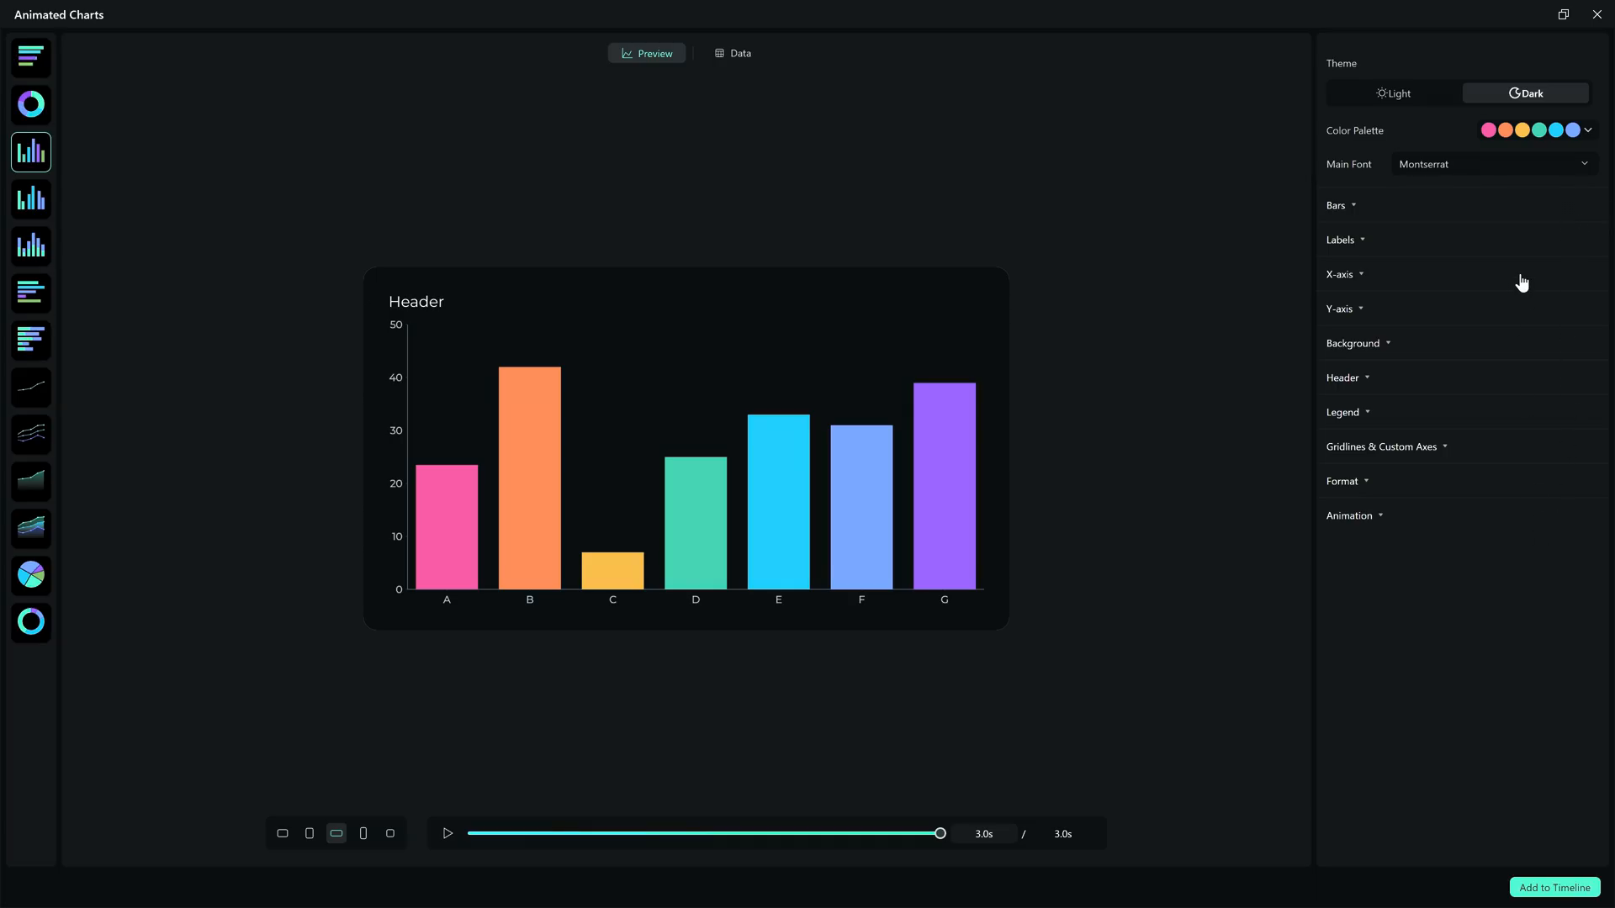
# - Reduce the column spacing under Bars from 25 to 6
pyautogui.click(1338, 206)
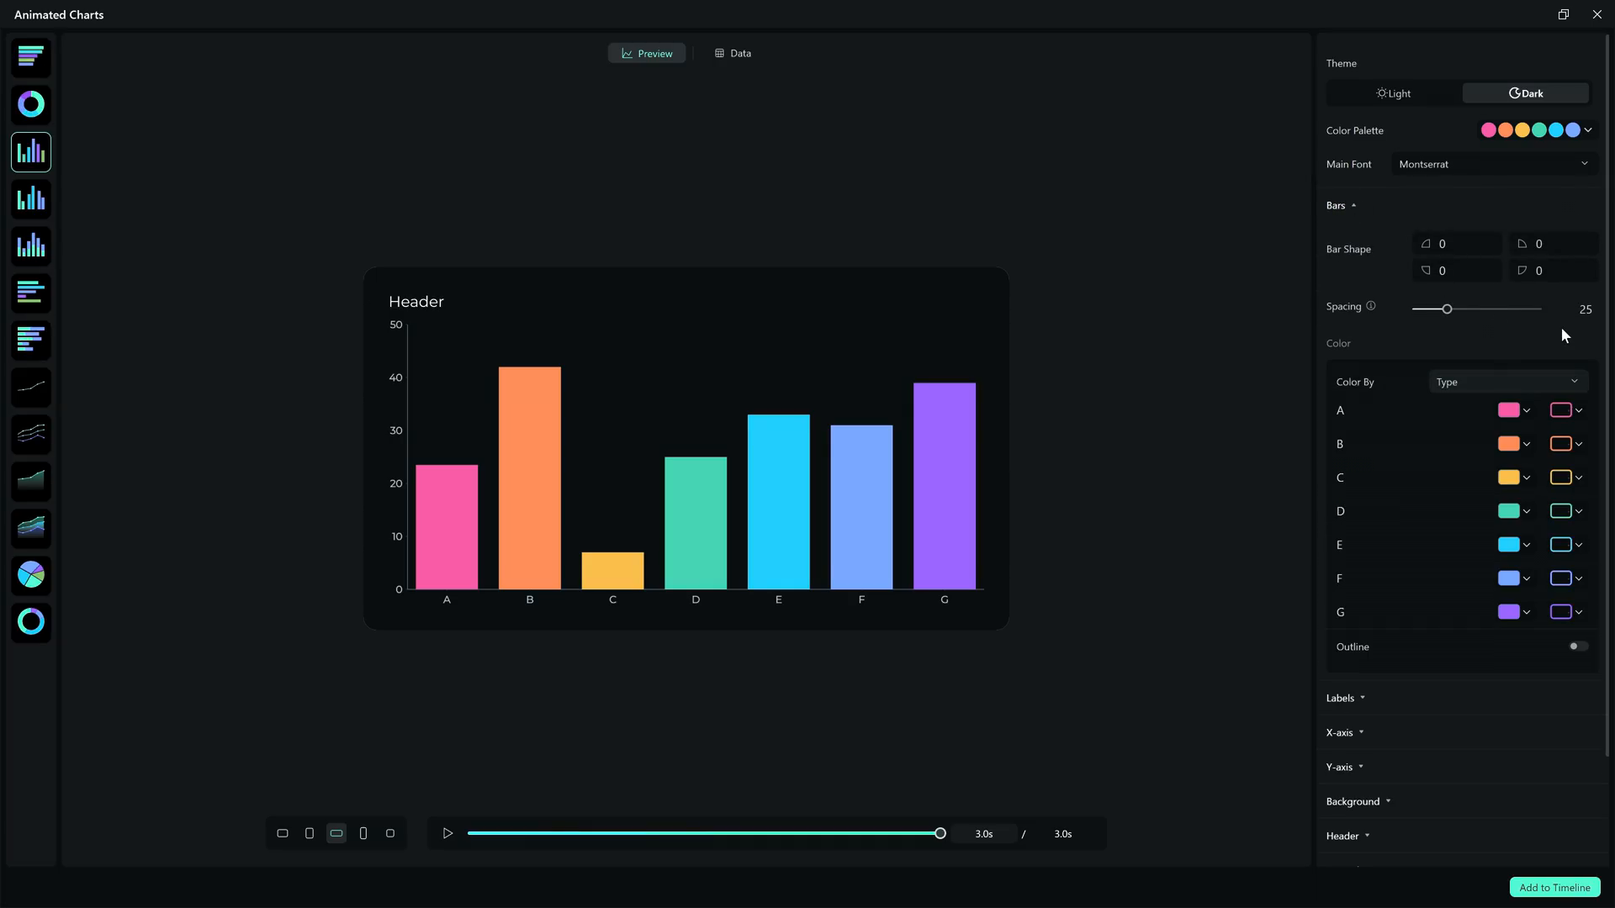
pyautogui.moveTo(1449, 308); pyautogui.dragTo(1426, 308)
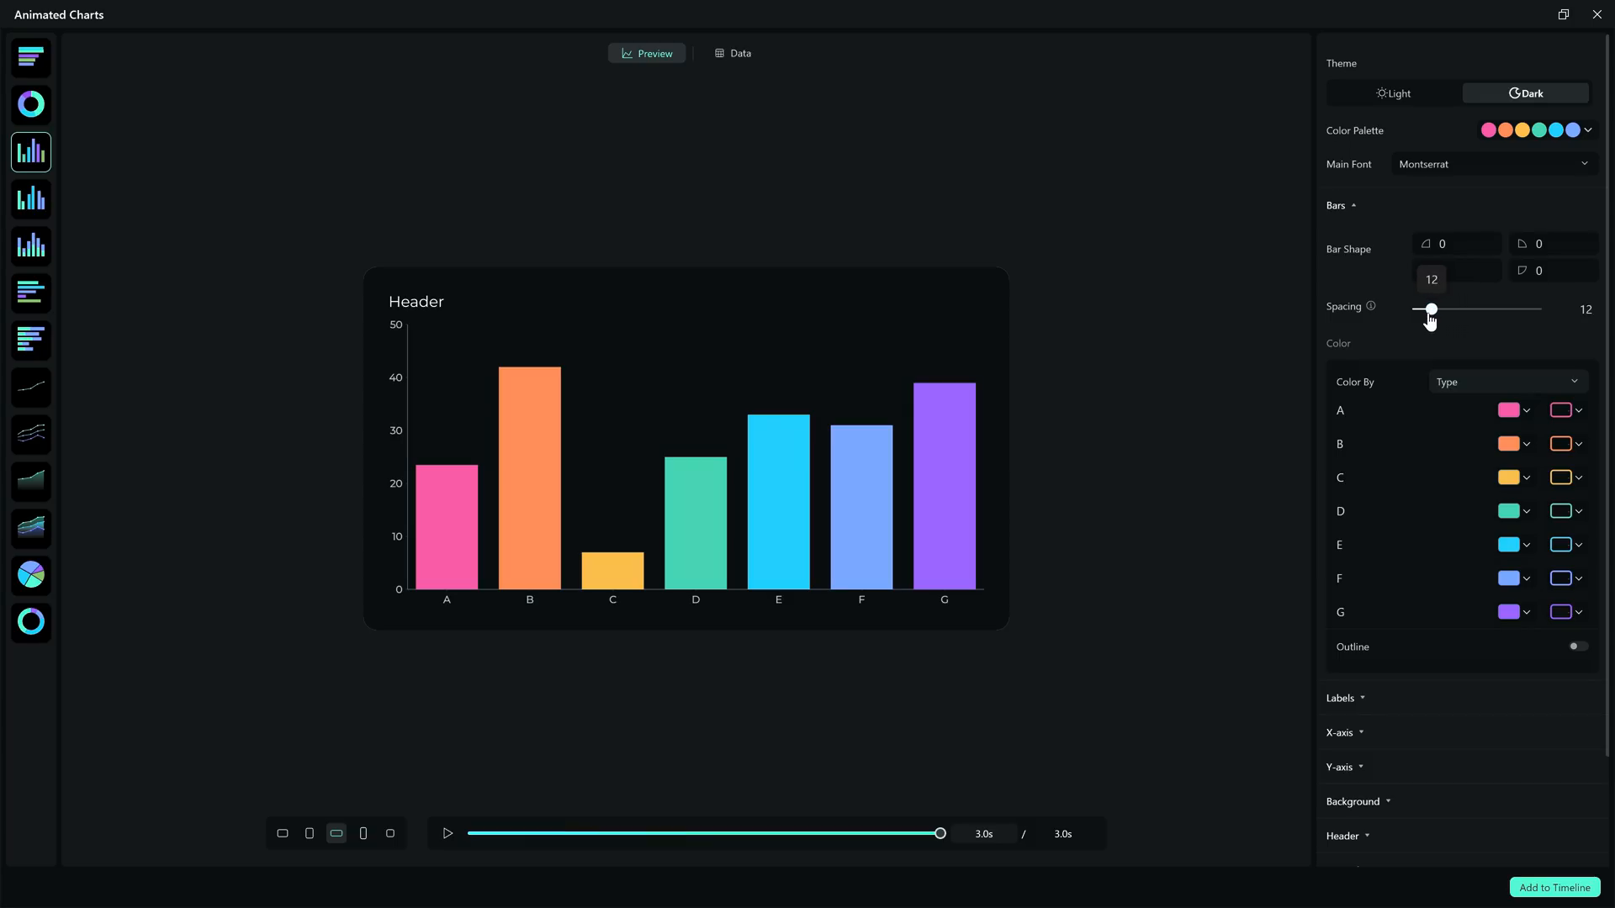
pyautogui.moveTo(1430, 309); pyautogui.dragTo(1423, 309)
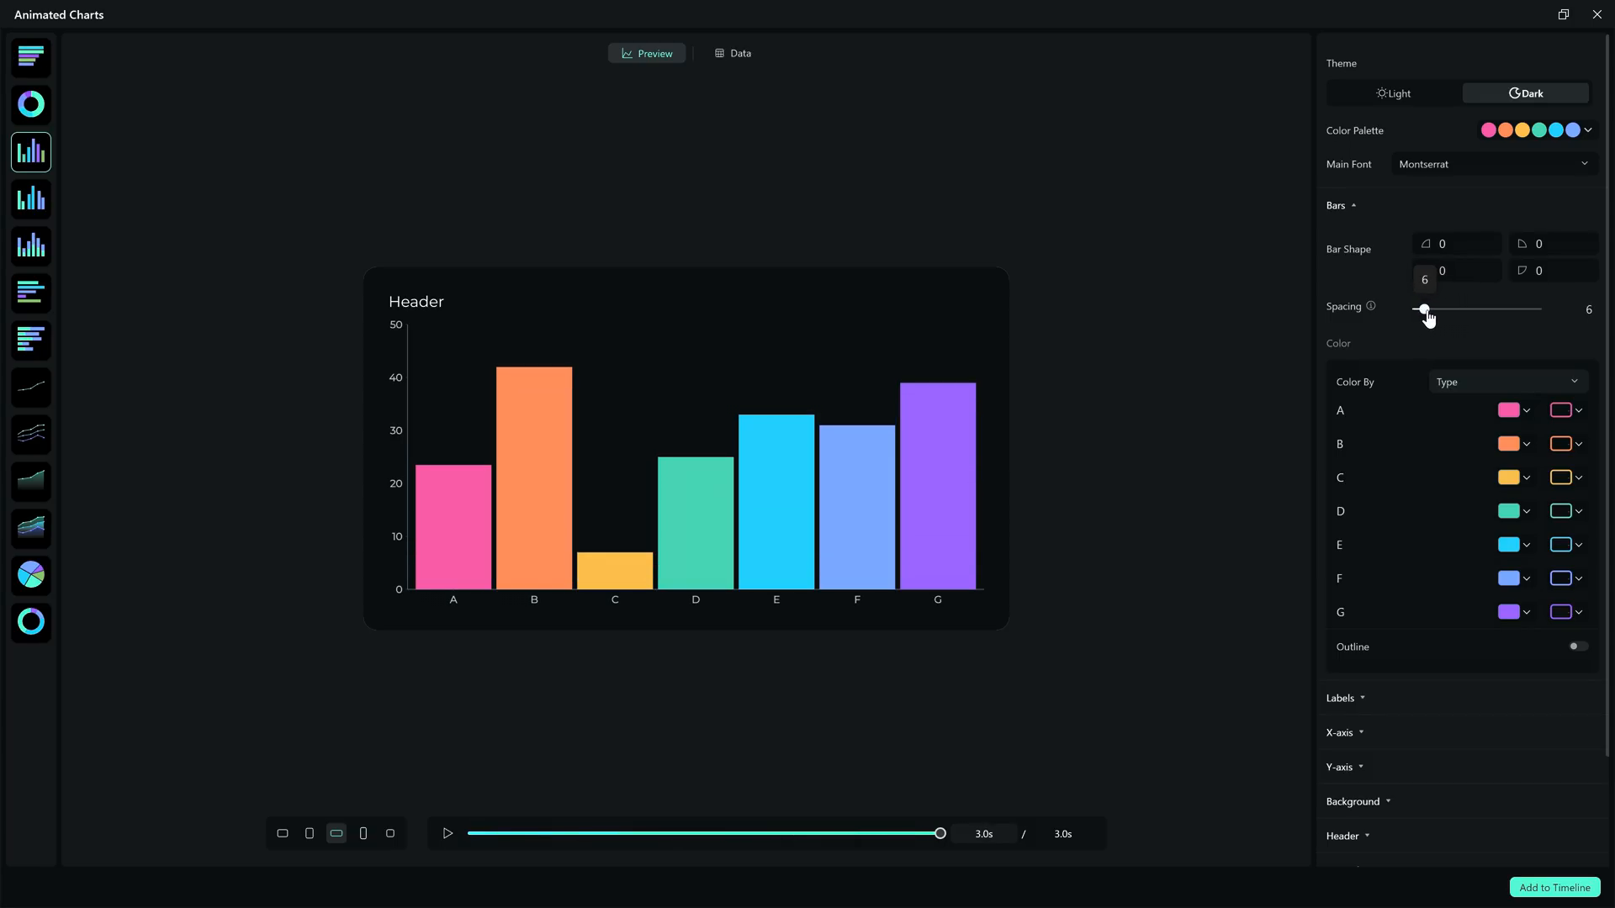
# - Give column E a darker teal colour
pyautogui.scroll(-3)
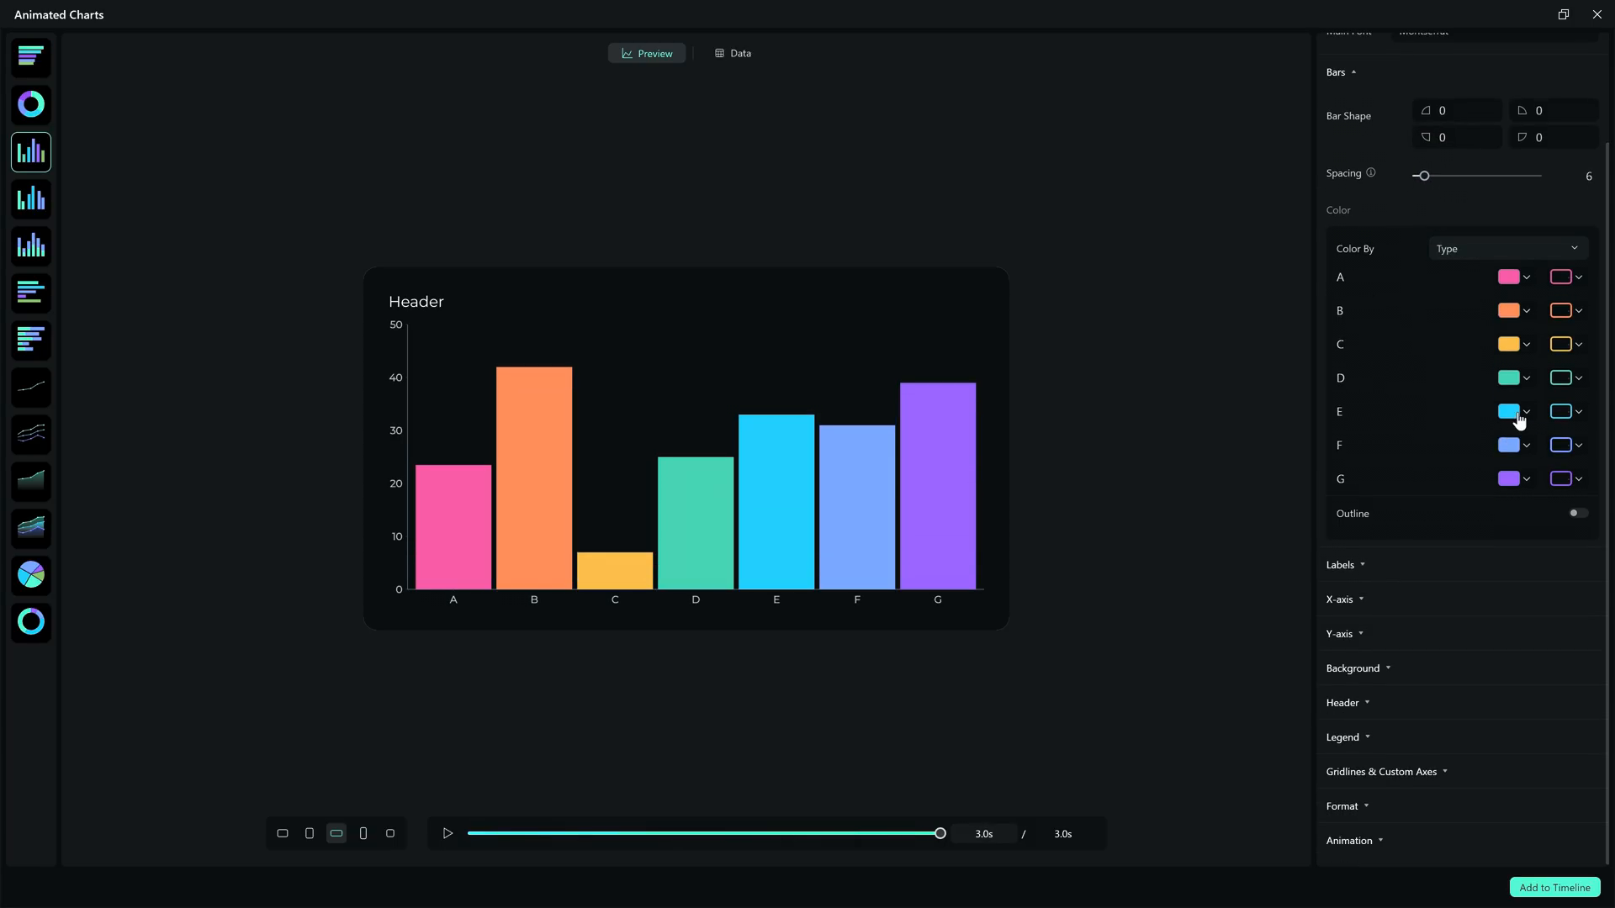
pyautogui.click(1507, 411)
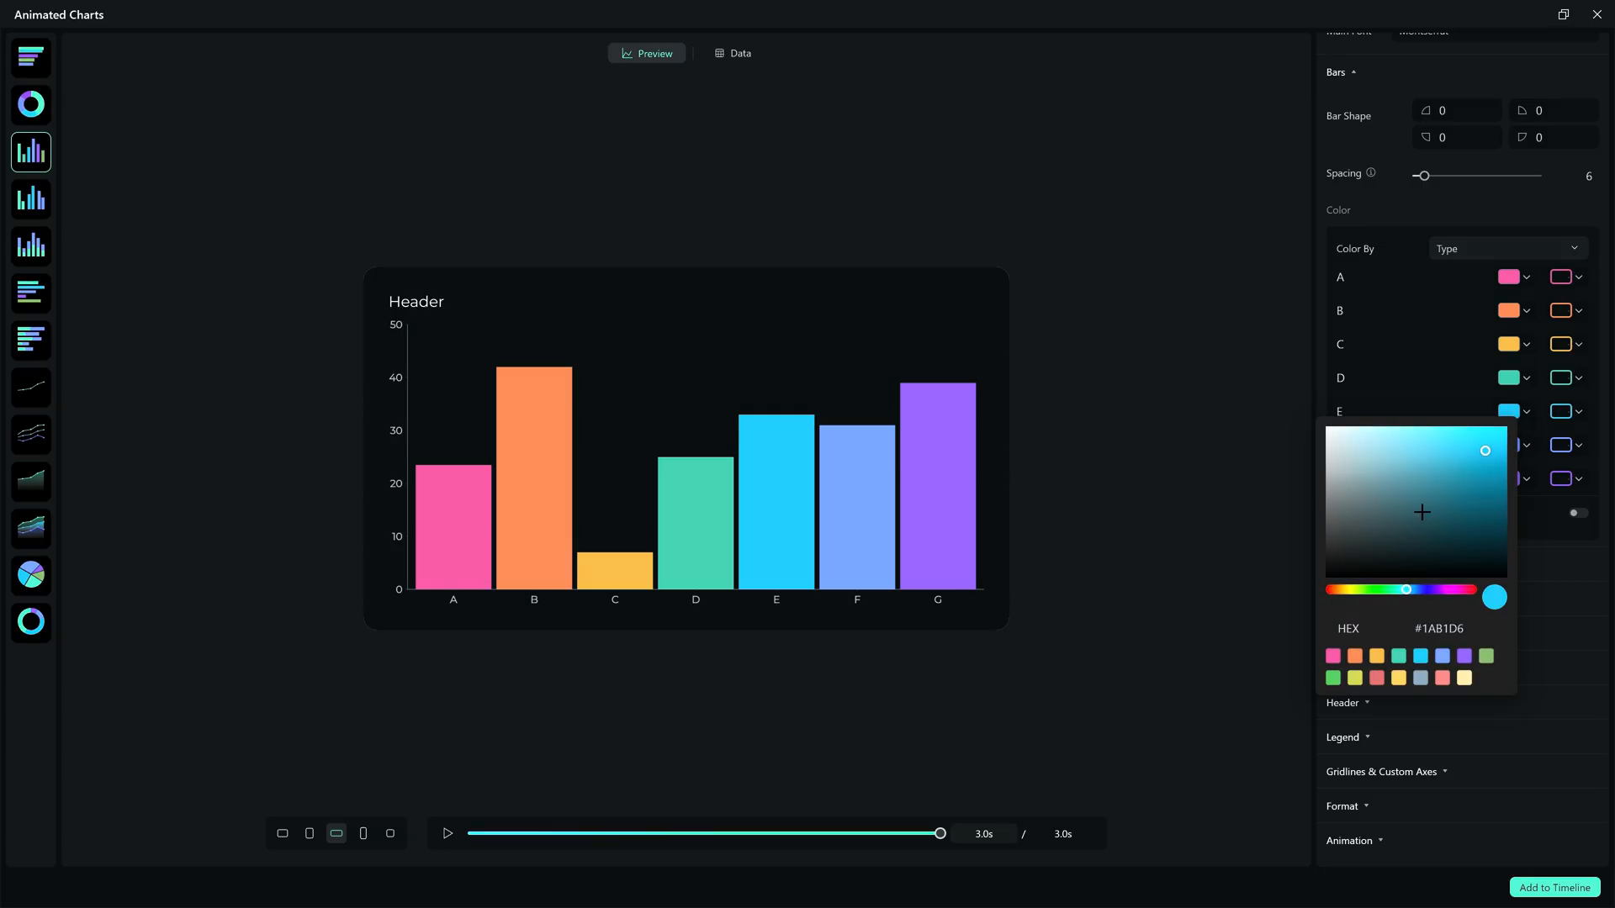
pyautogui.click(446, 833)
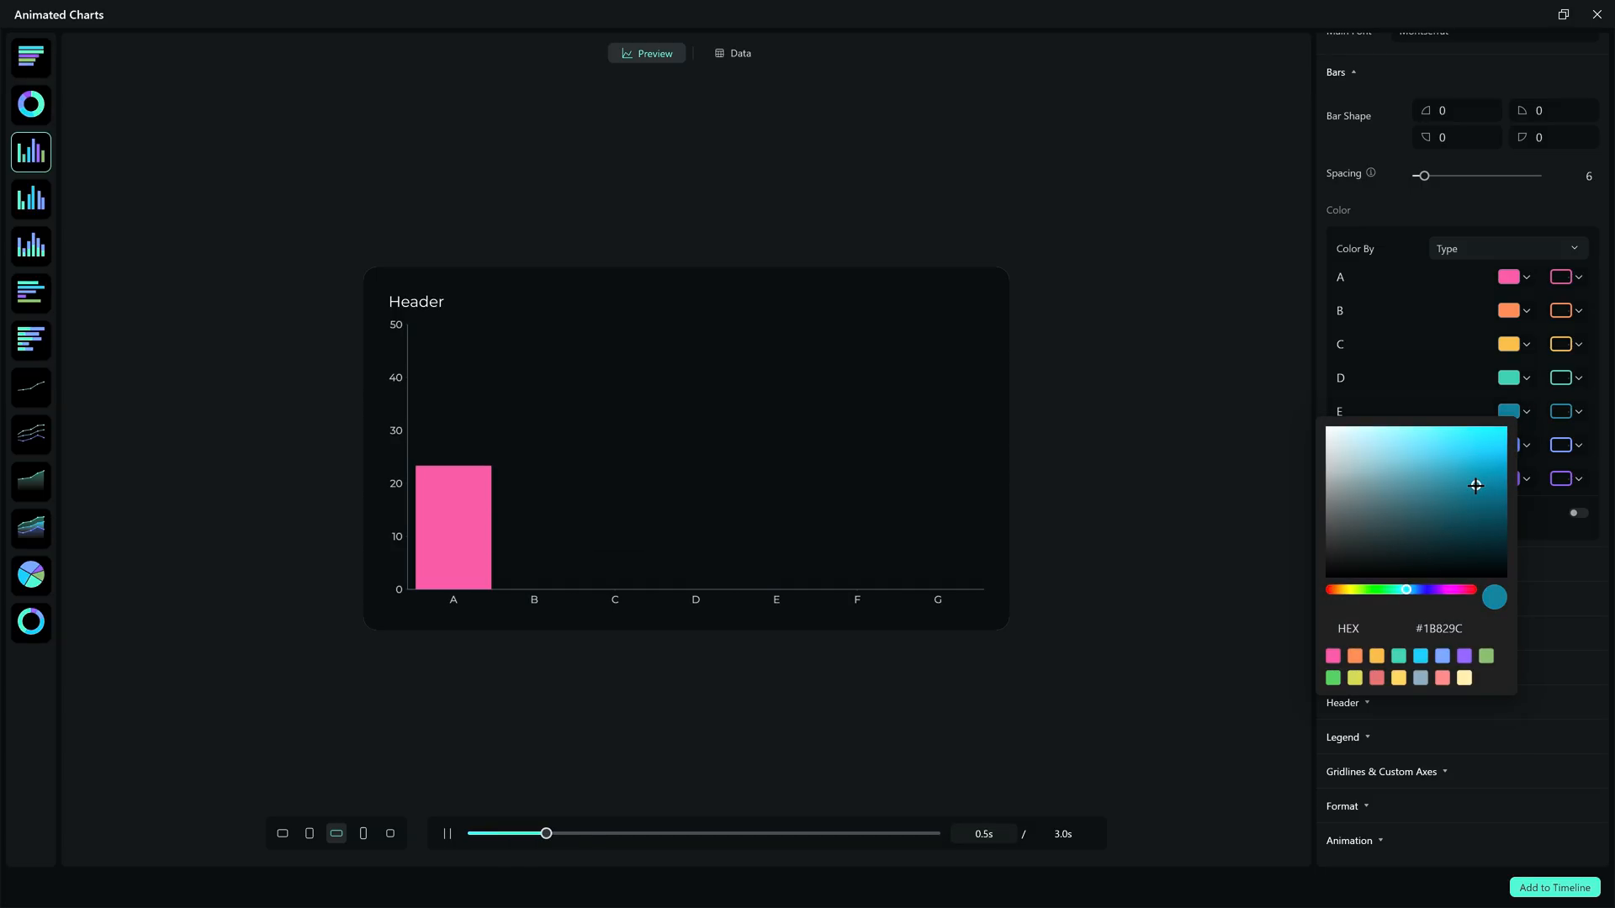
pyautogui.click(447, 834)
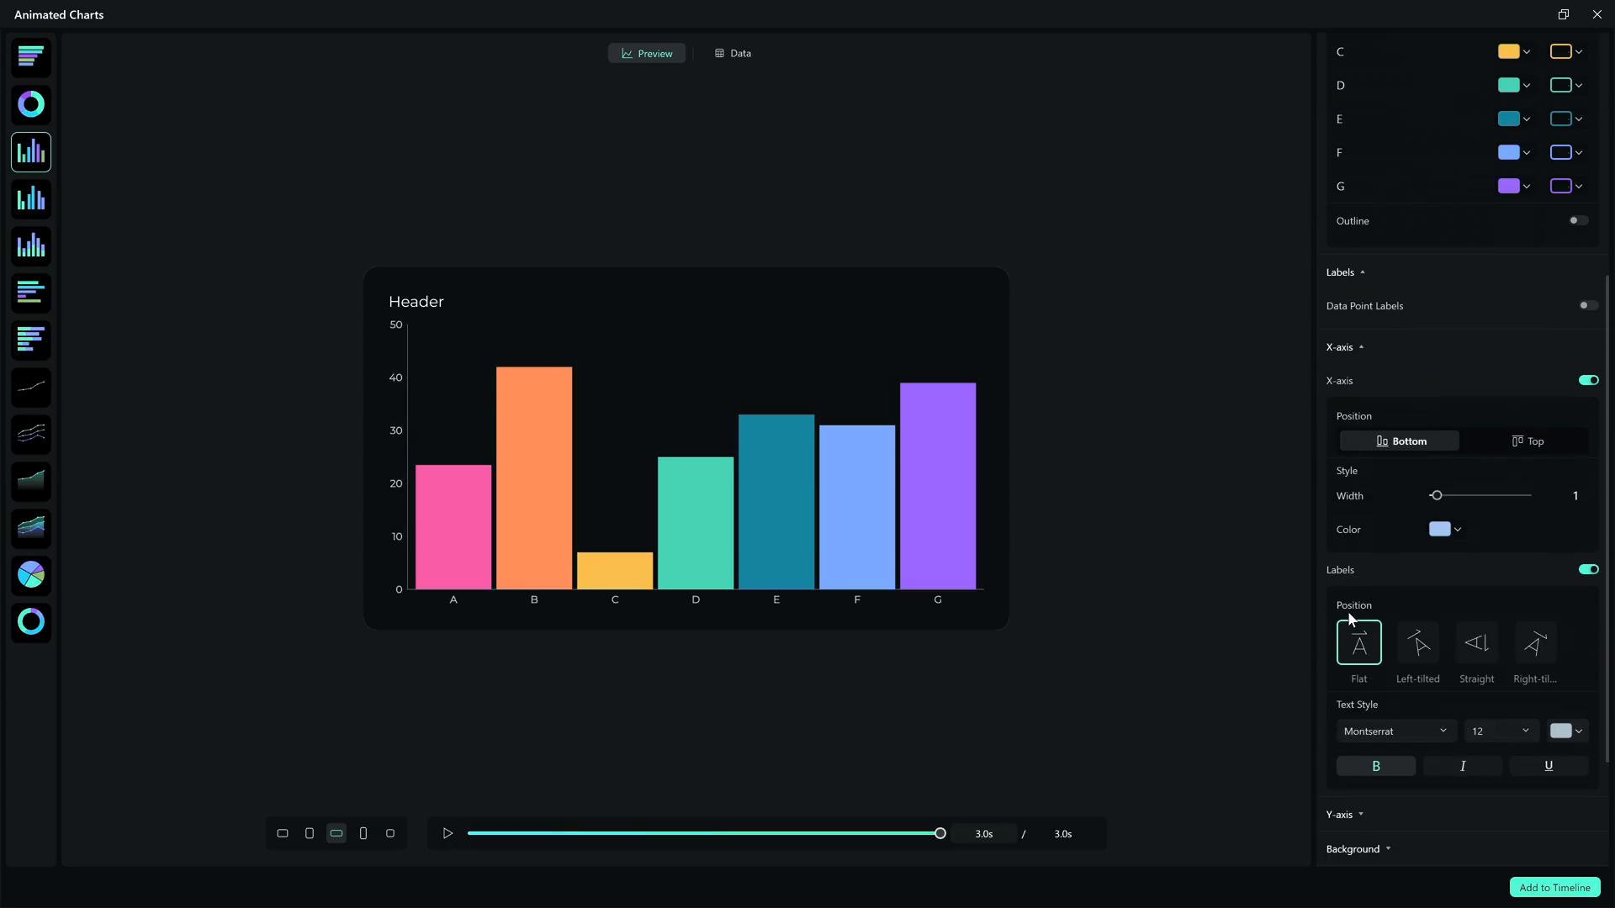
pyautogui.moveTo(1473, 574)
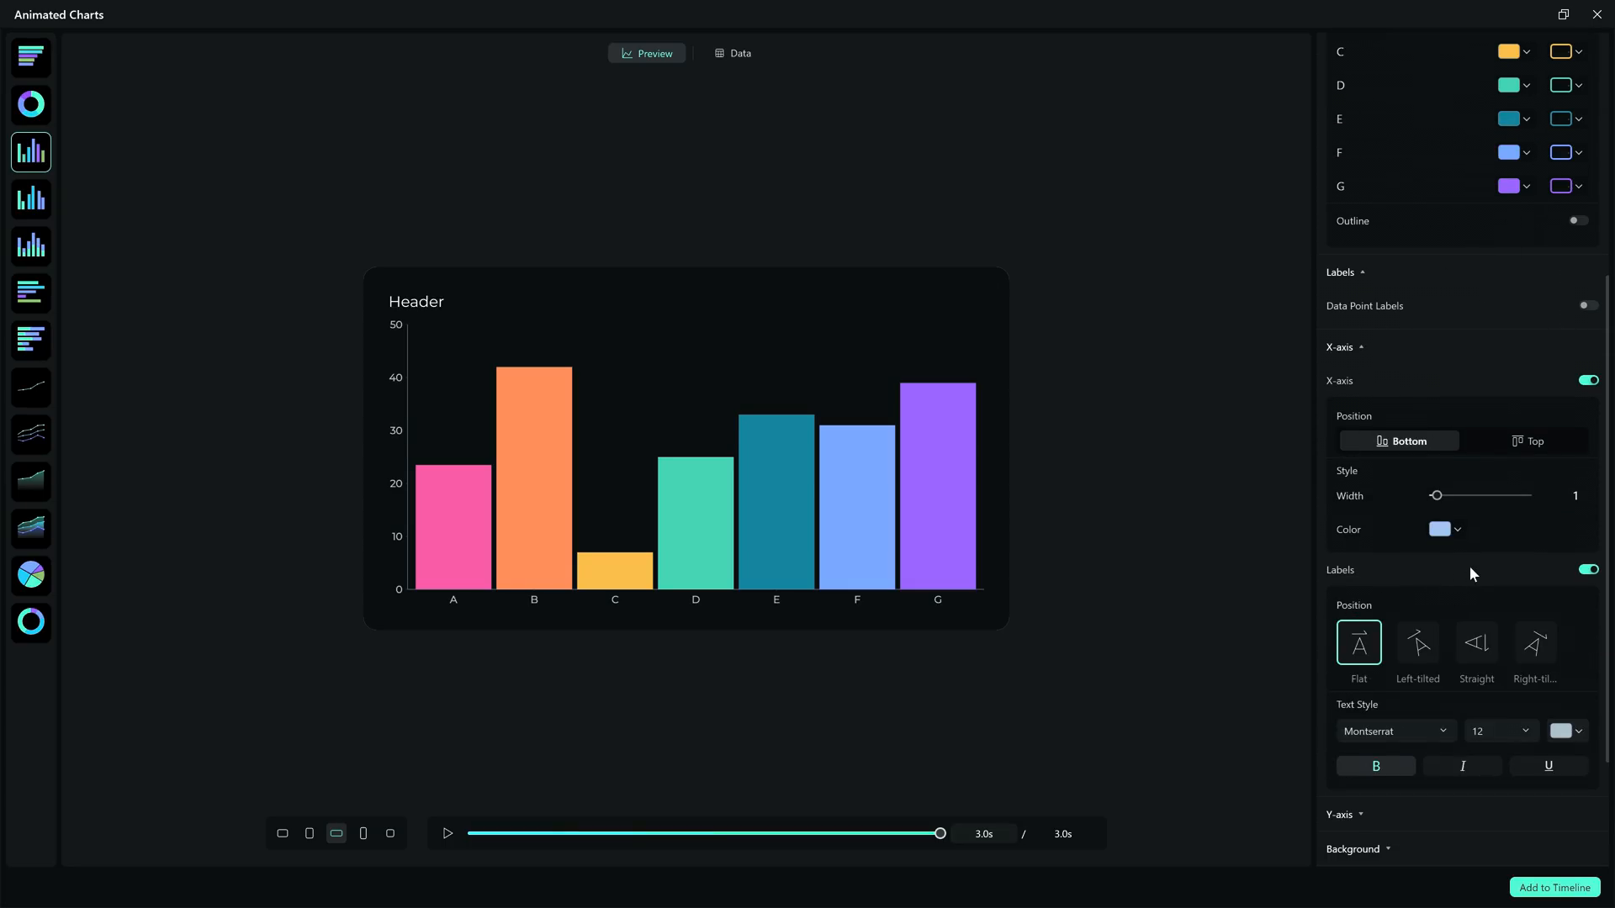
pyautogui.moveTo(1418, 646)
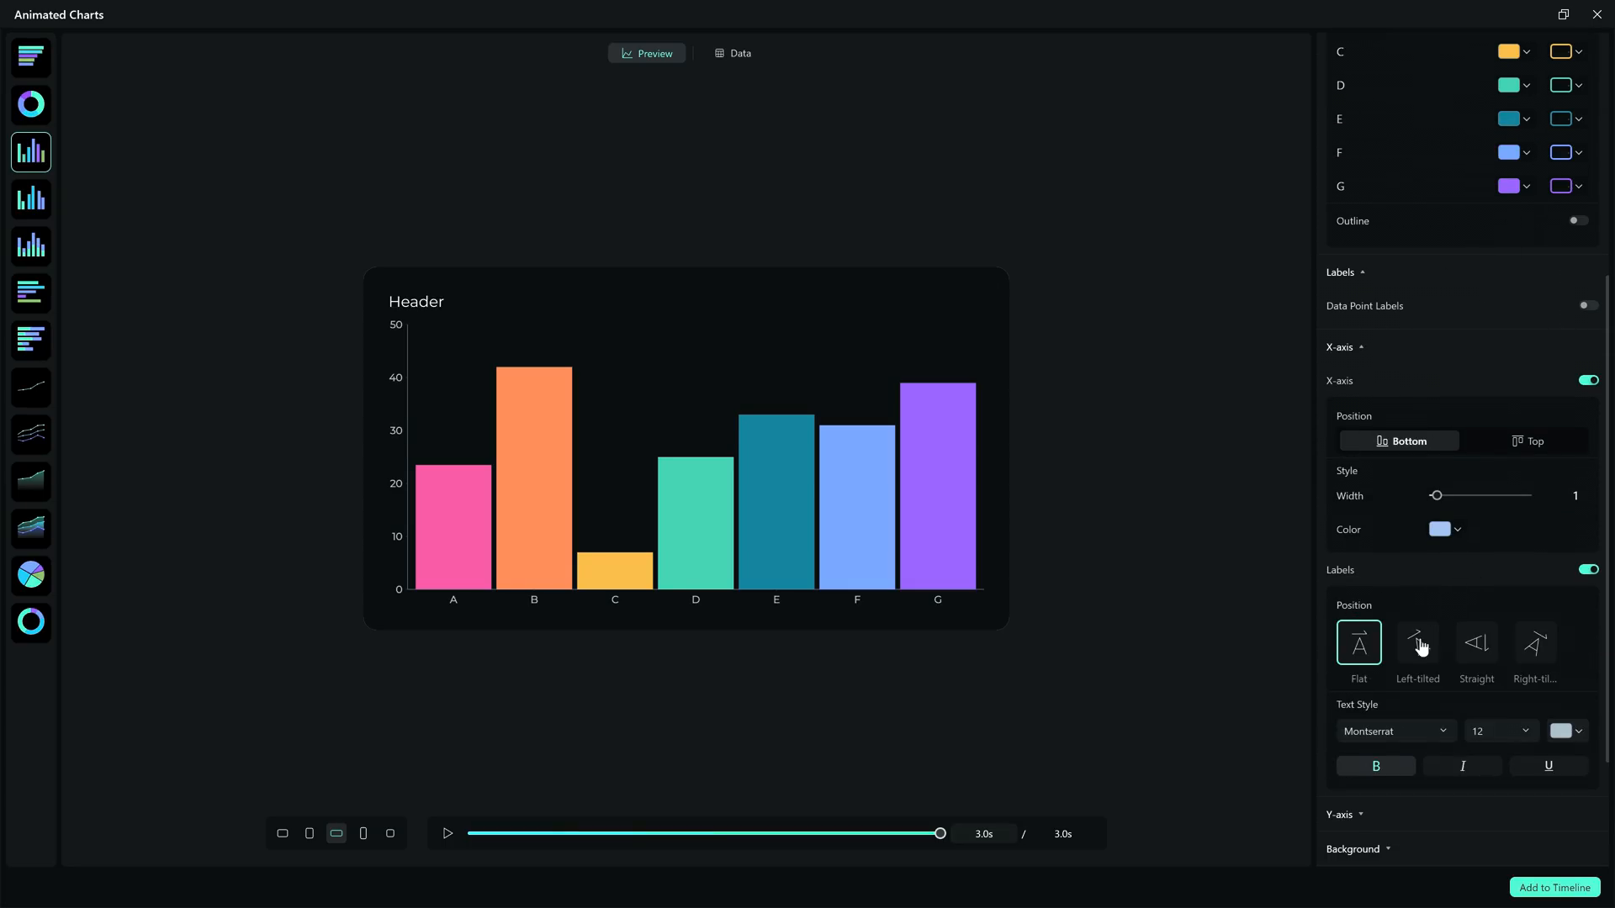
# - Try tilted and vertical x-axis labels, revert to flat, and enlarge labels to size 16
pyautogui.click(1474, 643)
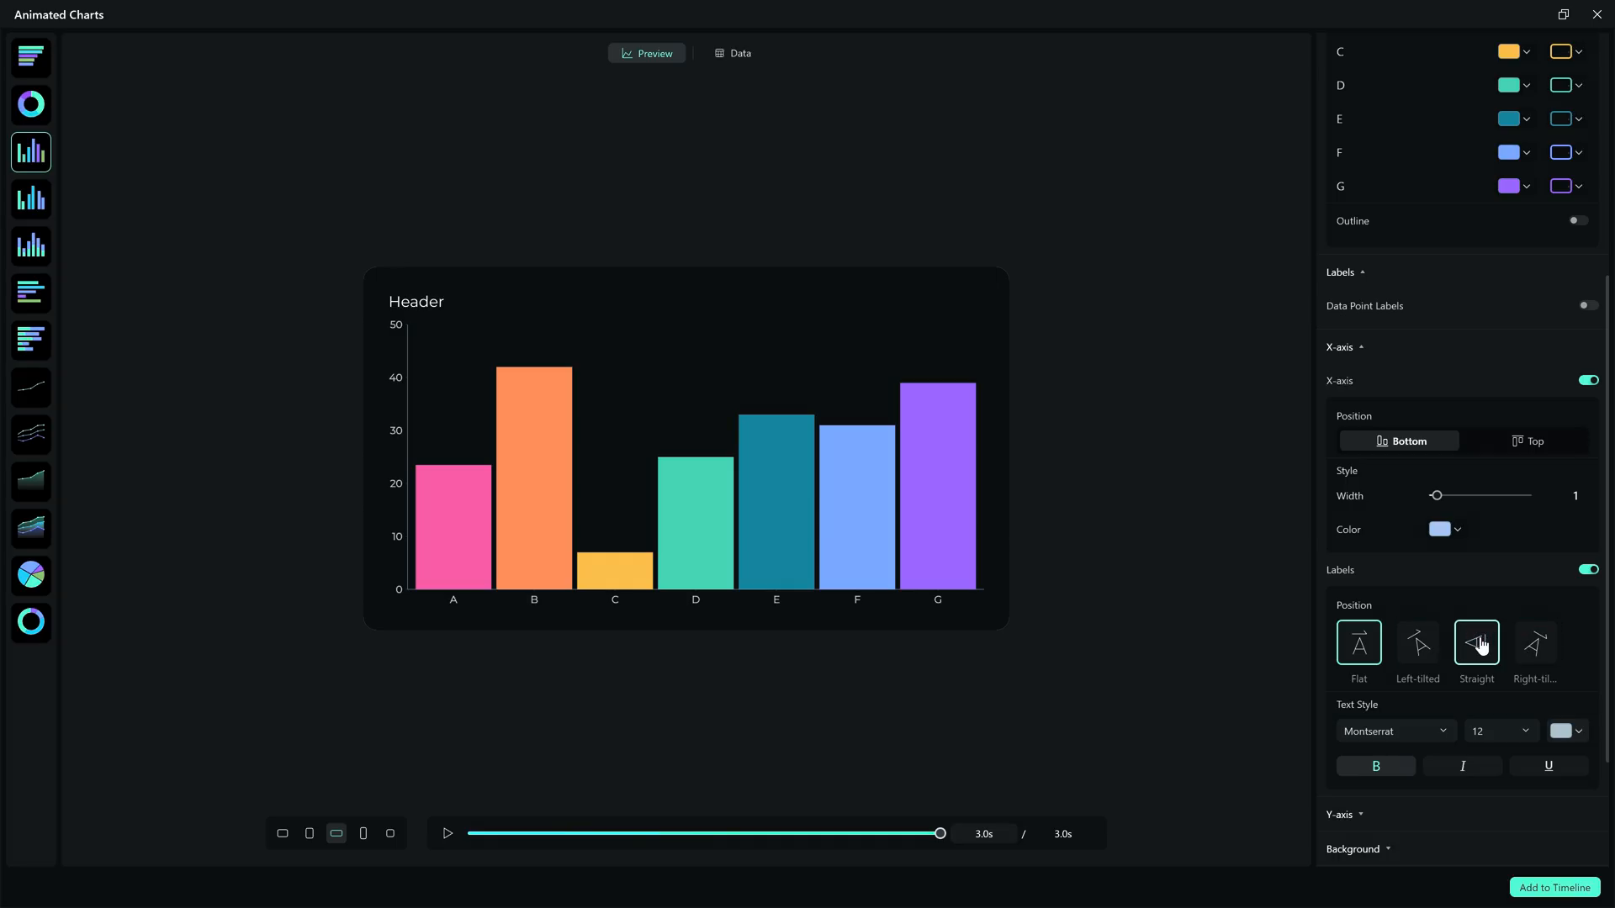
pyautogui.click(446, 833)
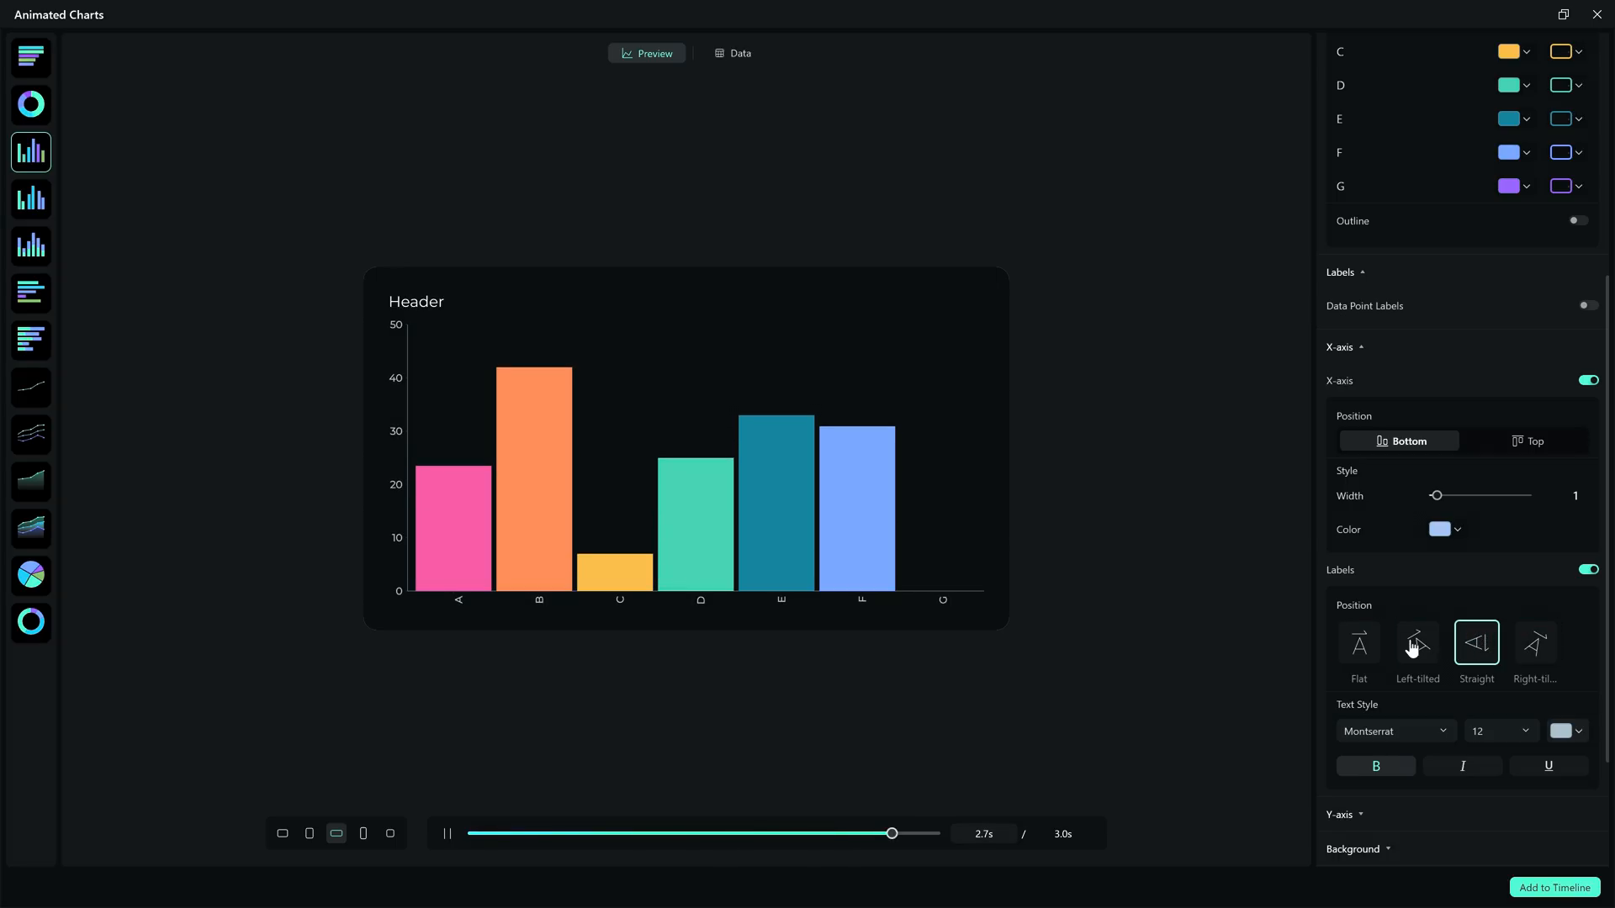
pyautogui.click(1393, 730)
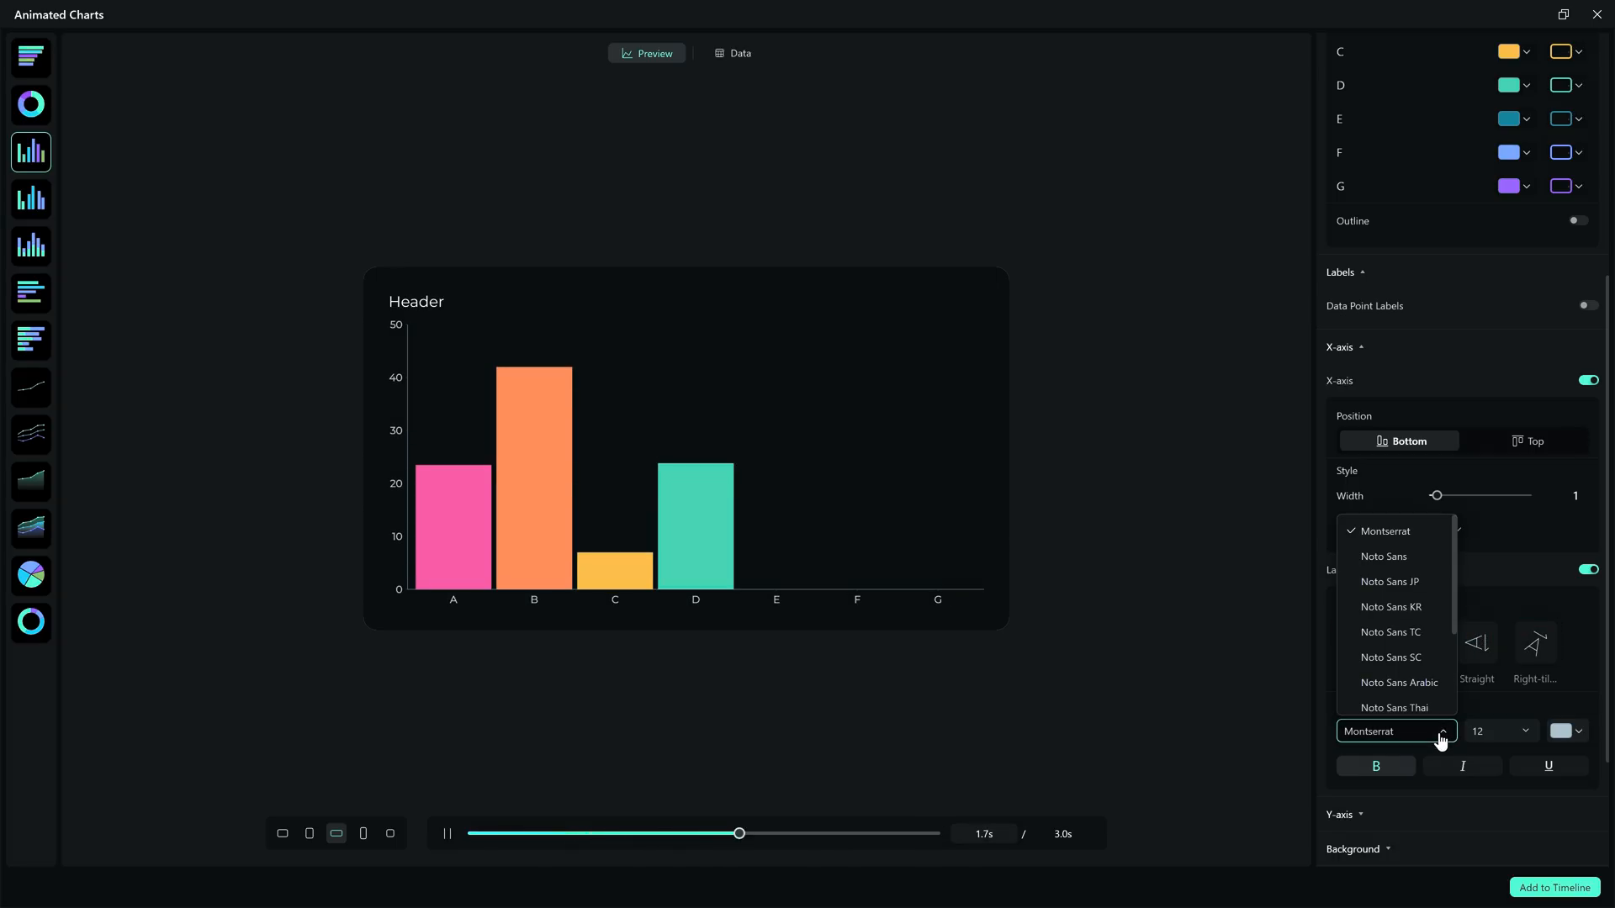
pyautogui.click(1526, 730)
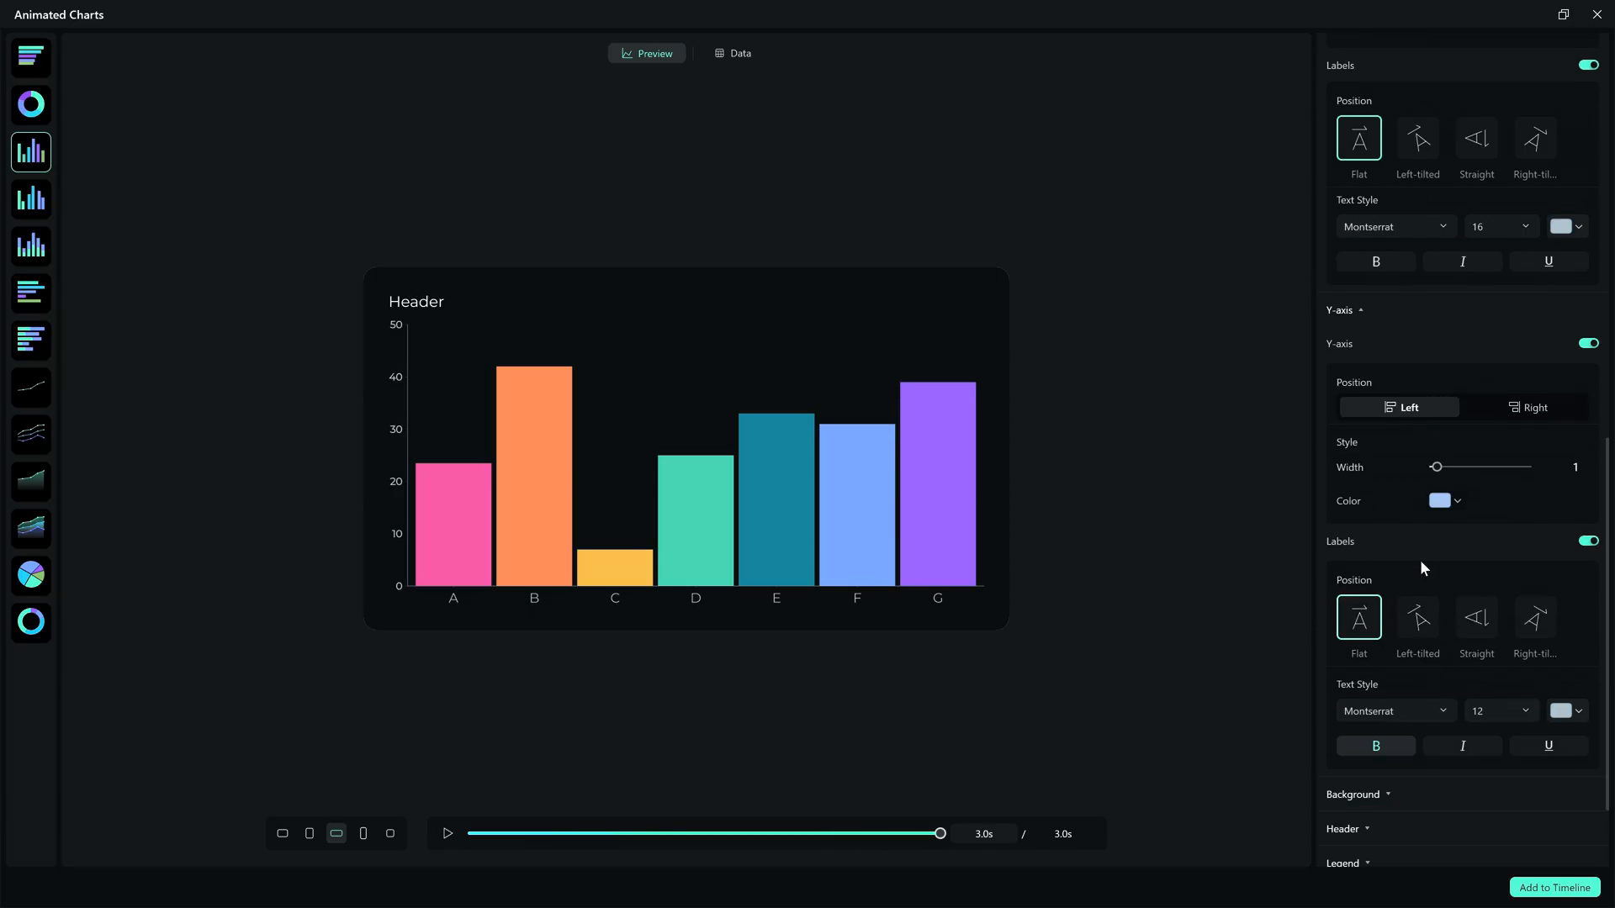
pyautogui.click(1527, 407)
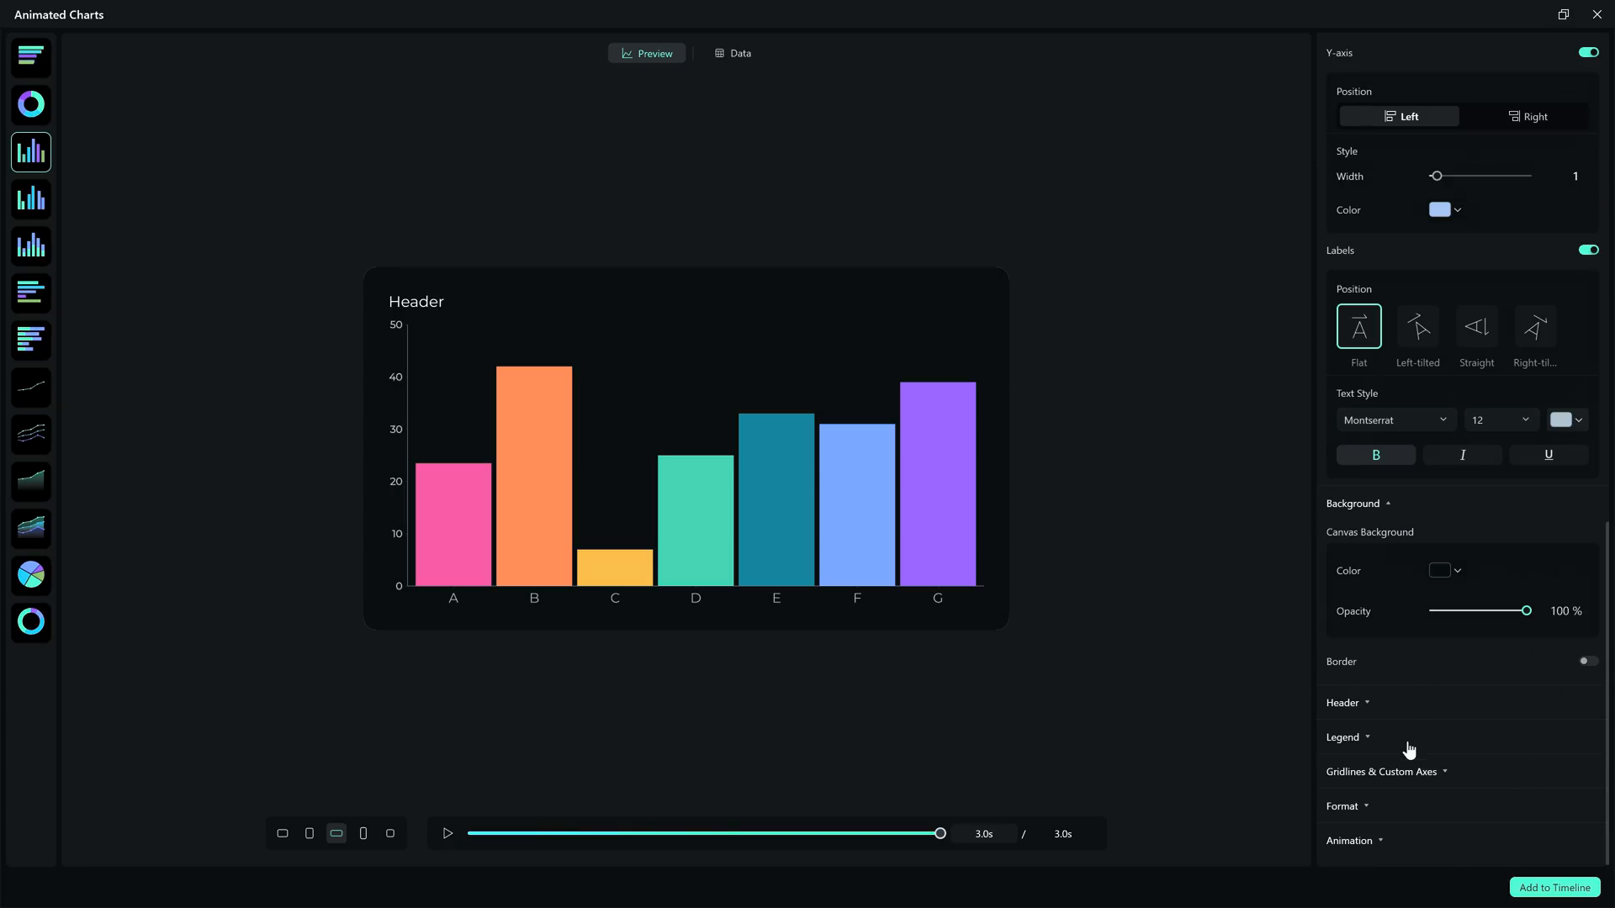
pyautogui.moveTo(1399, 813)
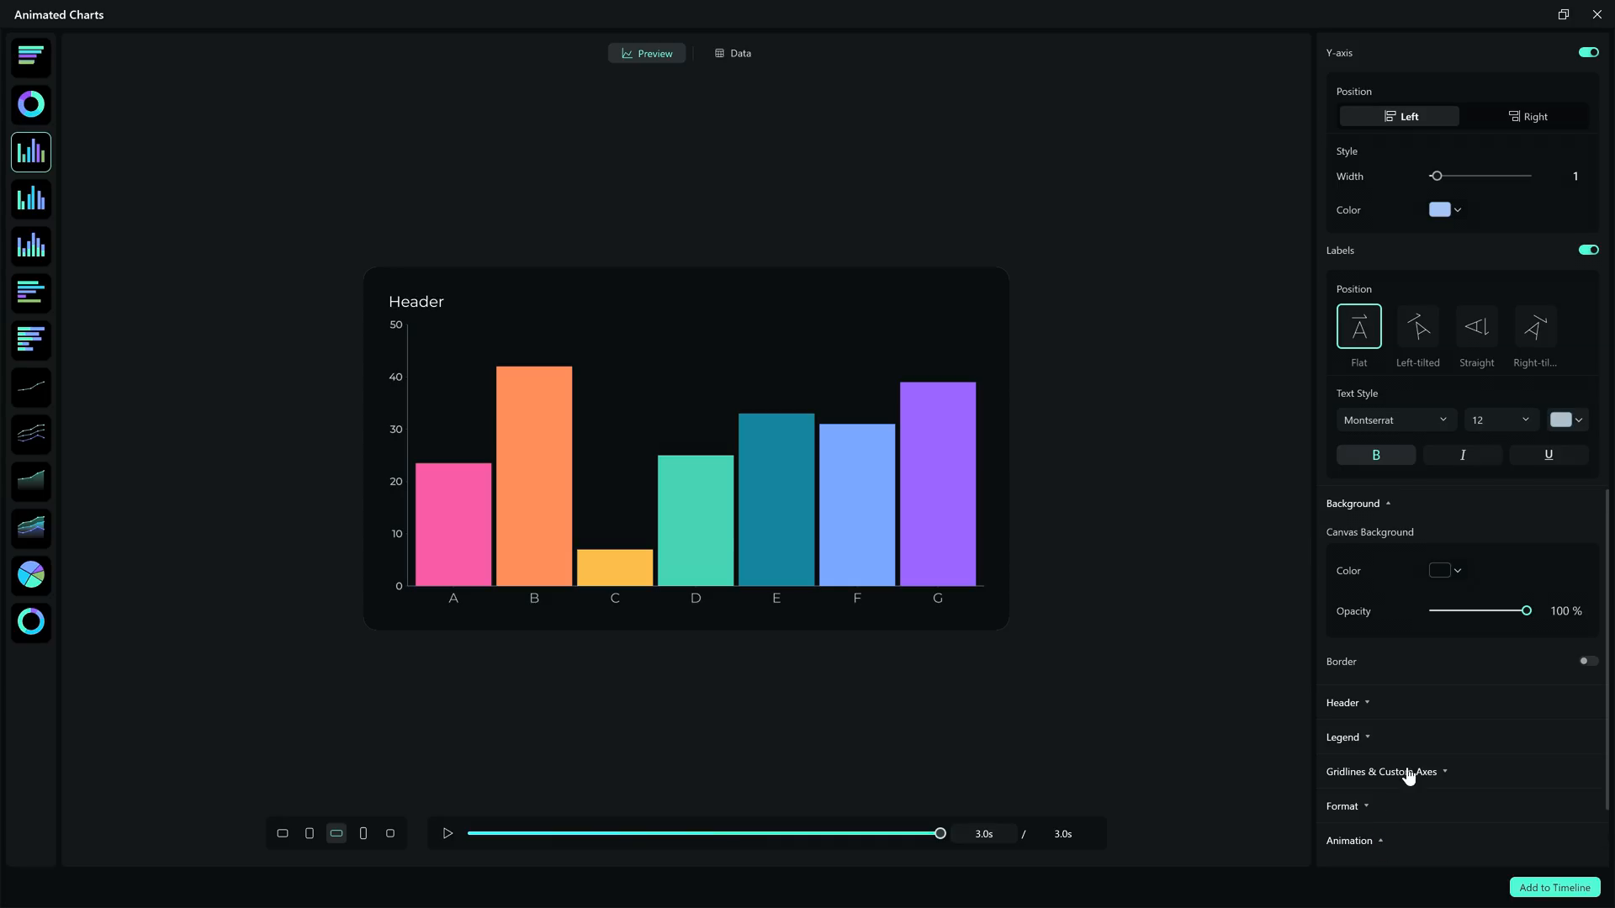
# - Set the animation duration to 4800 and try the Bounce style
pyautogui.scroll(-3)
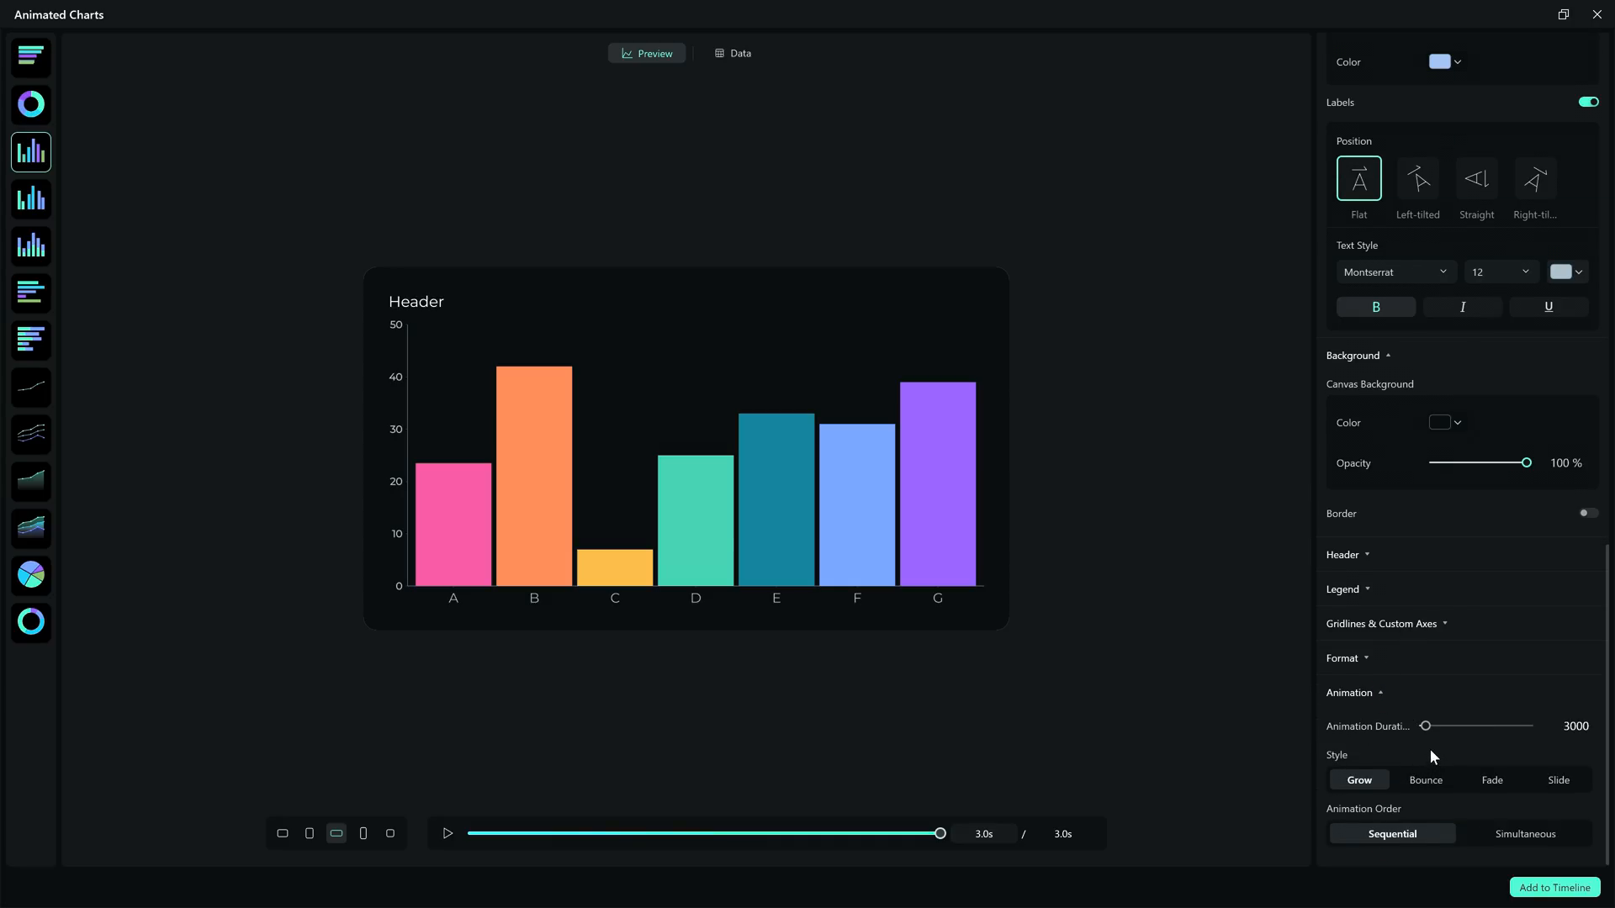
pyautogui.moveTo(1424, 726); pyautogui.dragTo(1431, 726)
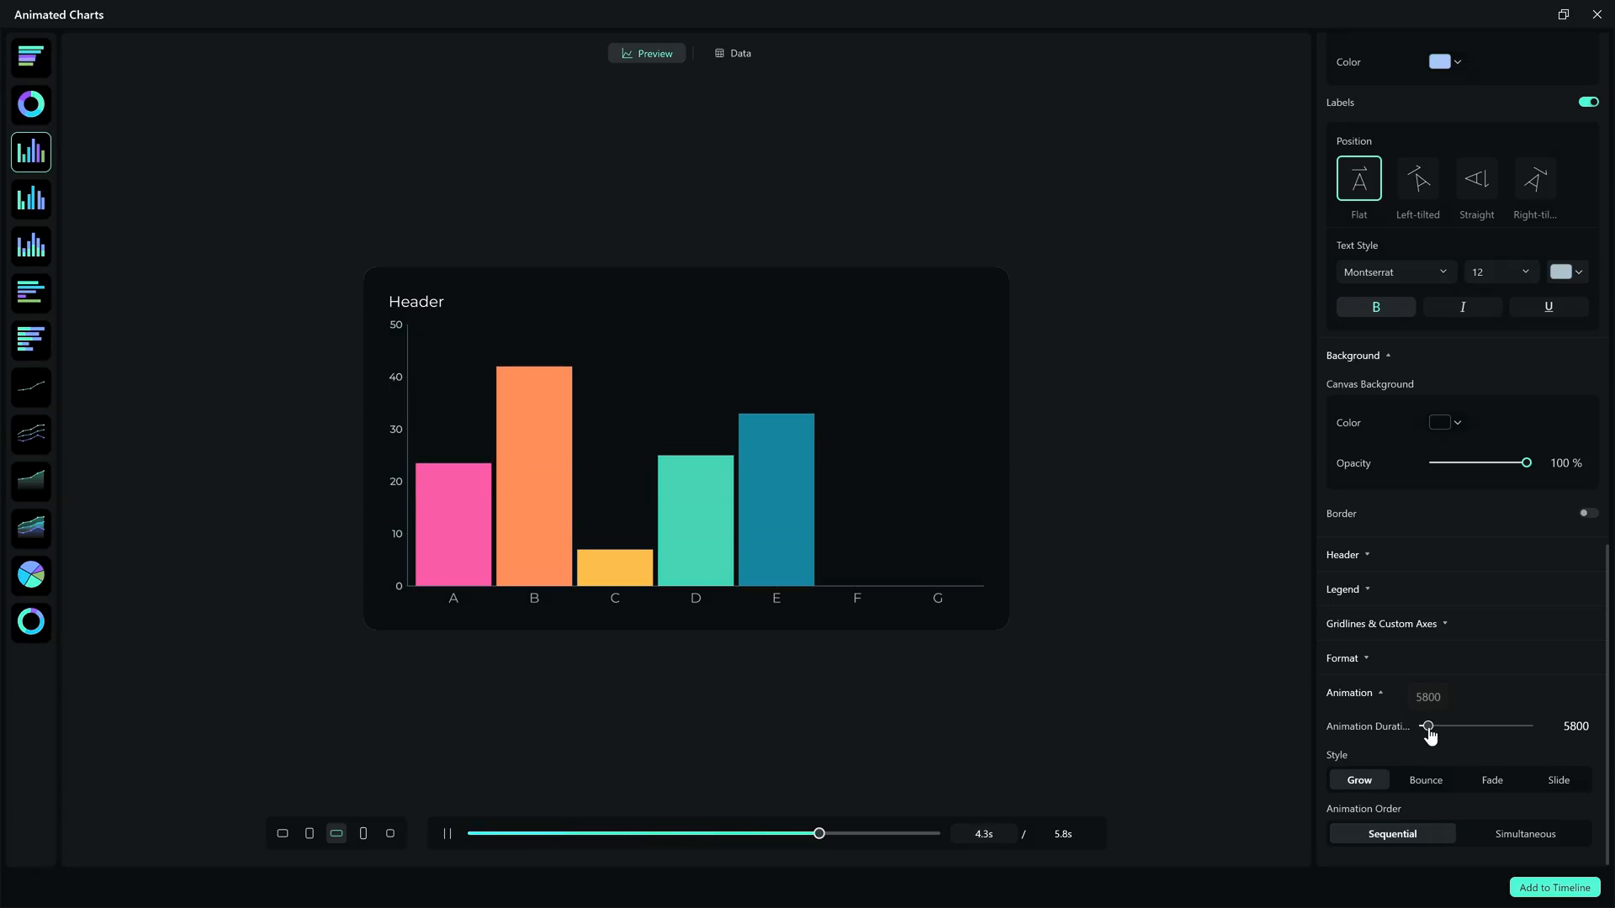
pyautogui.moveTo(1428, 726); pyautogui.dragTo(1435, 725)
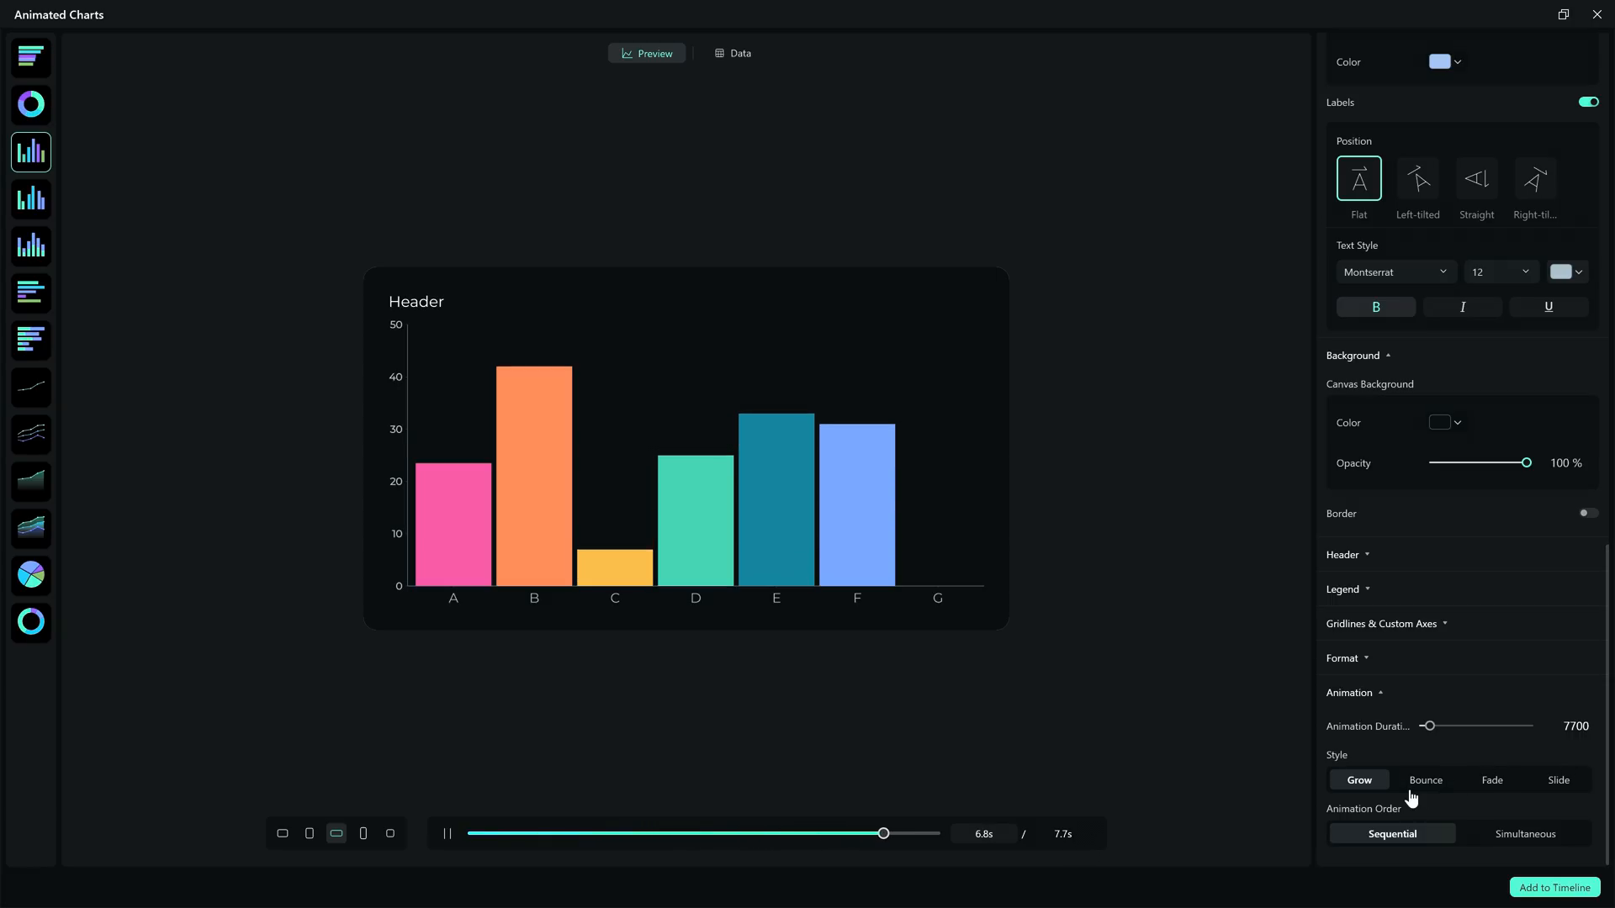
pyautogui.click(1426, 779)
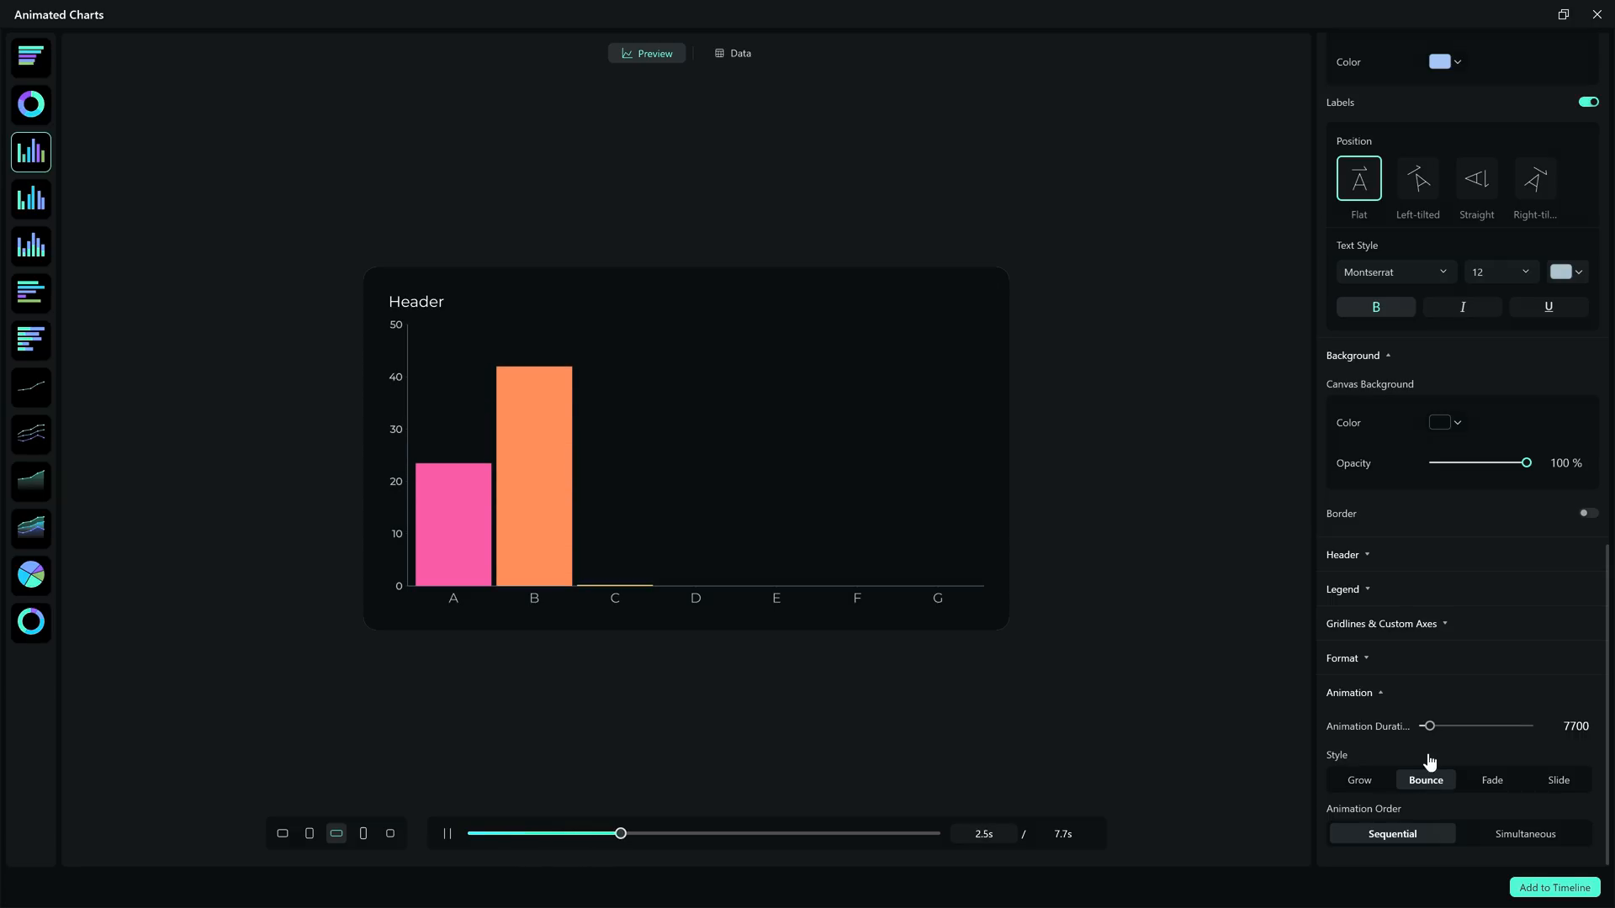
pyautogui.moveTo(1427, 726); pyautogui.dragTo(1427, 725)
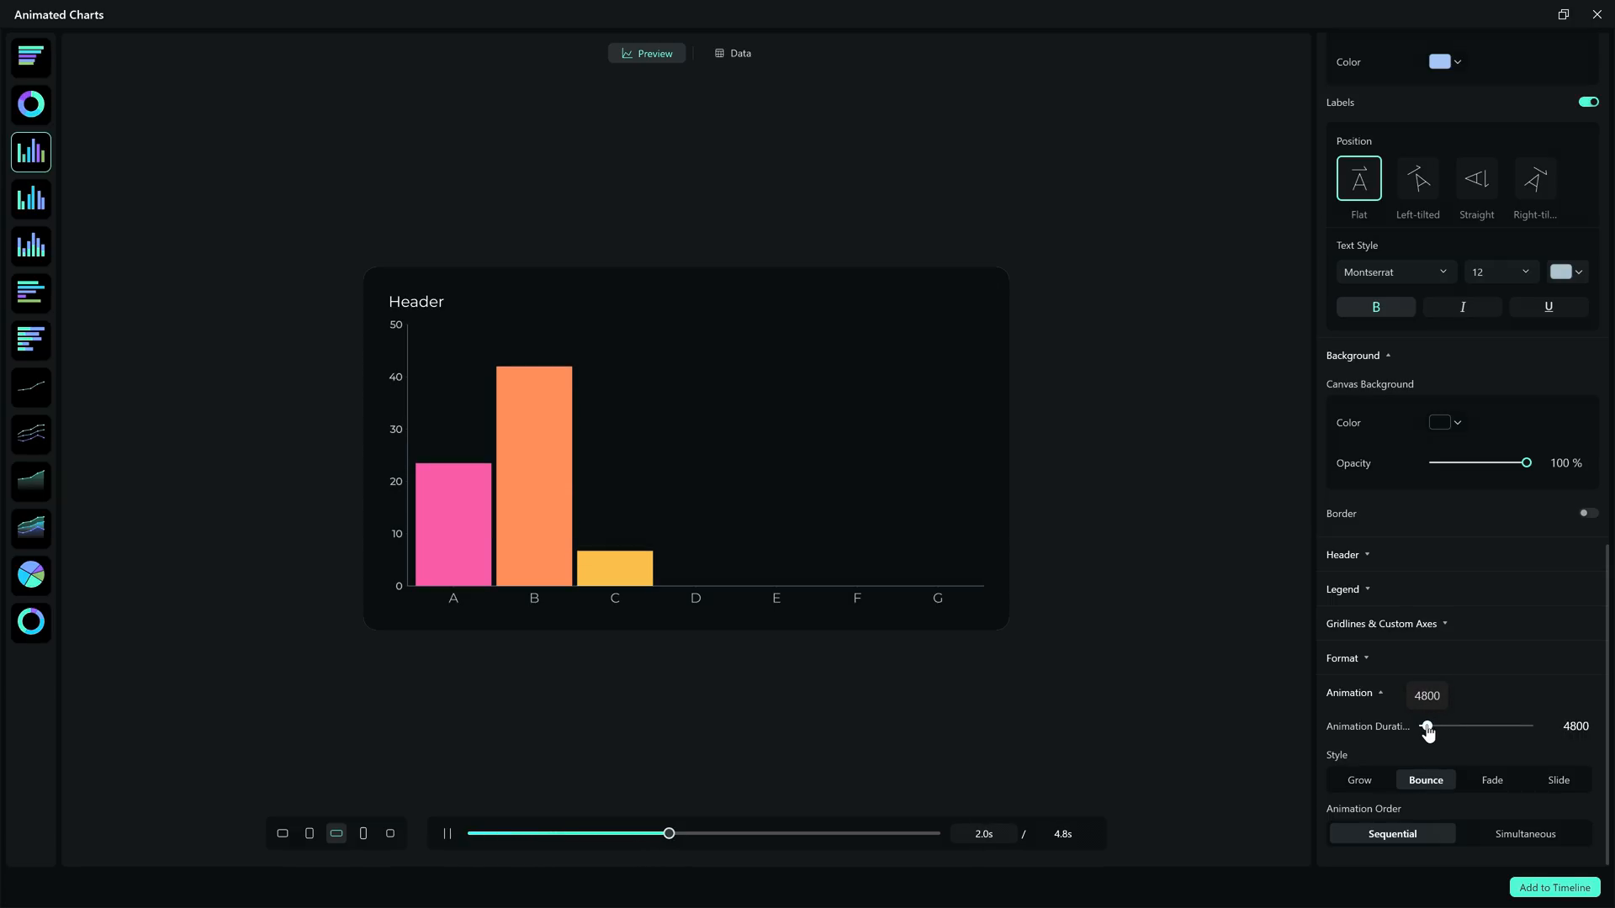
# - Try Fade, Slide and Simultaneous order, then restore Grow with Sequential order
pyautogui.click(1491, 780)
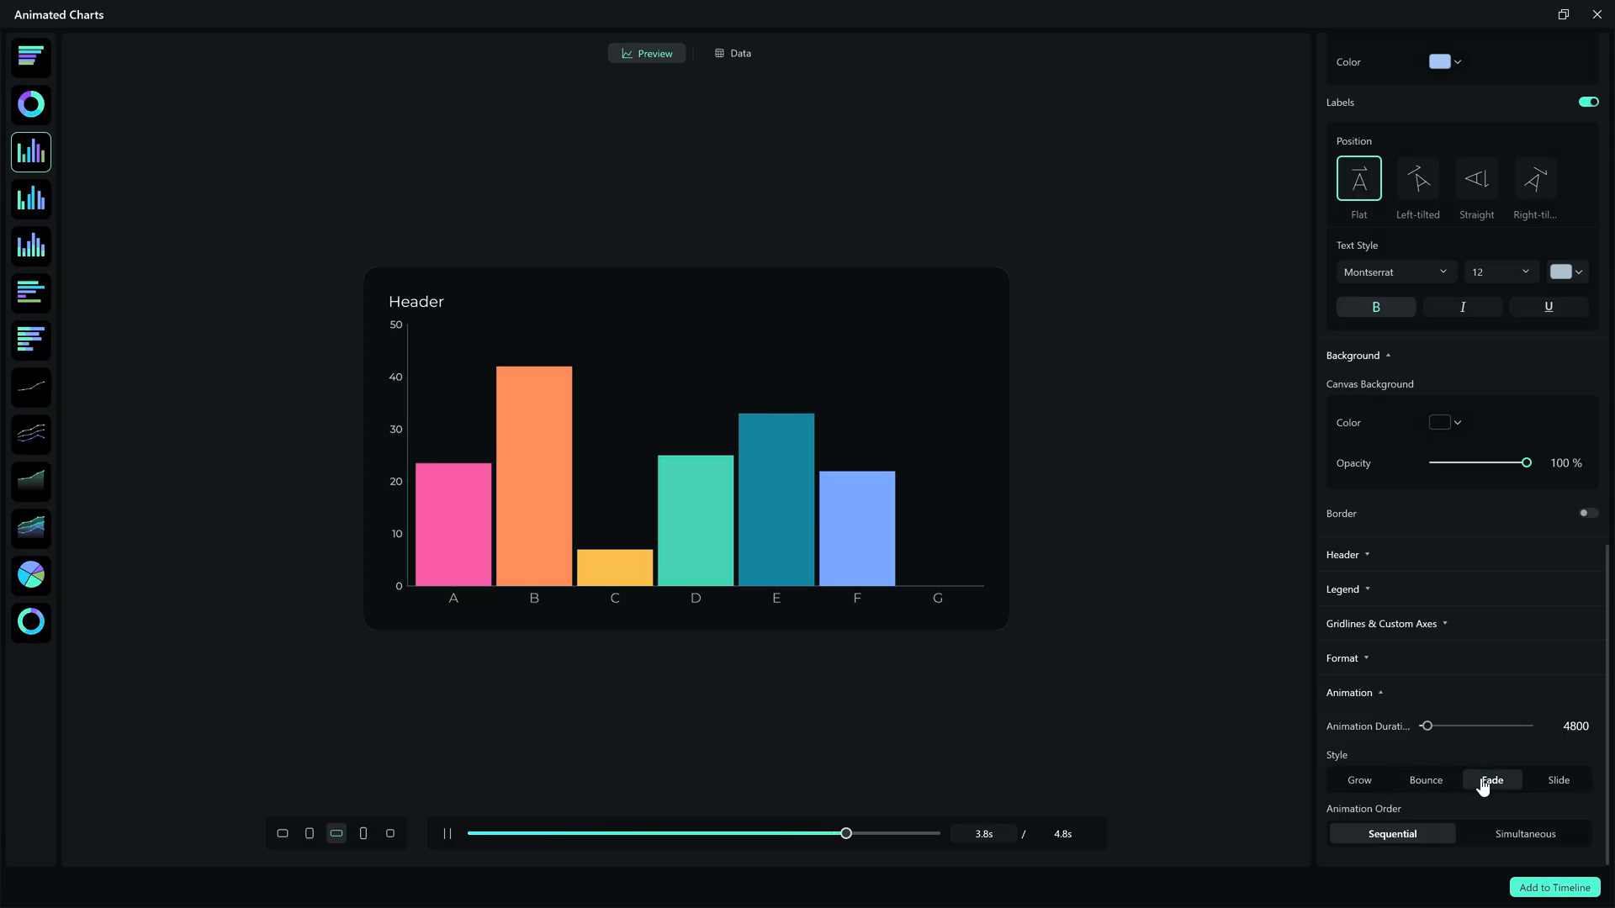
pyautogui.click(1491, 779)
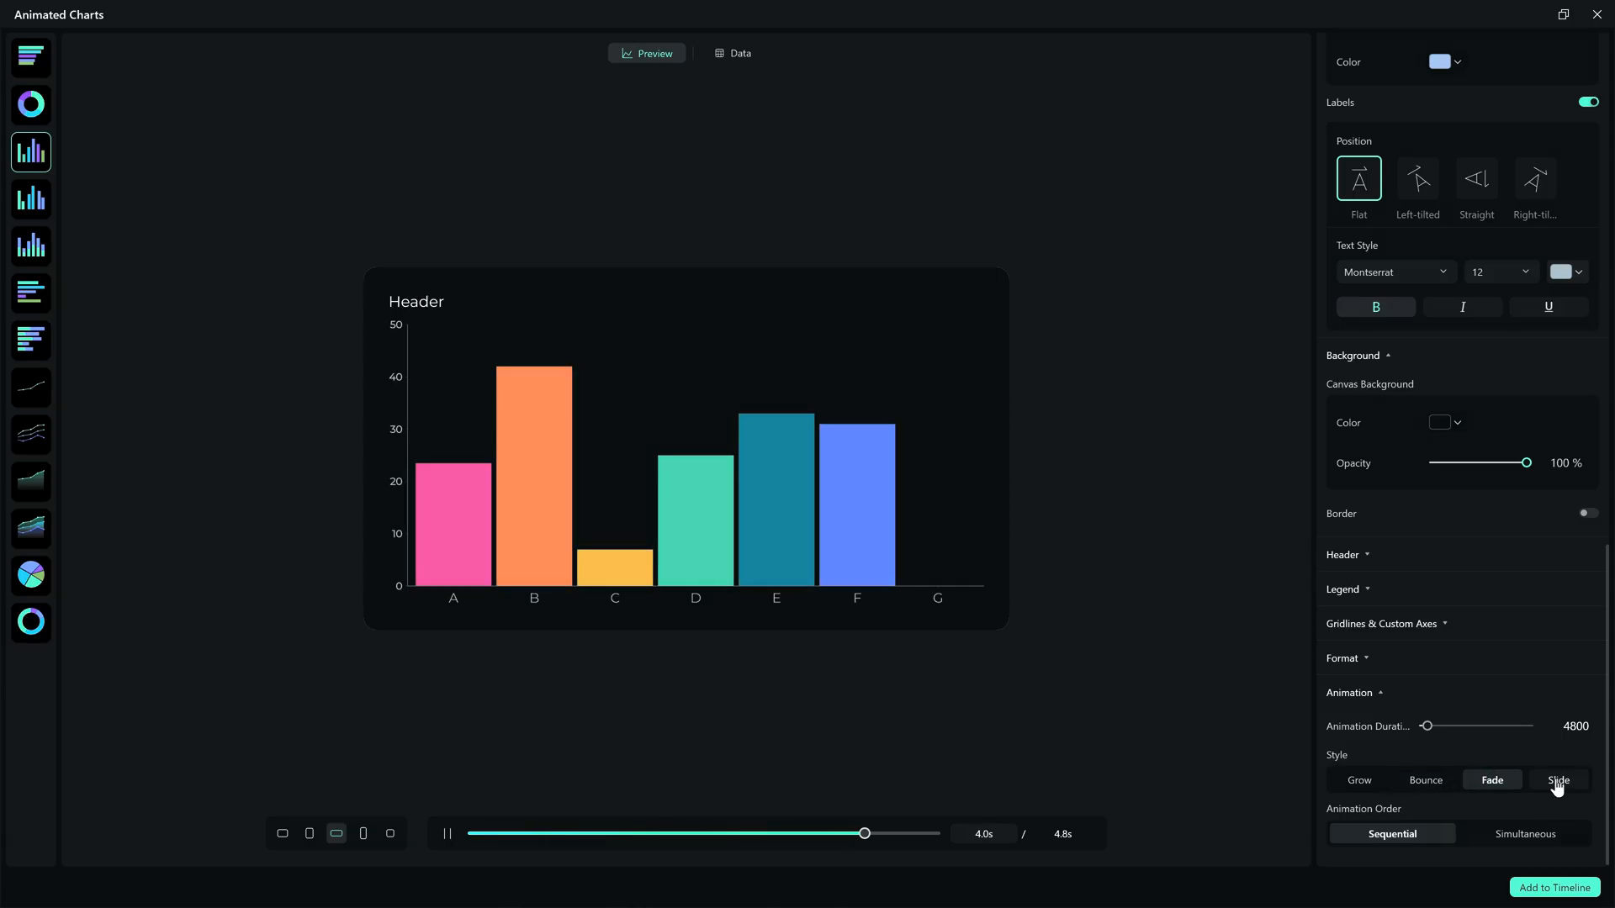
pyautogui.click(1556, 779)
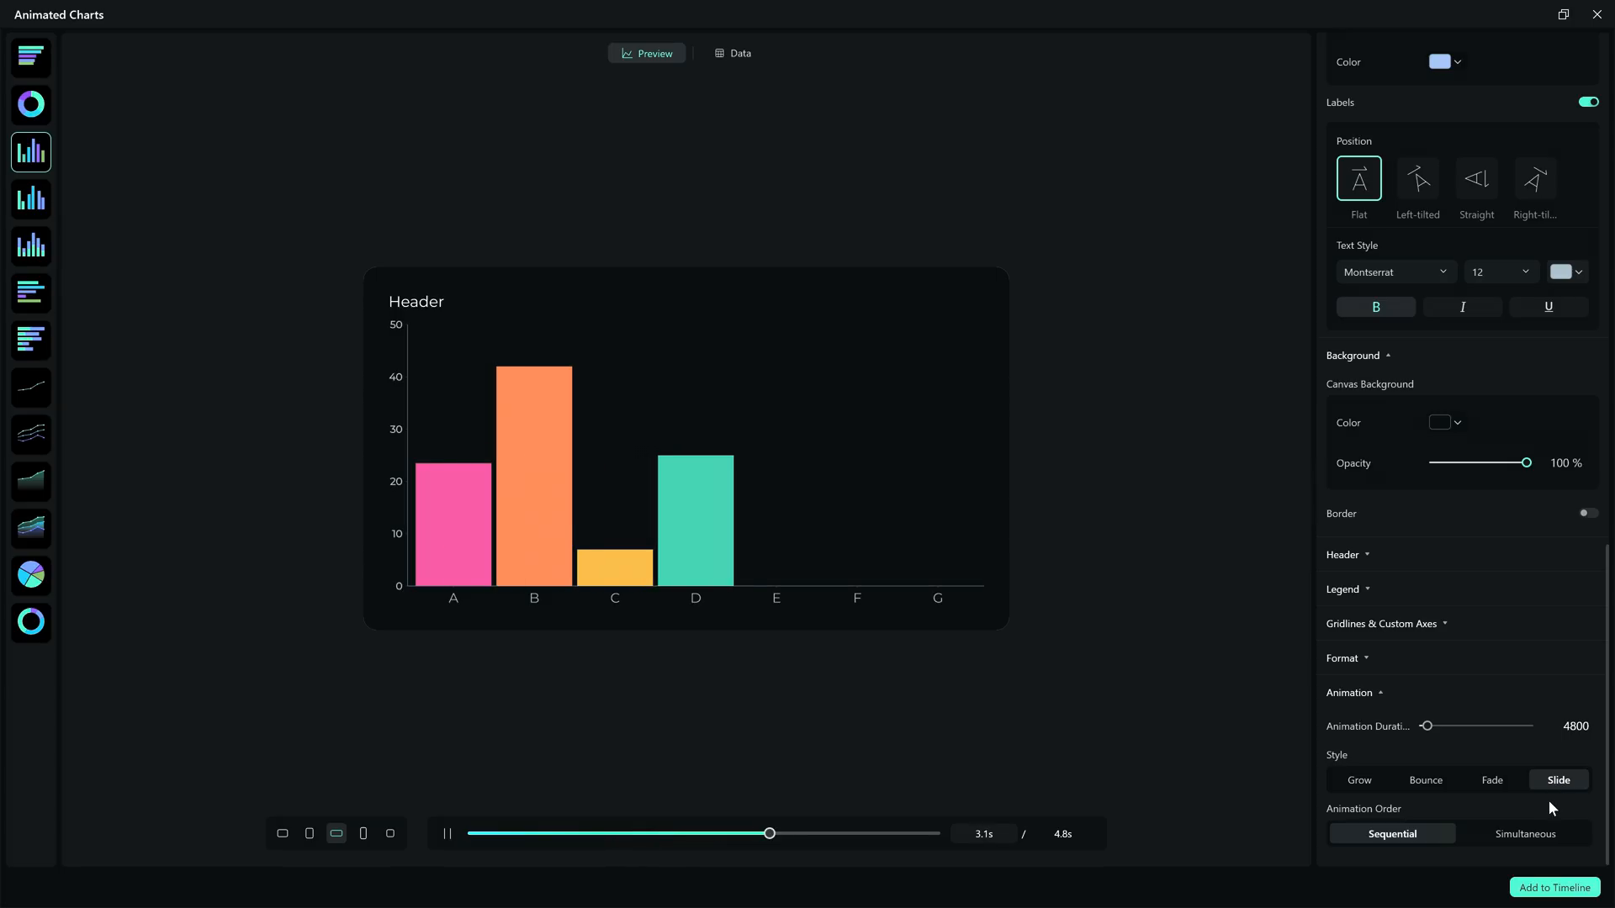
pyautogui.click(1523, 833)
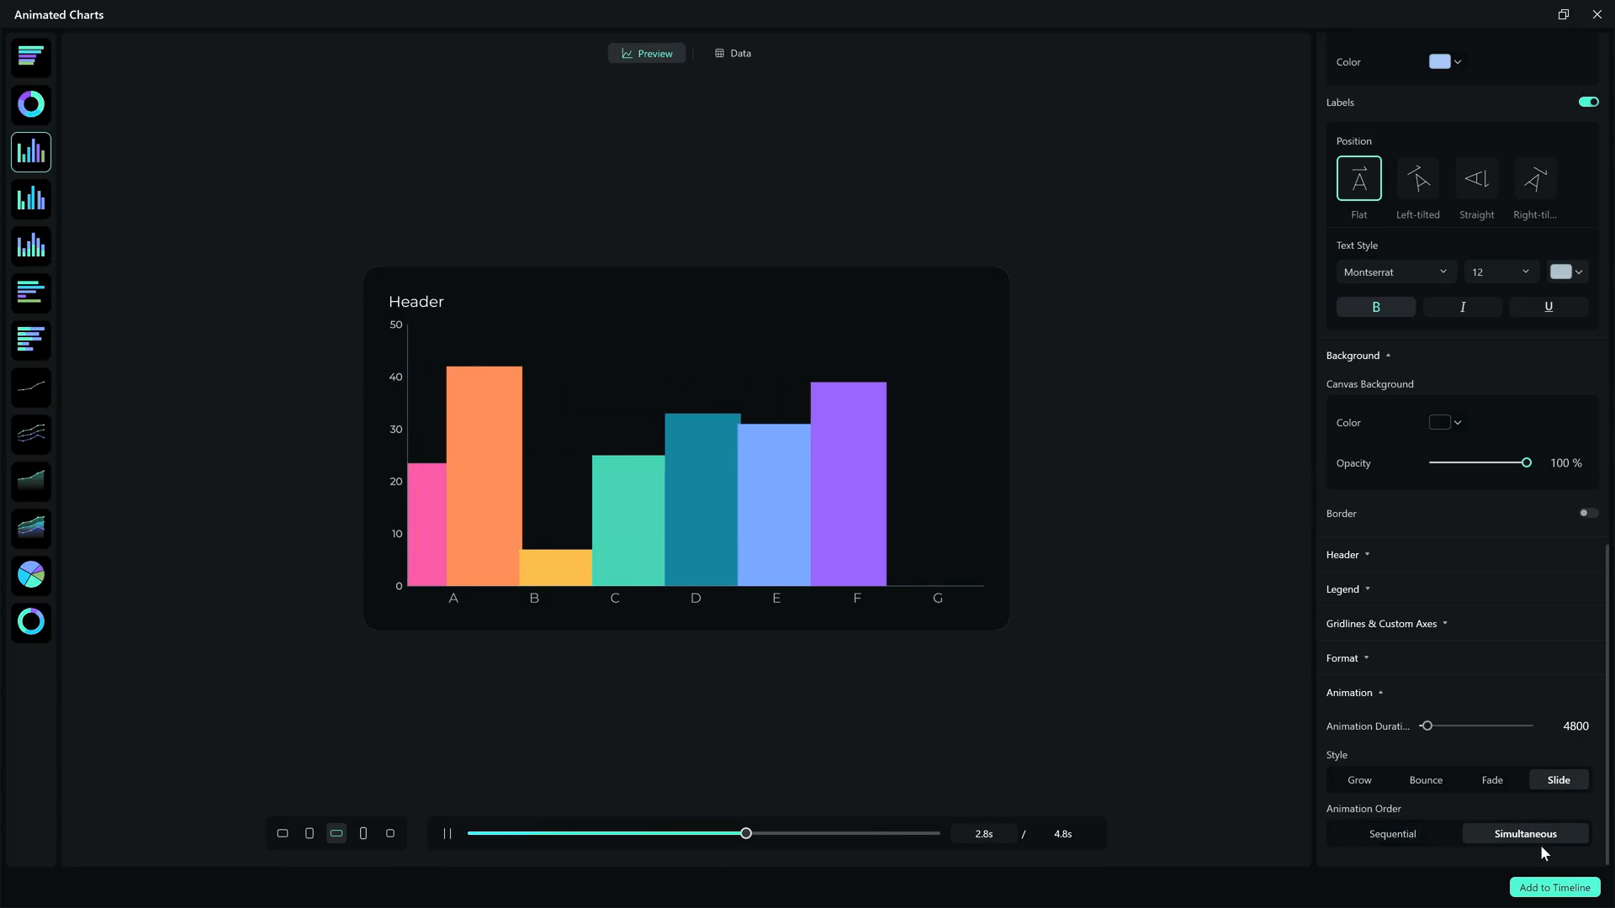
pyautogui.click(1391, 833)
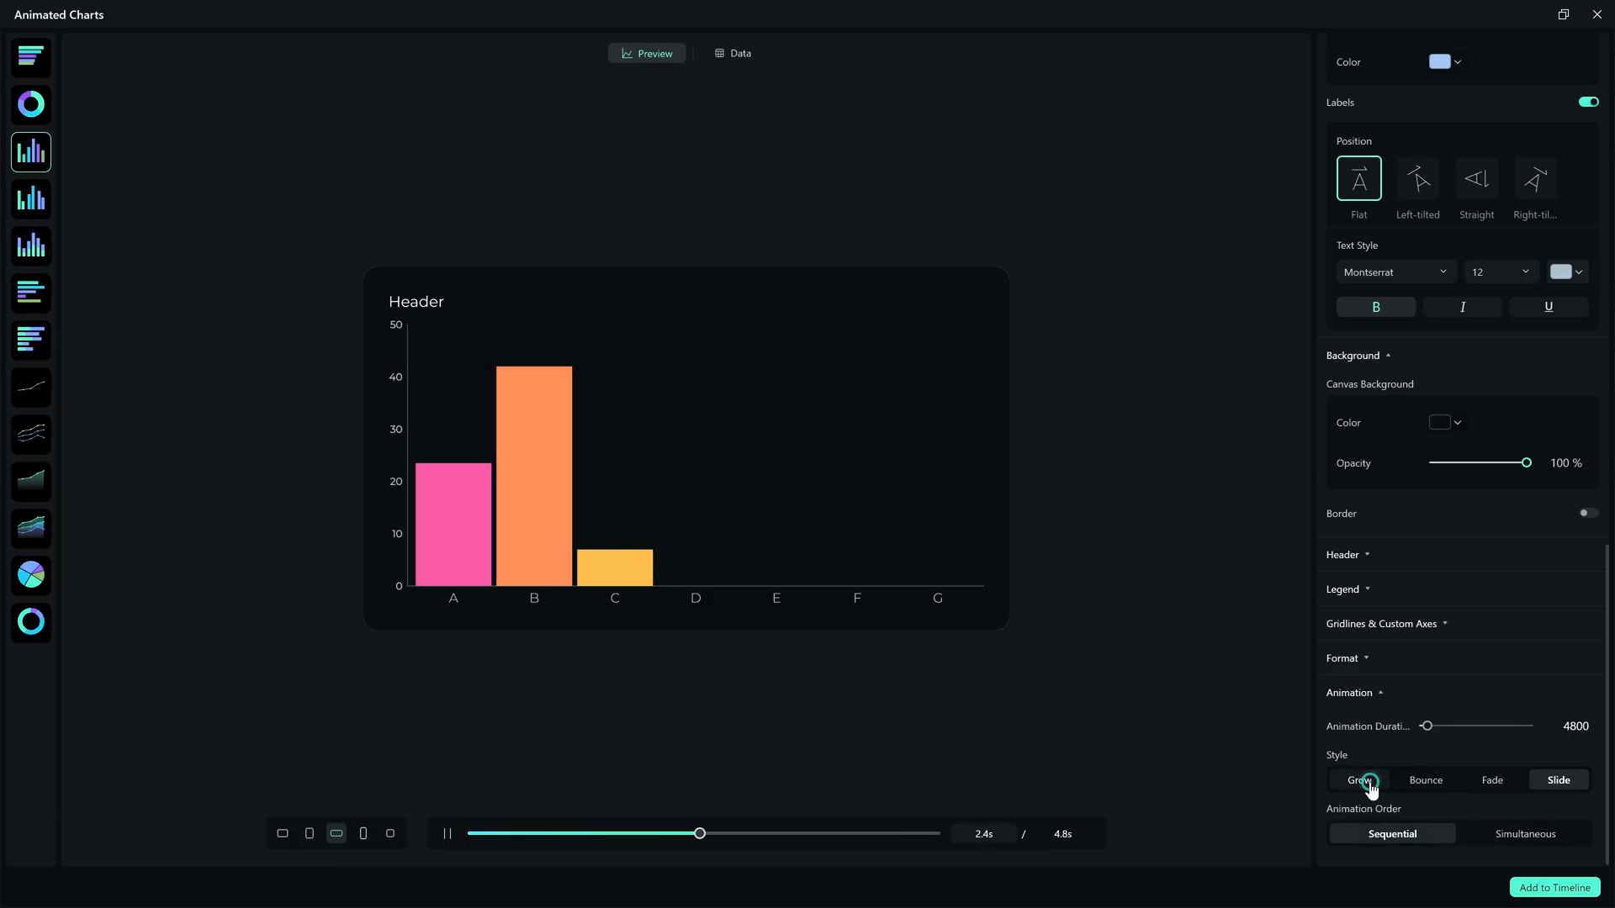
pyautogui.click(1357, 779)
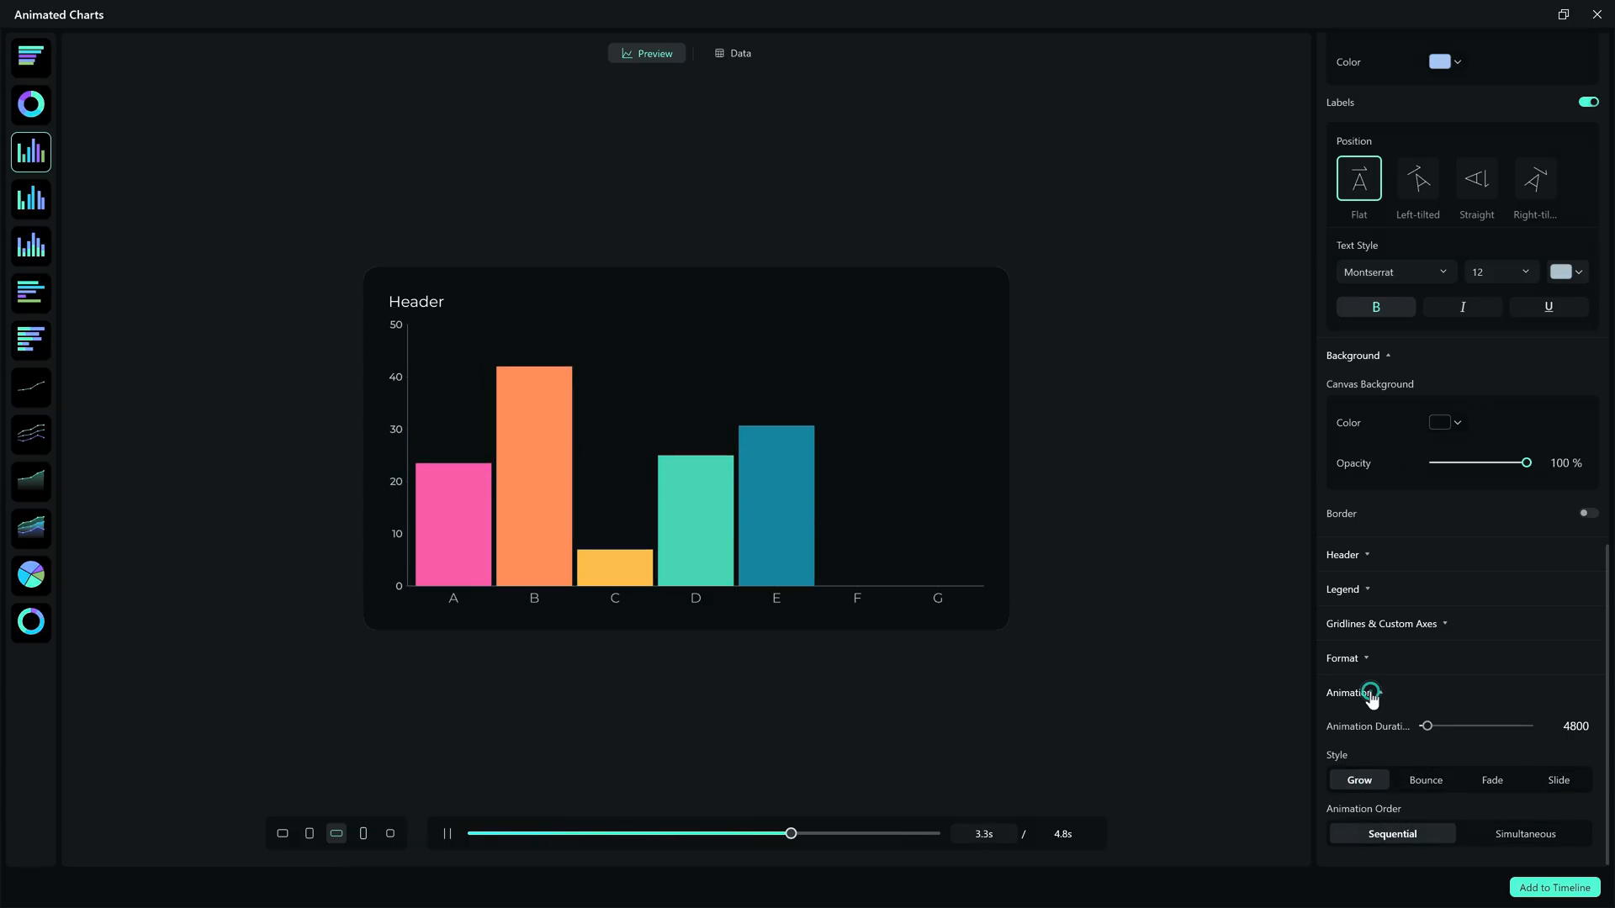
pyautogui.click(30, 57)
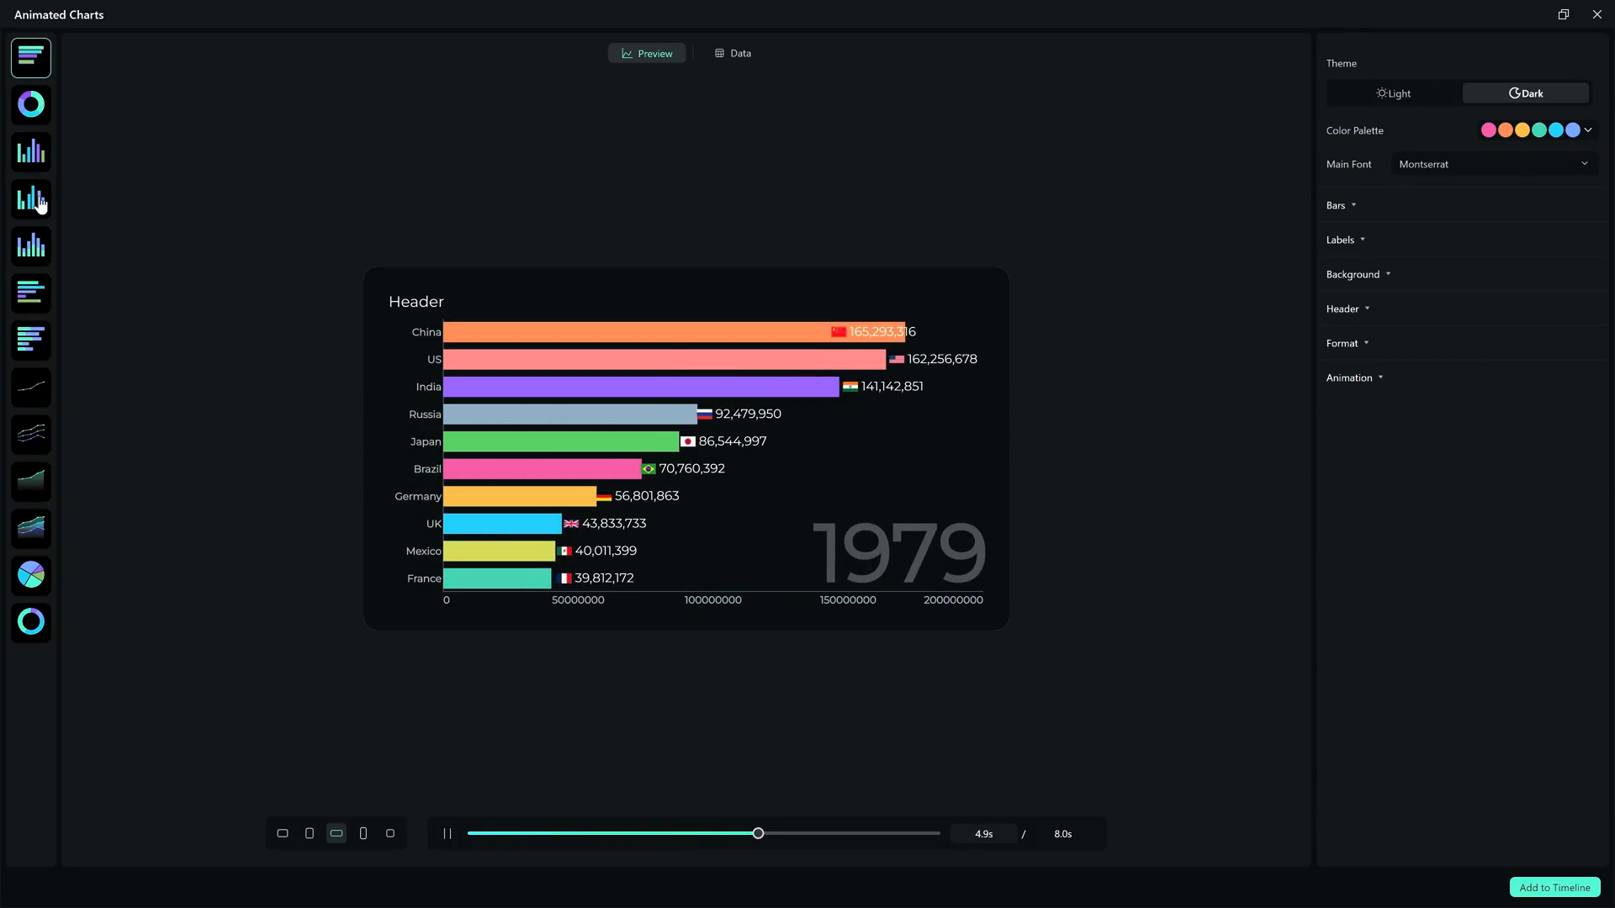
# - Preview stacked column, stacked bar, line, multi-line, area, stacked area and pie charts, ending on donut
pyautogui.click(30, 199)
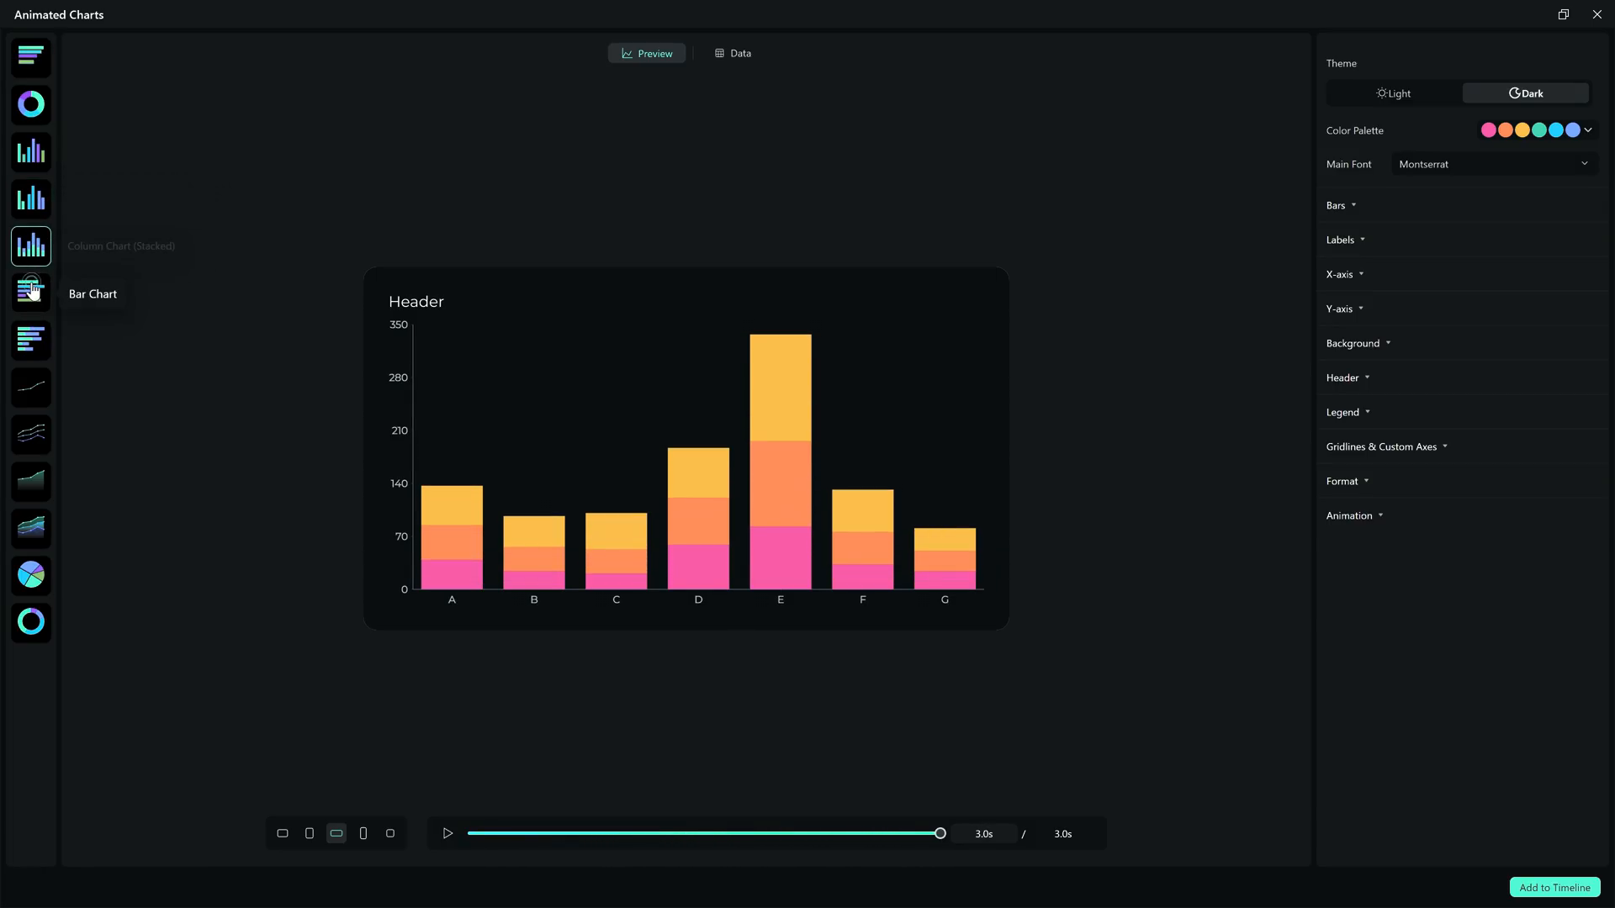
pyautogui.click(30, 290)
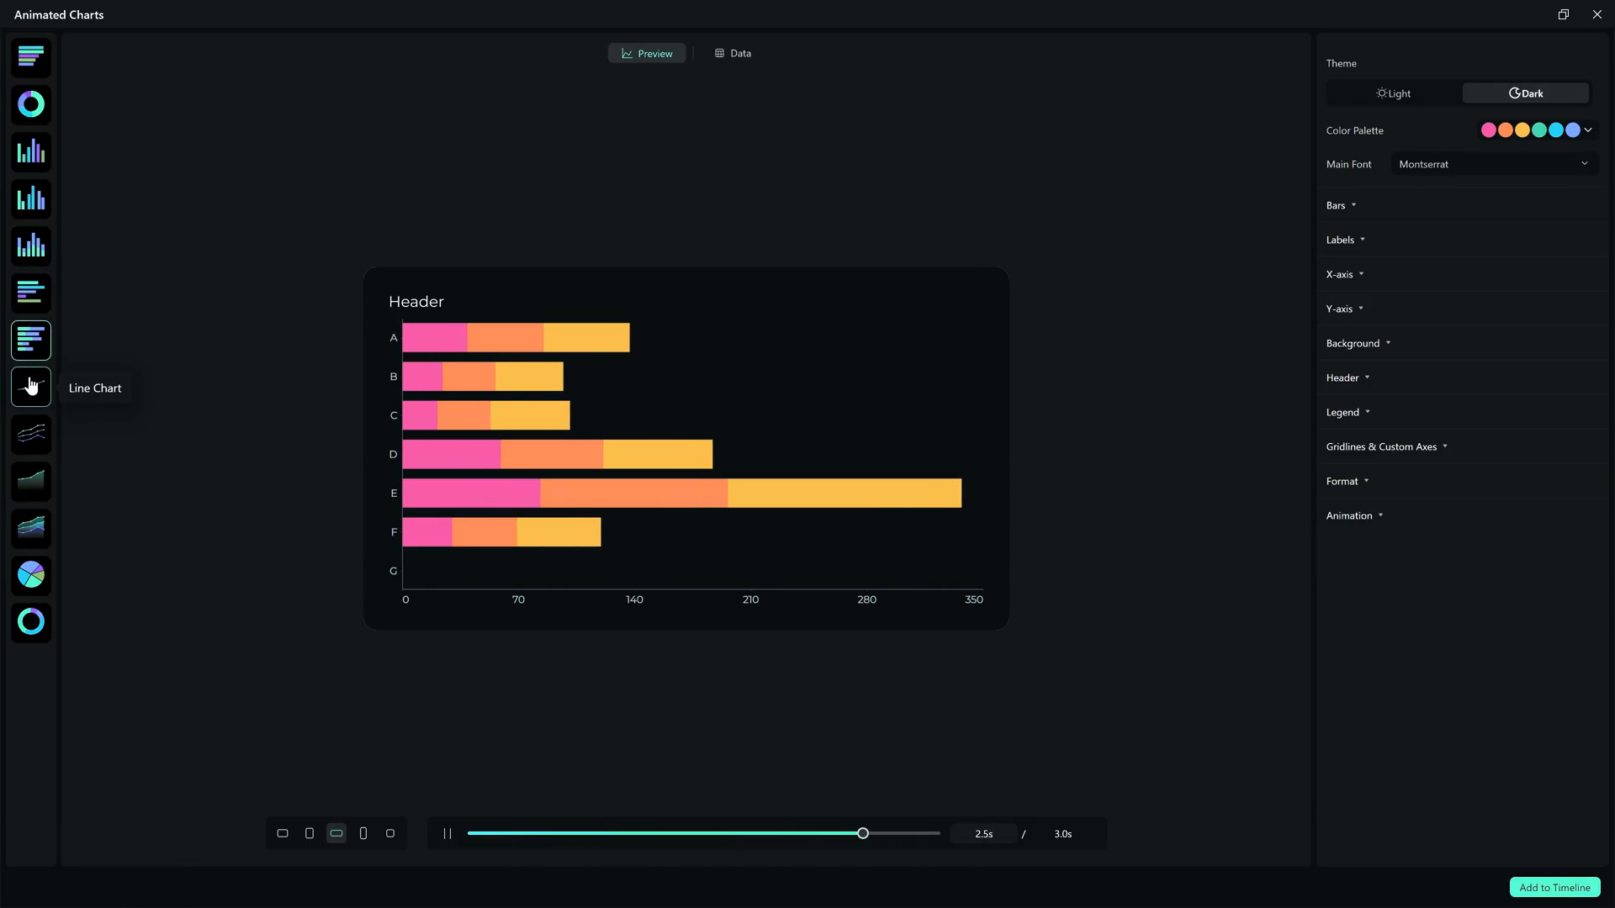
pyautogui.click(30, 386)
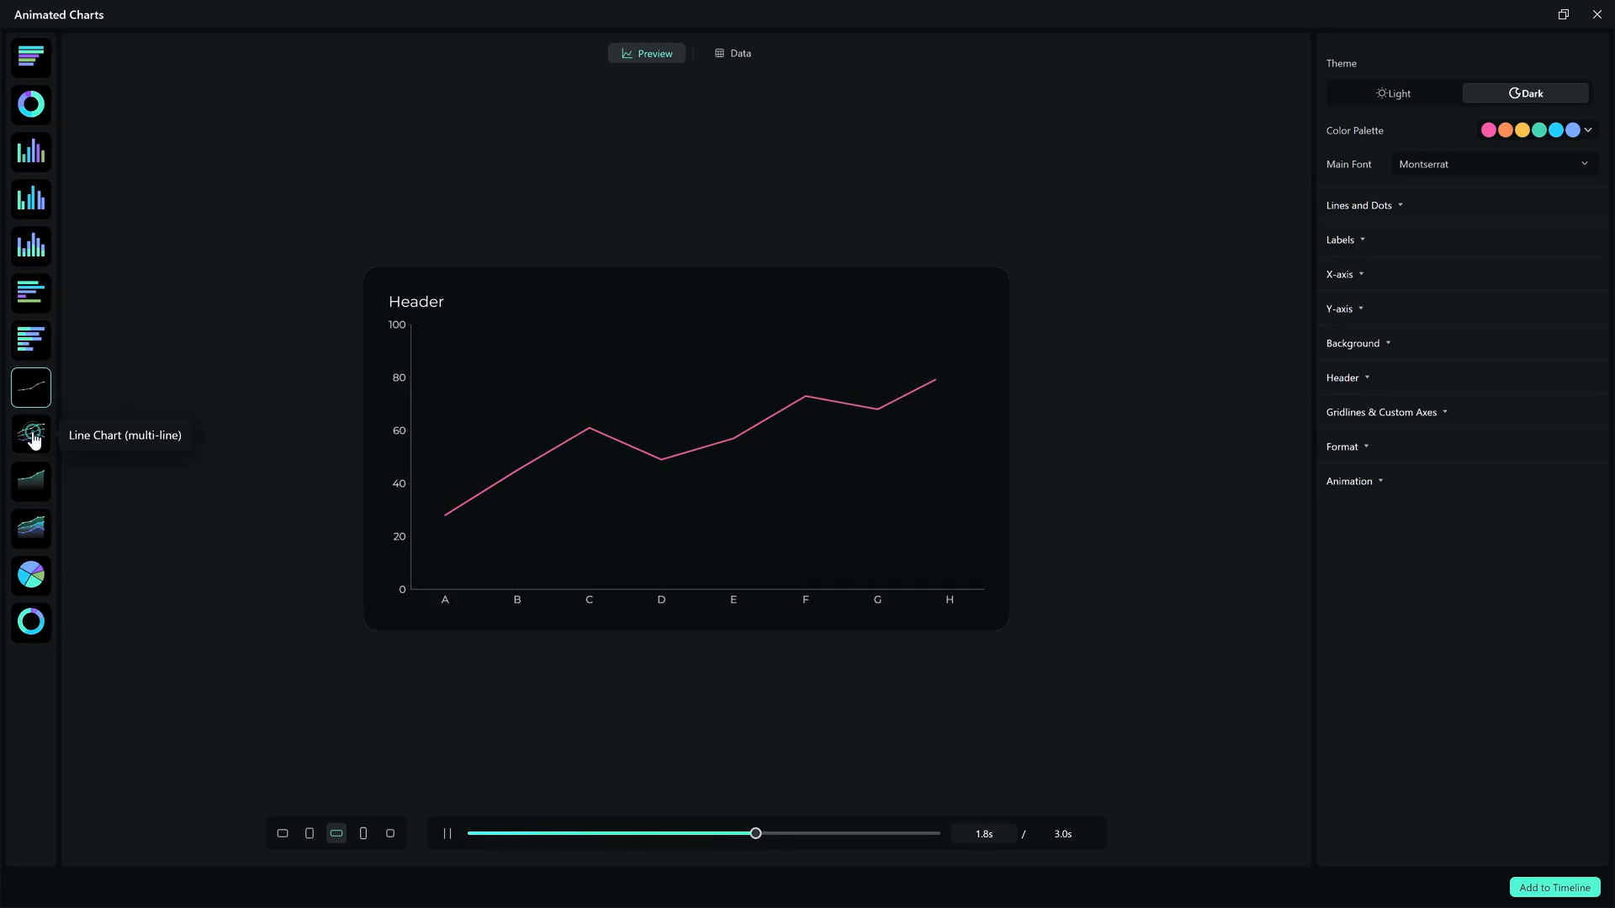
pyautogui.click(31, 433)
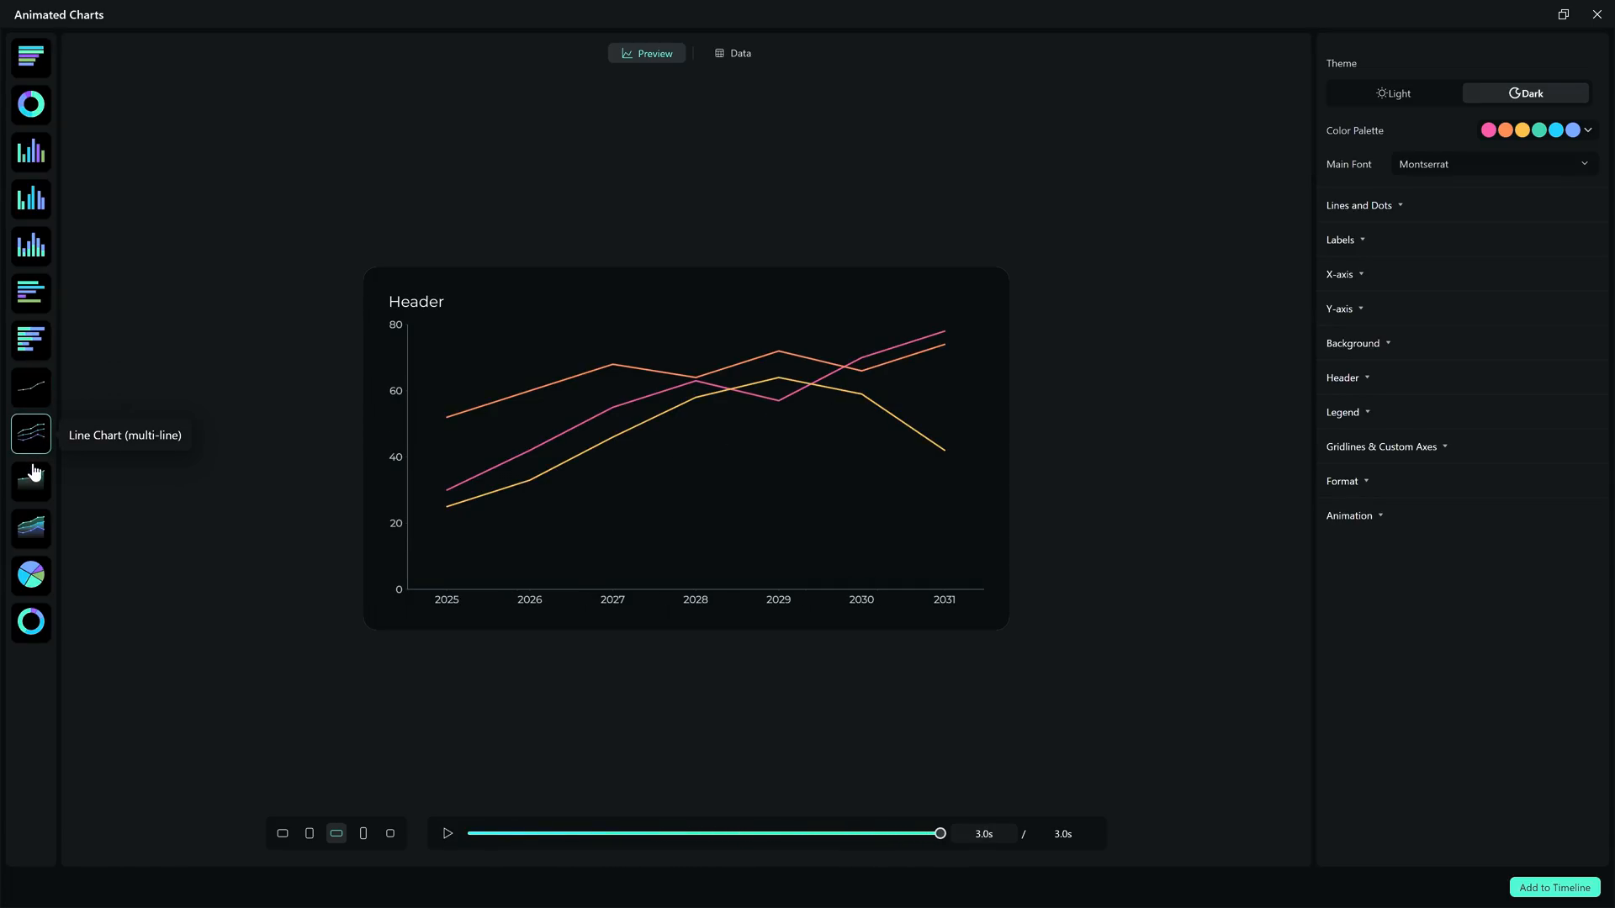
pyautogui.click(30, 480)
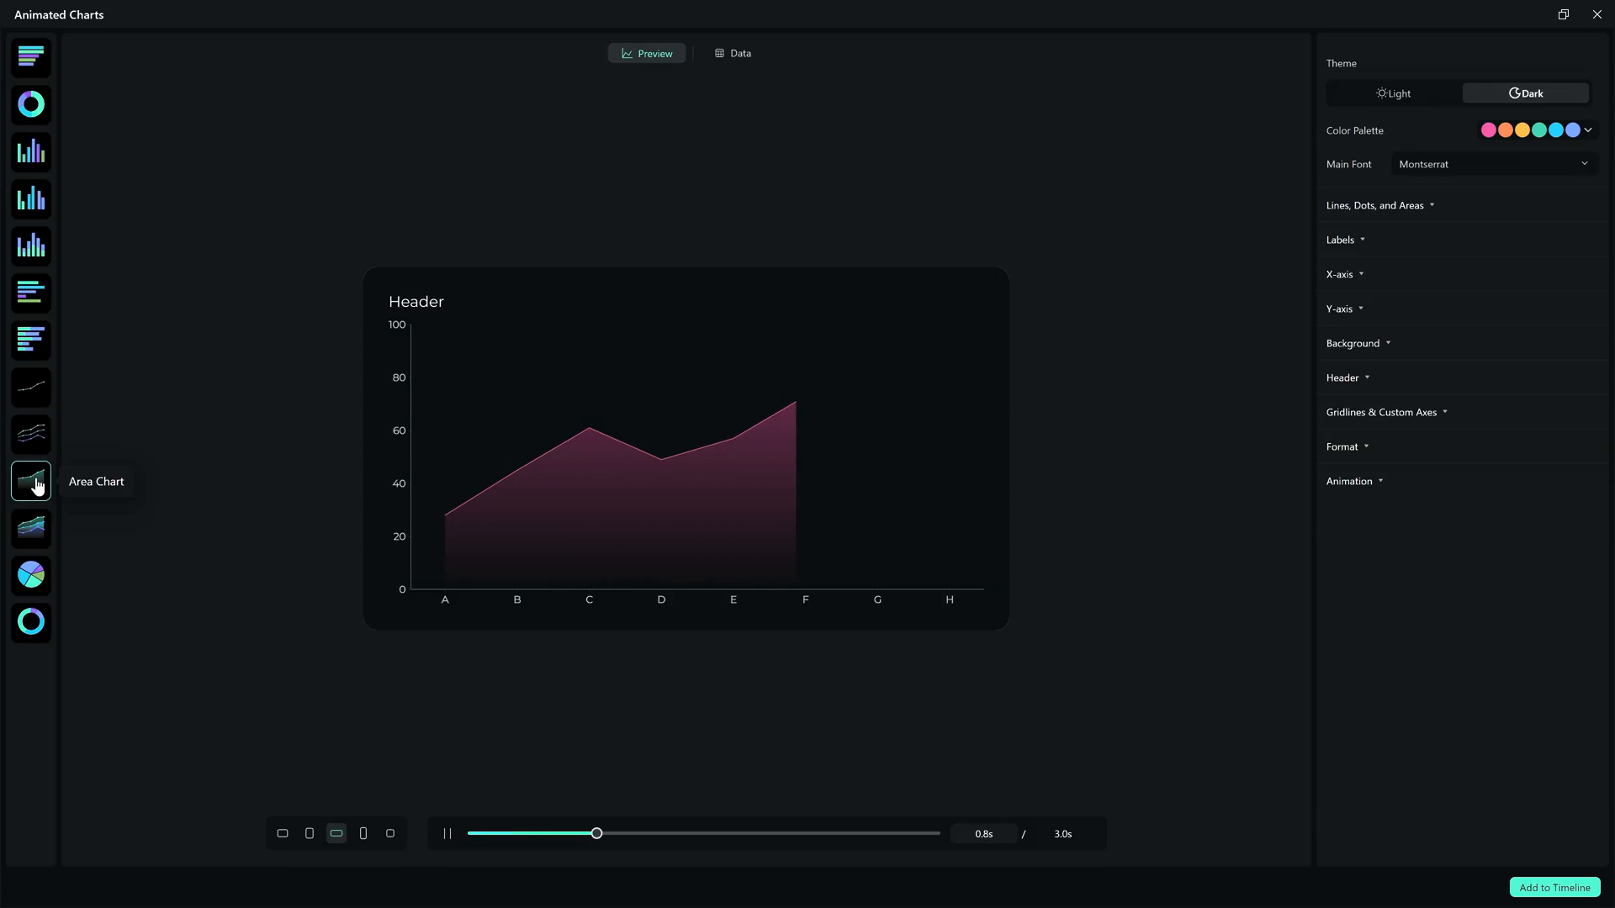
pyautogui.click(32, 528)
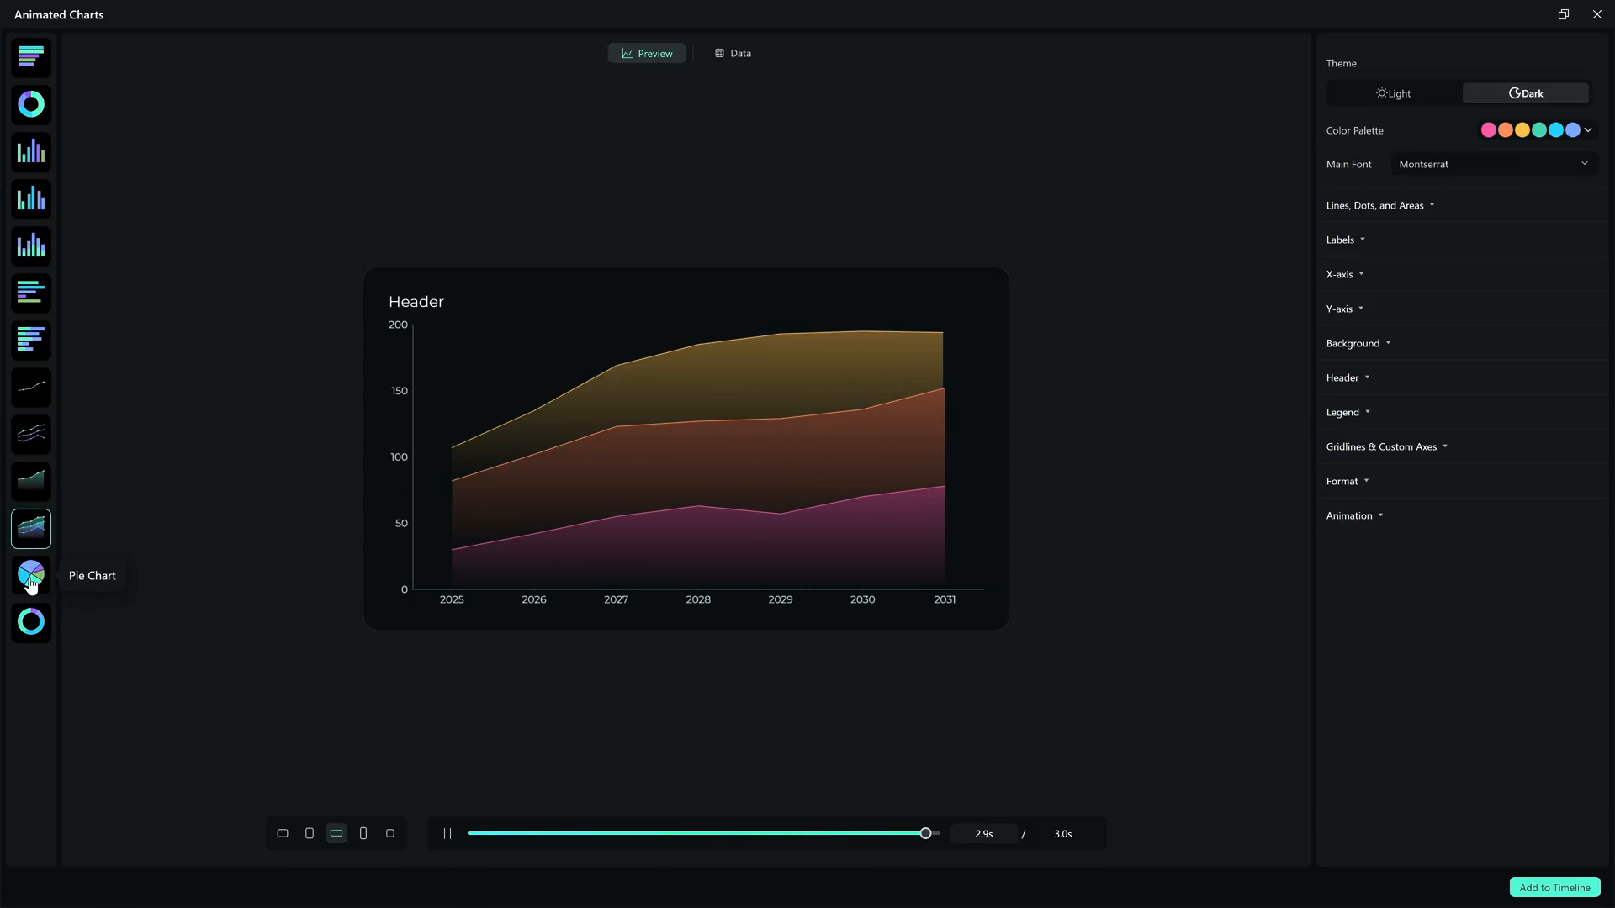
pyautogui.click(31, 575)
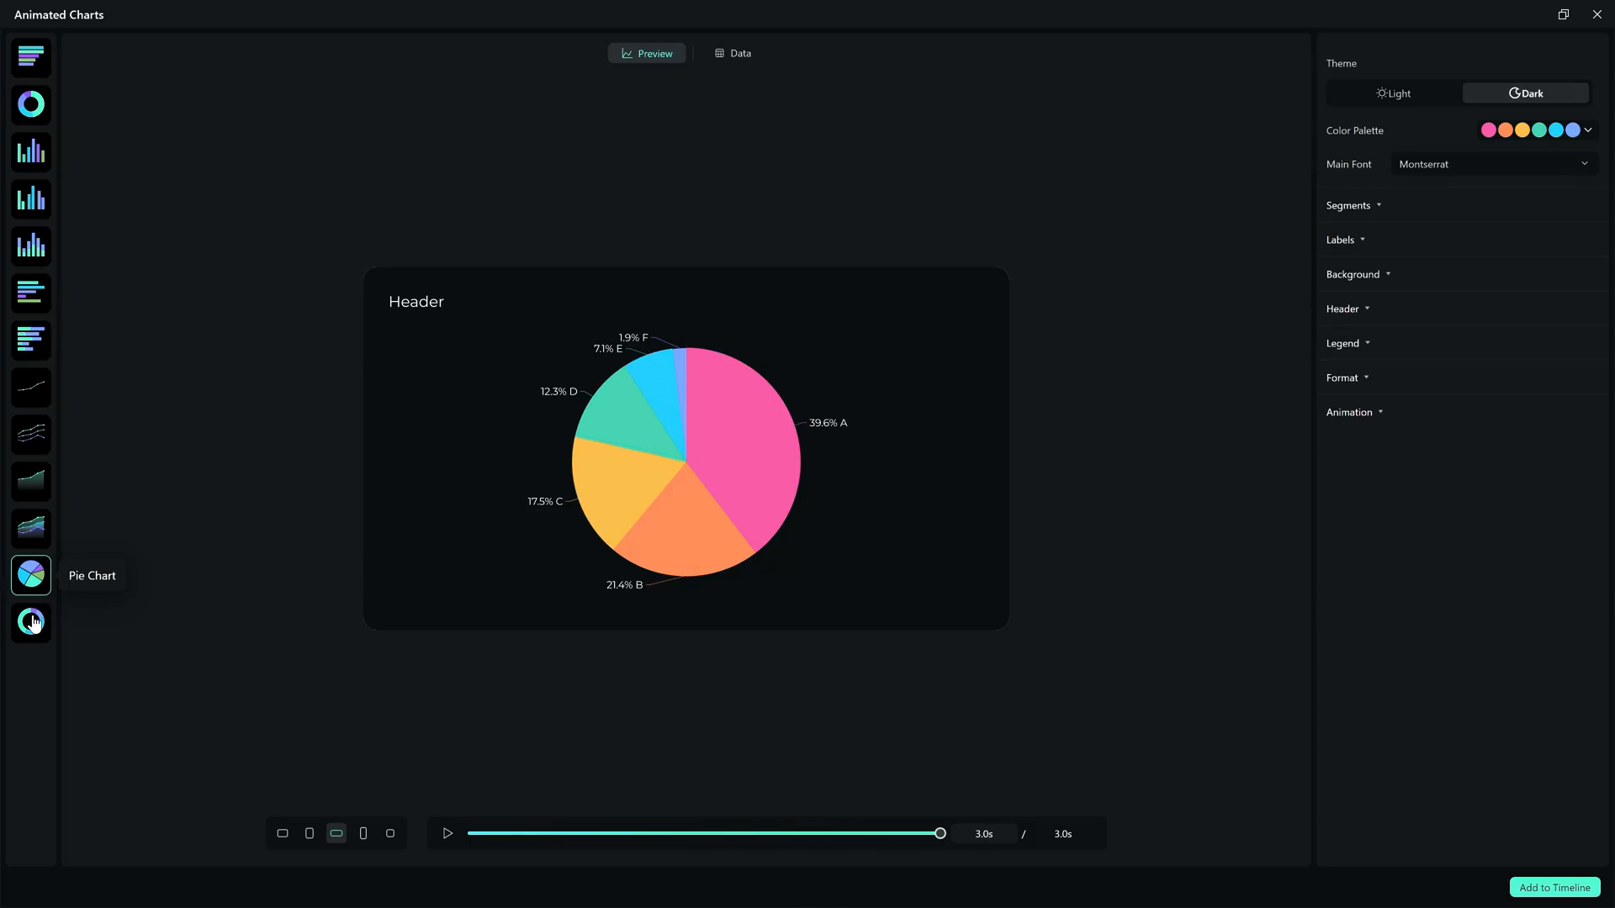
pyautogui.click(32, 622)
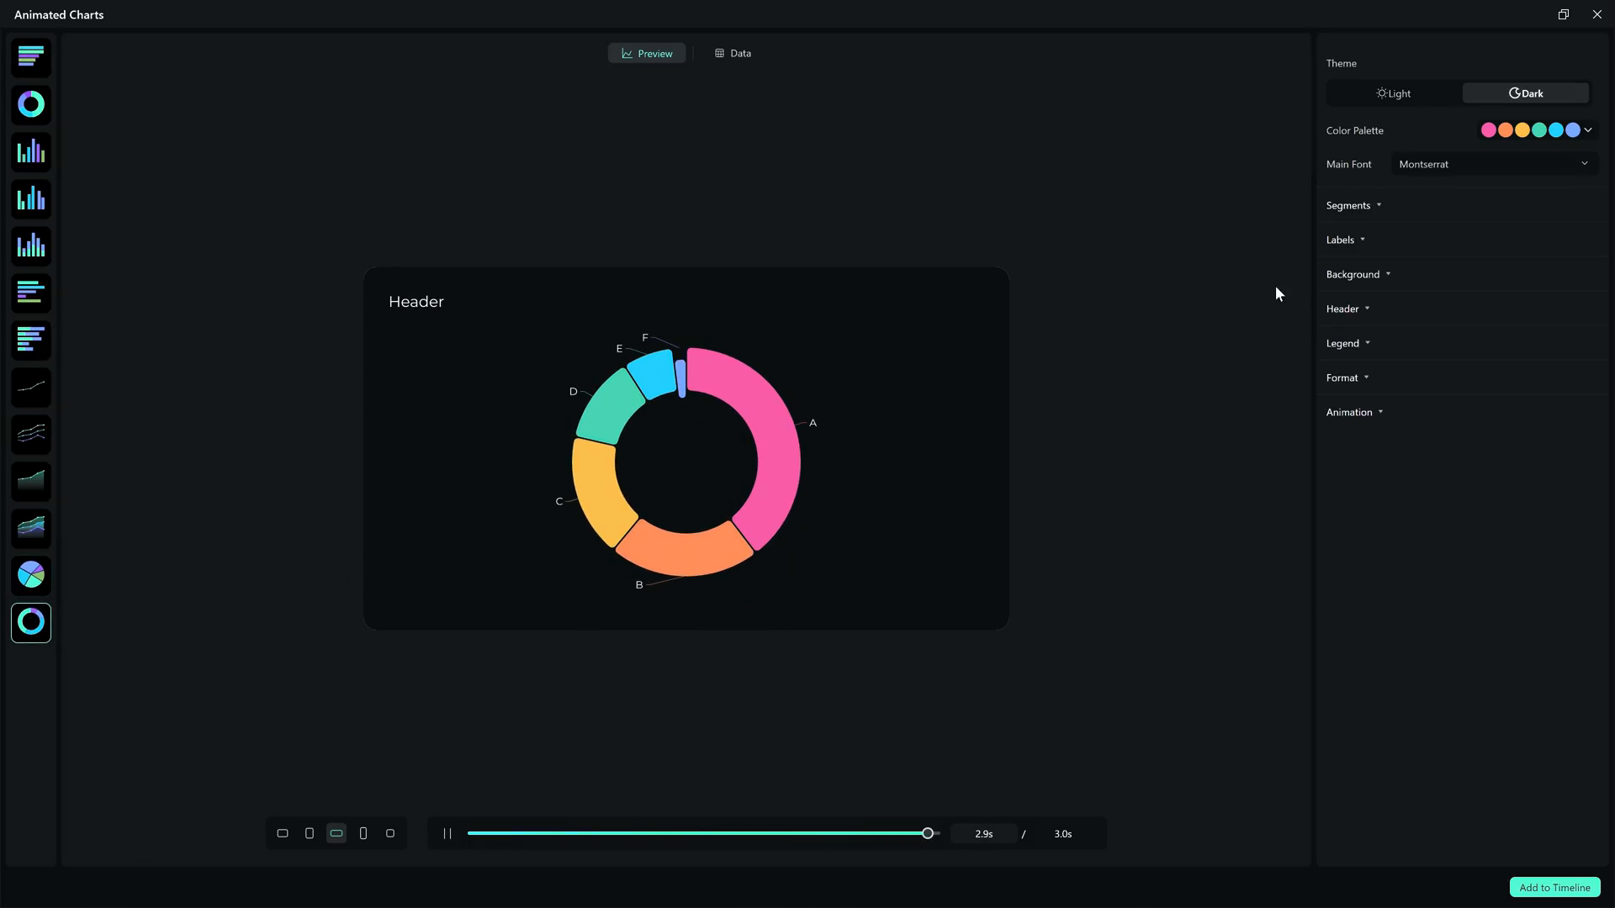
# - Apply the Light theme and set the Segments donut hole to 22%
pyautogui.click(1390, 93)
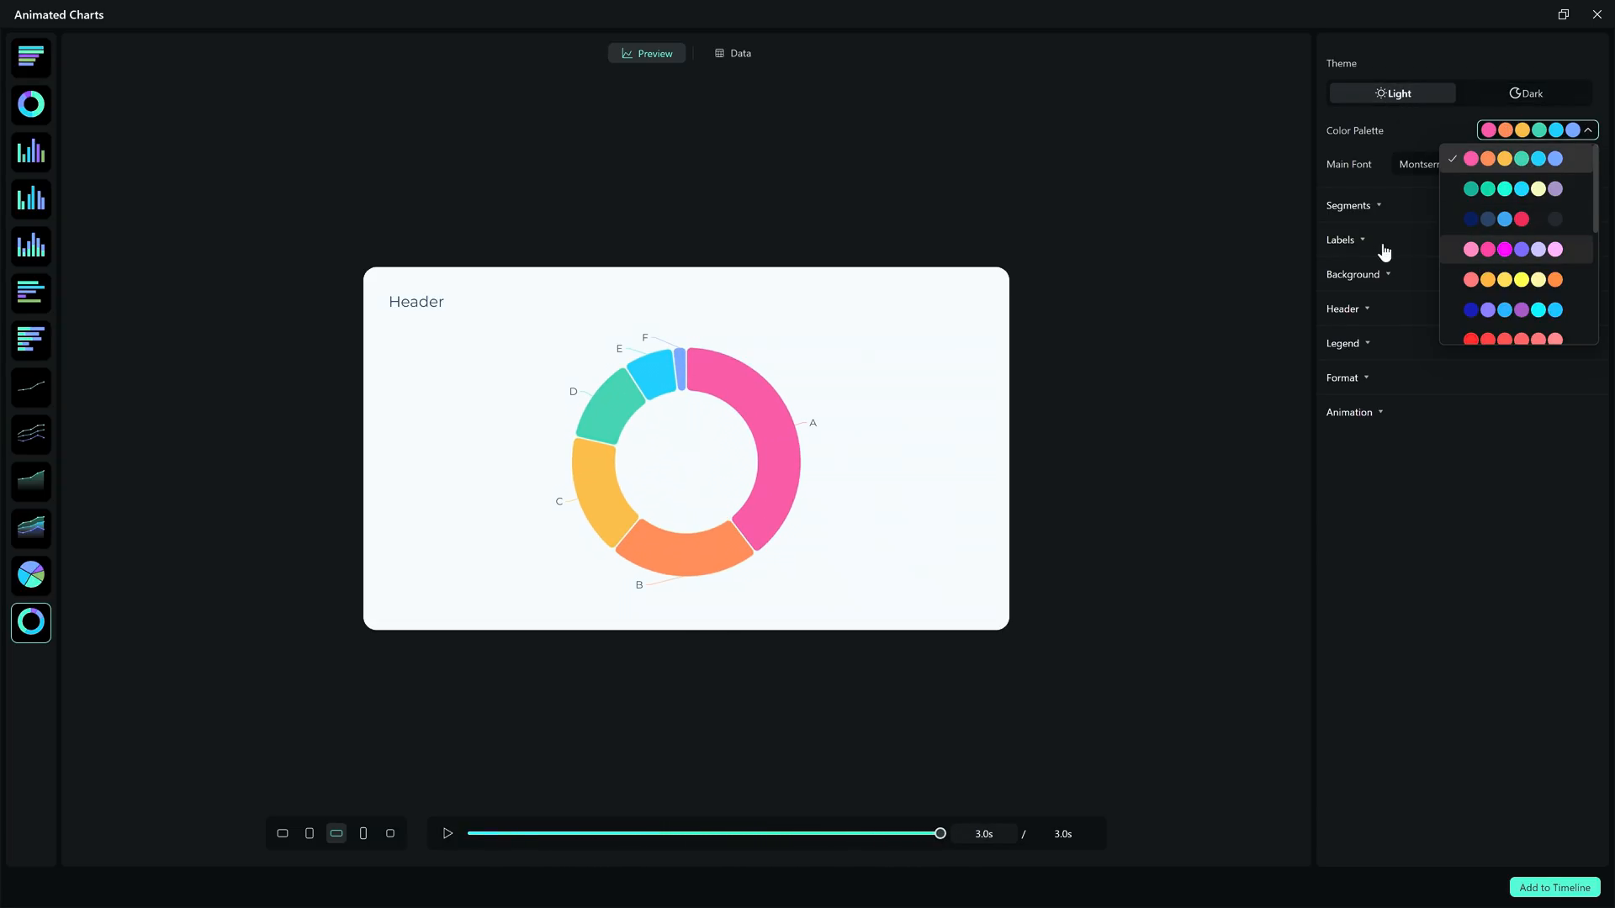
pyautogui.click(1349, 205)
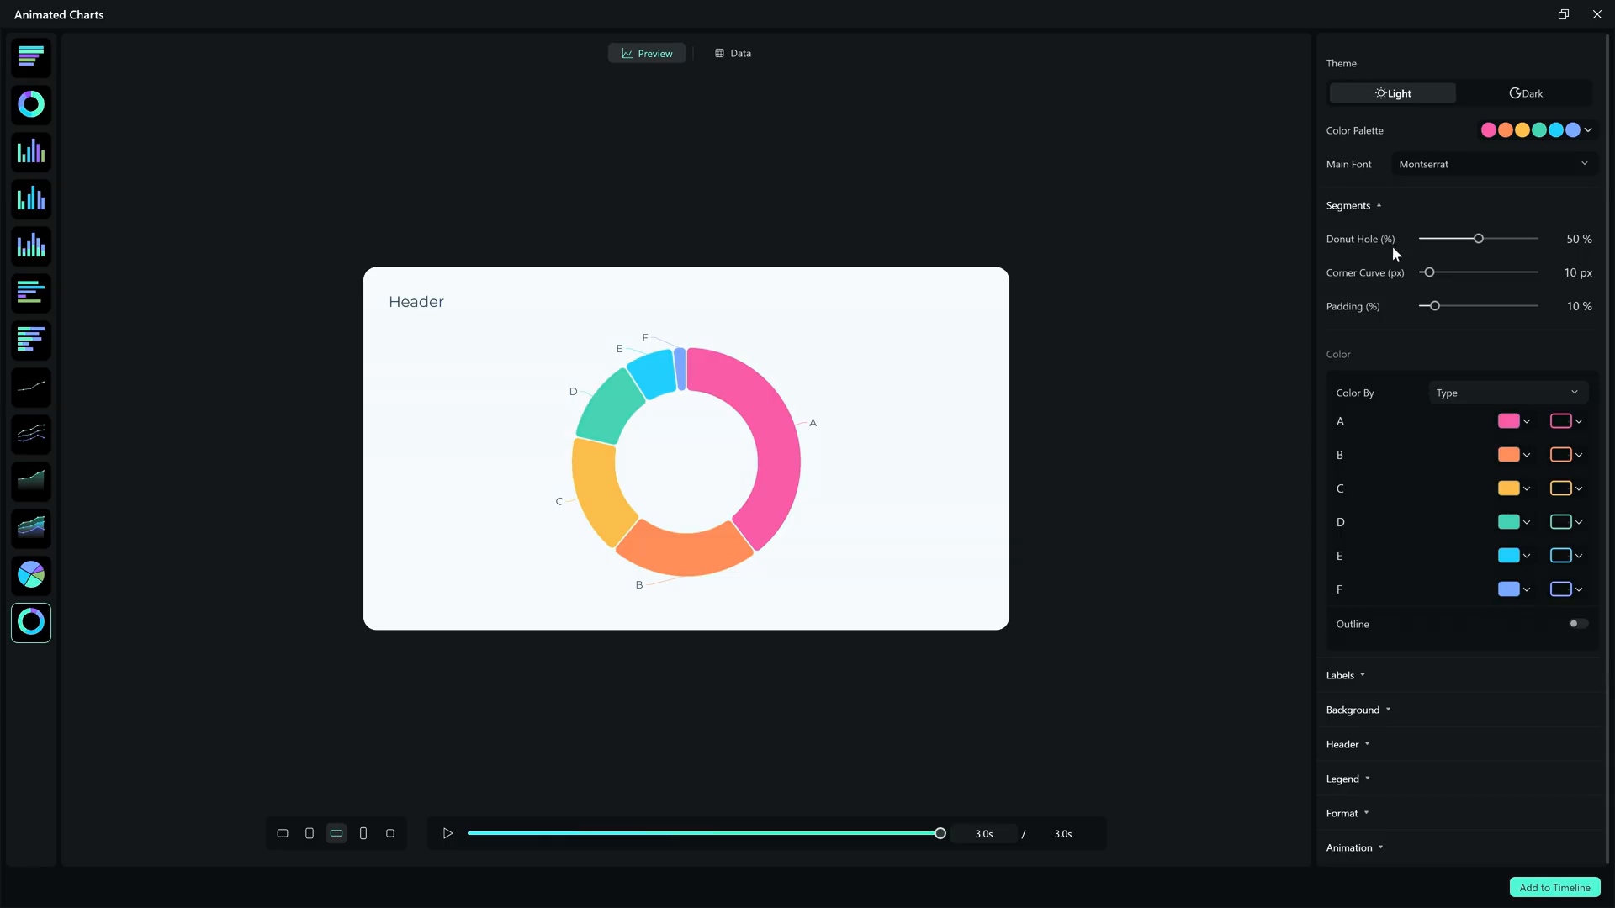
pyautogui.moveTo(1477, 238); pyautogui.dragTo(1446, 238)
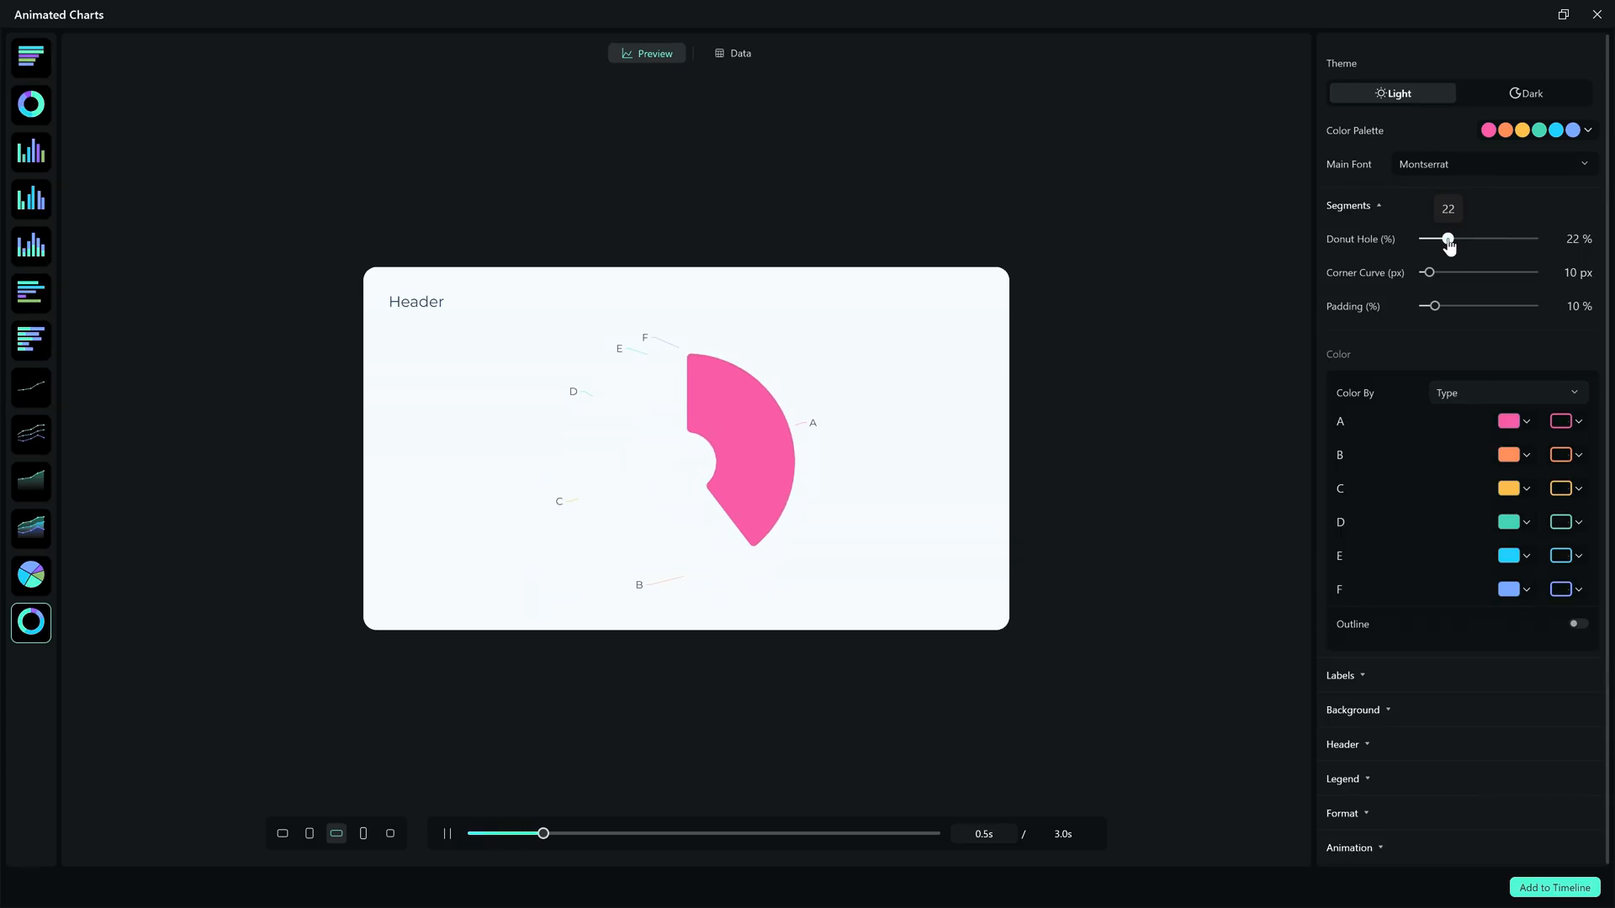